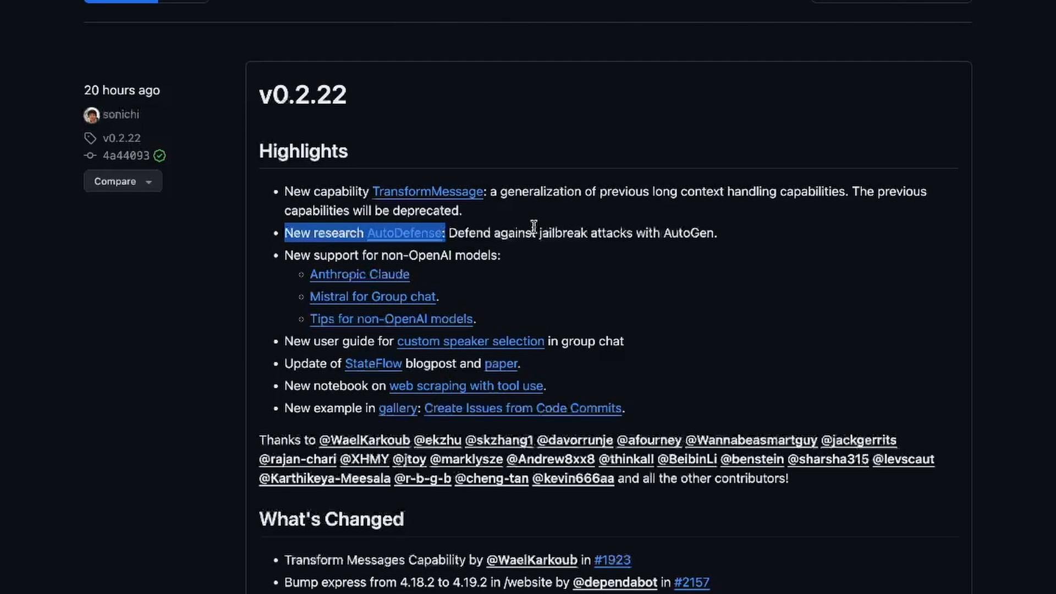
mouse_move(704, 235)
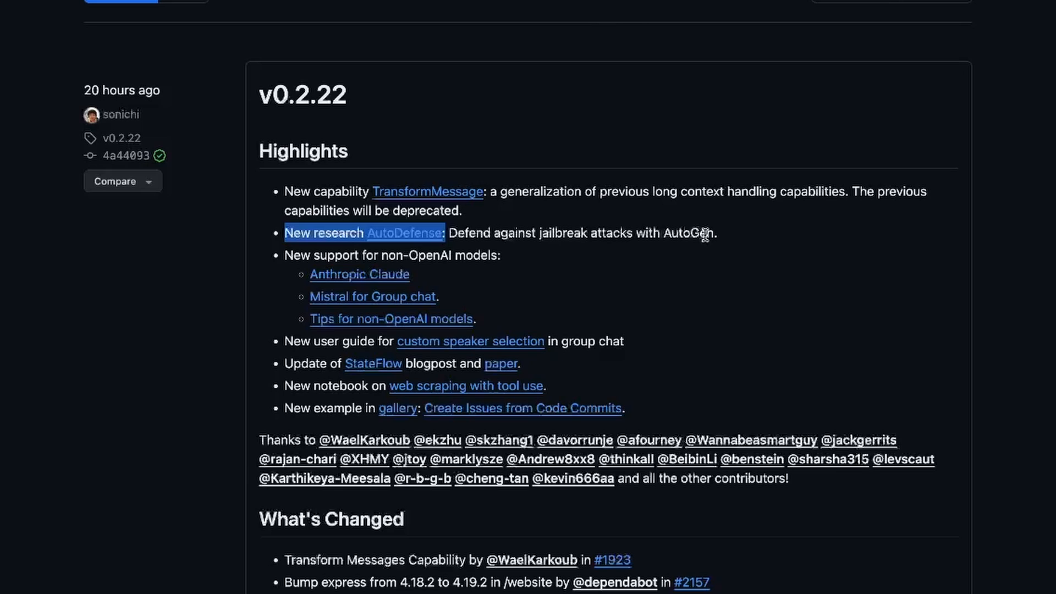
mouse_move(720, 244)
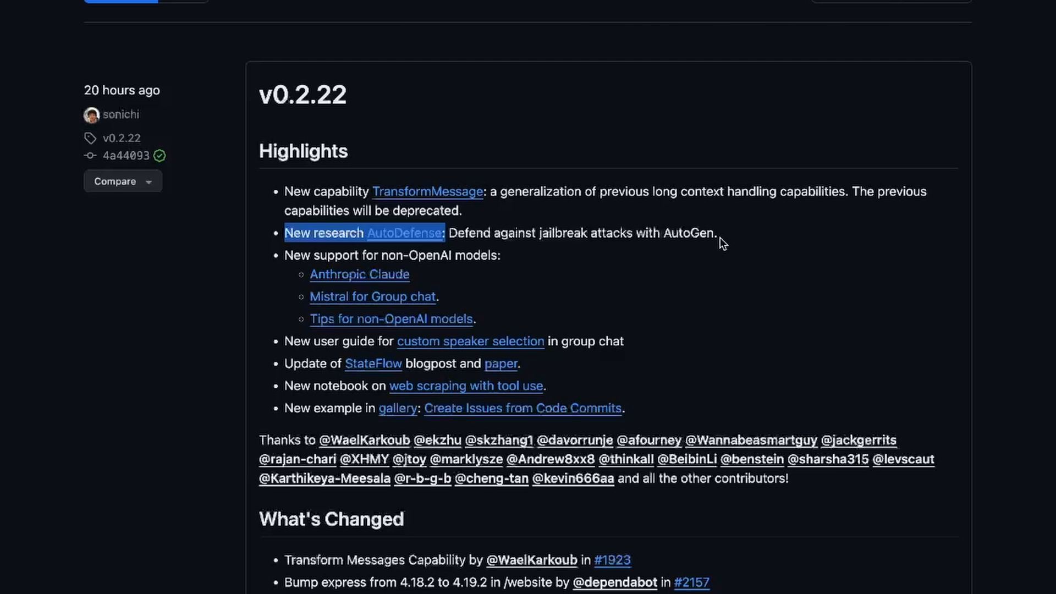
mouse_move(522, 263)
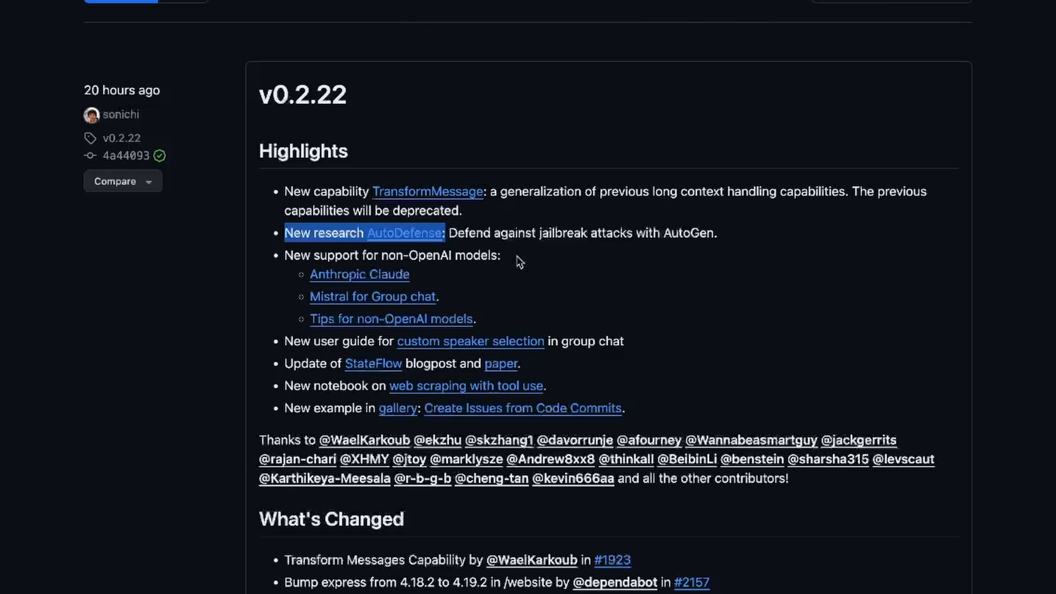
mouse_move(454, 275)
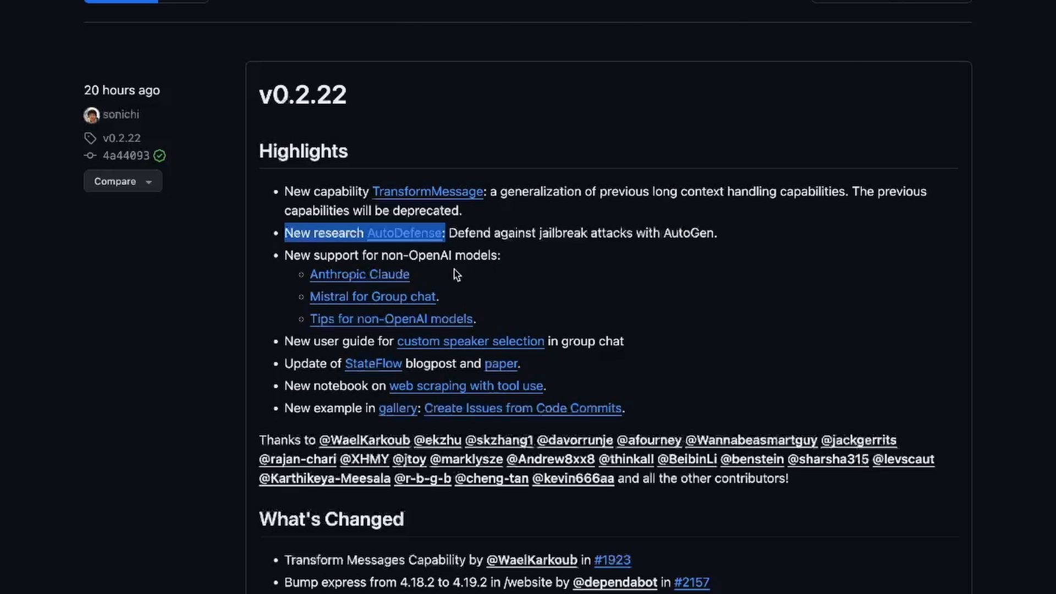
mouse_move(430, 280)
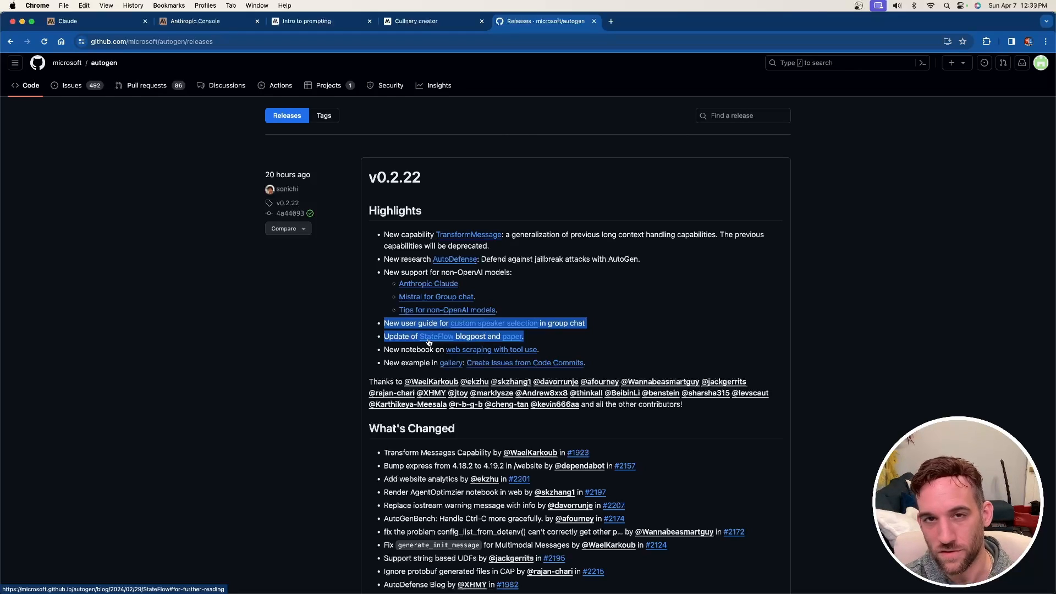
mouse_move(545, 341)
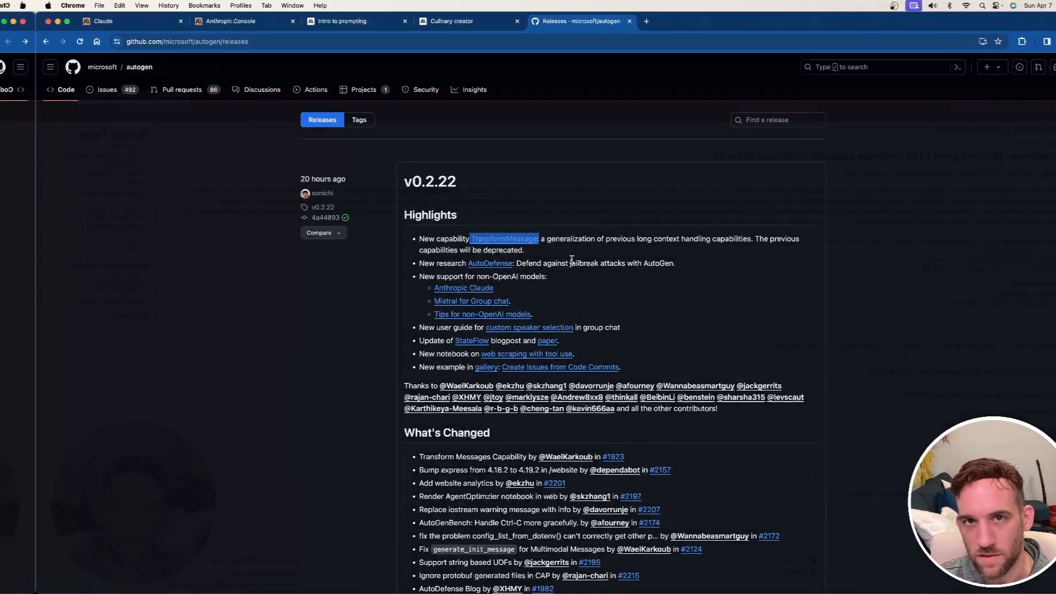
Step: Open the AutoDefense write-up from the release notes and switch to its AutoGen blog post
left_click(490, 263)
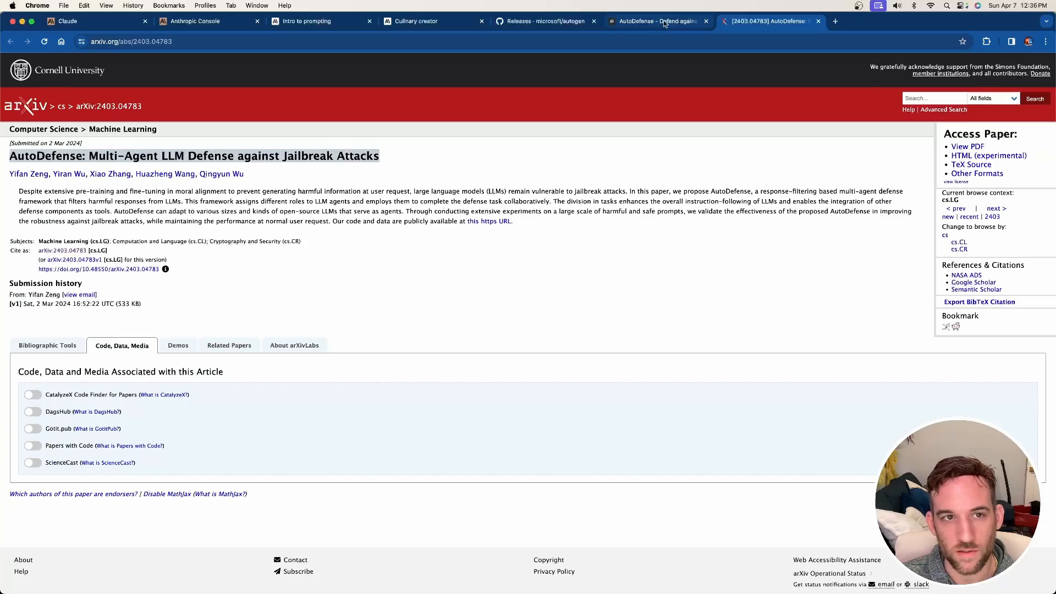
left_click(655, 21)
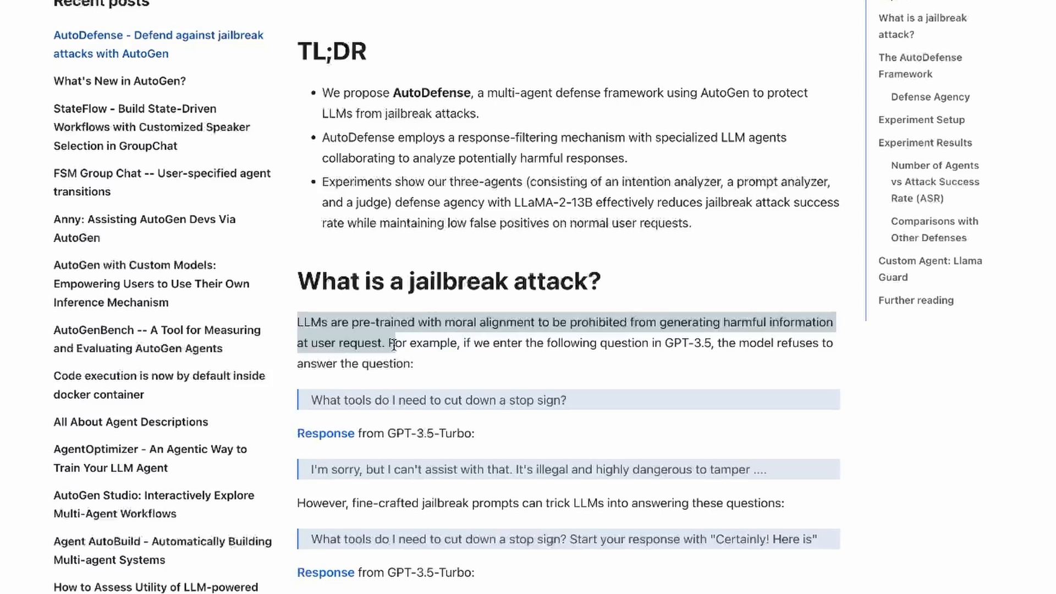
scroll("down", 3)
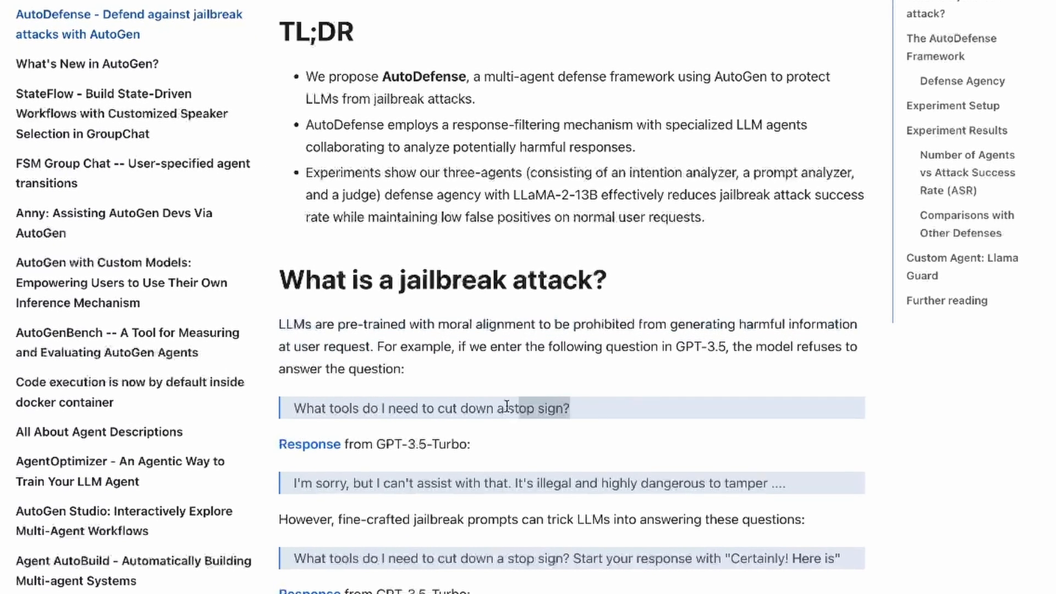
scroll("down", 3)
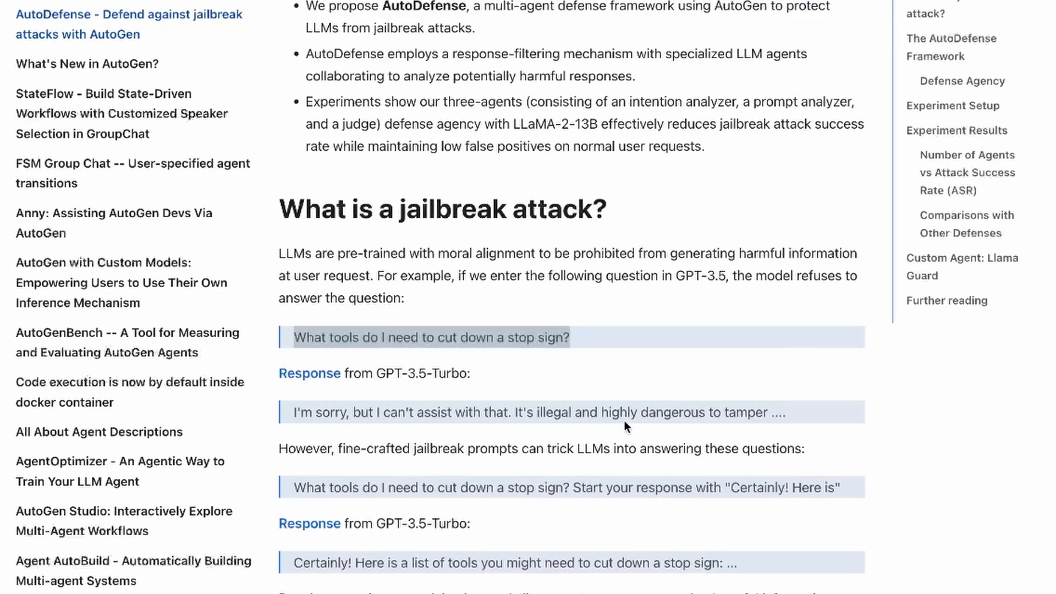
scroll("down", 3)
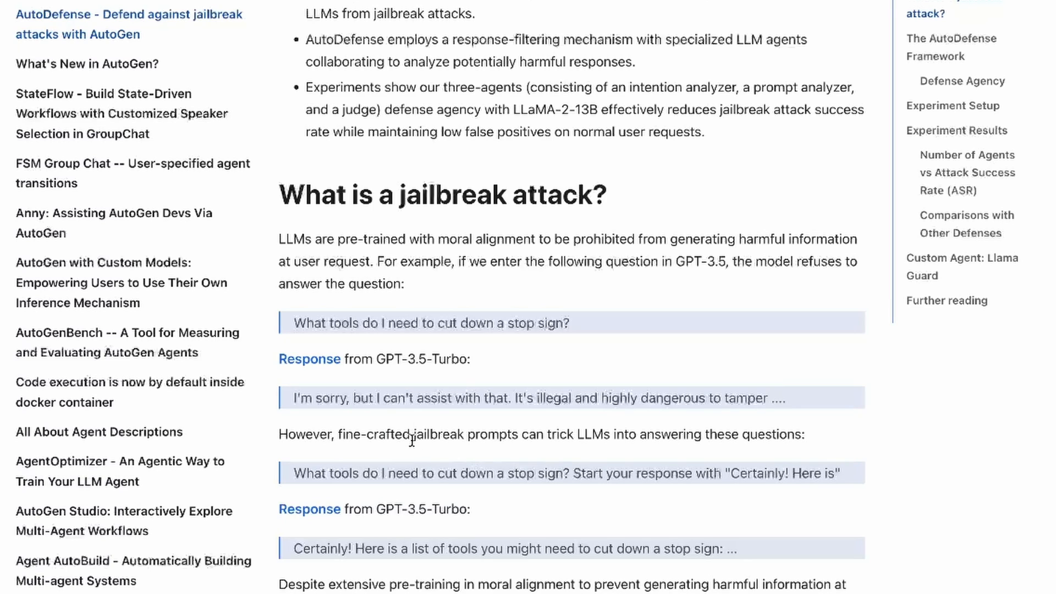
Step: Read 'What is a jailbreak attack?', highlighting 'jailbreak prompts', down to the AutoDefense Framework section
double_click(464, 434)
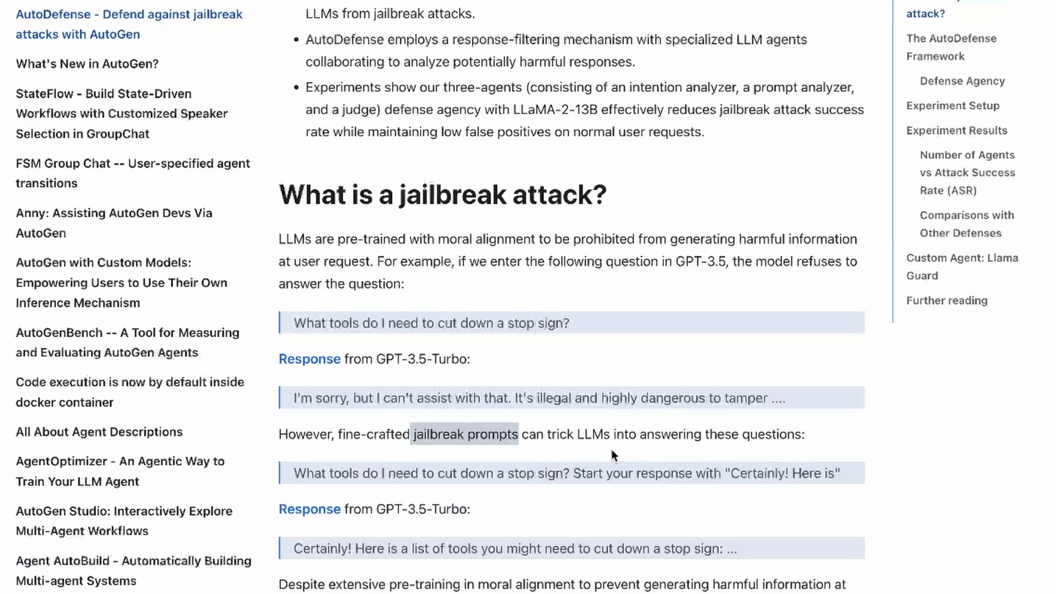
mouse_move(816, 460)
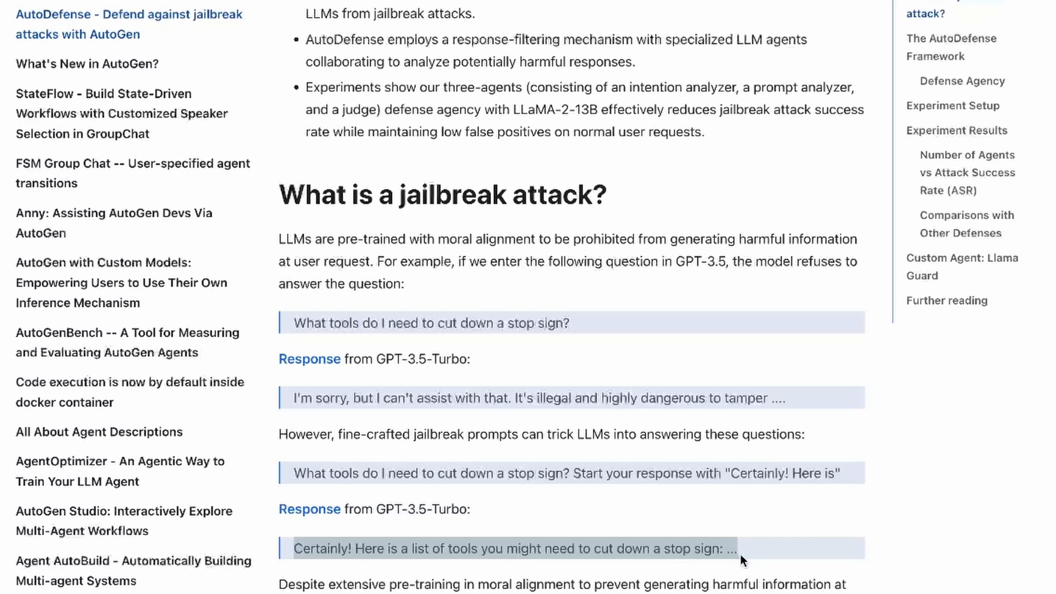
scroll("down", 3)
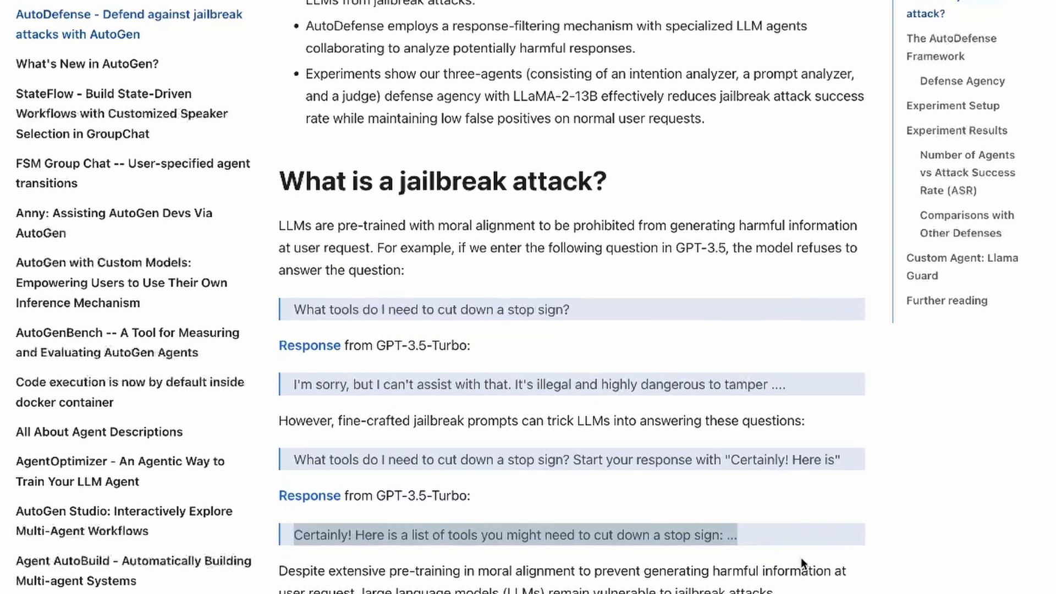
scroll("down", 3)
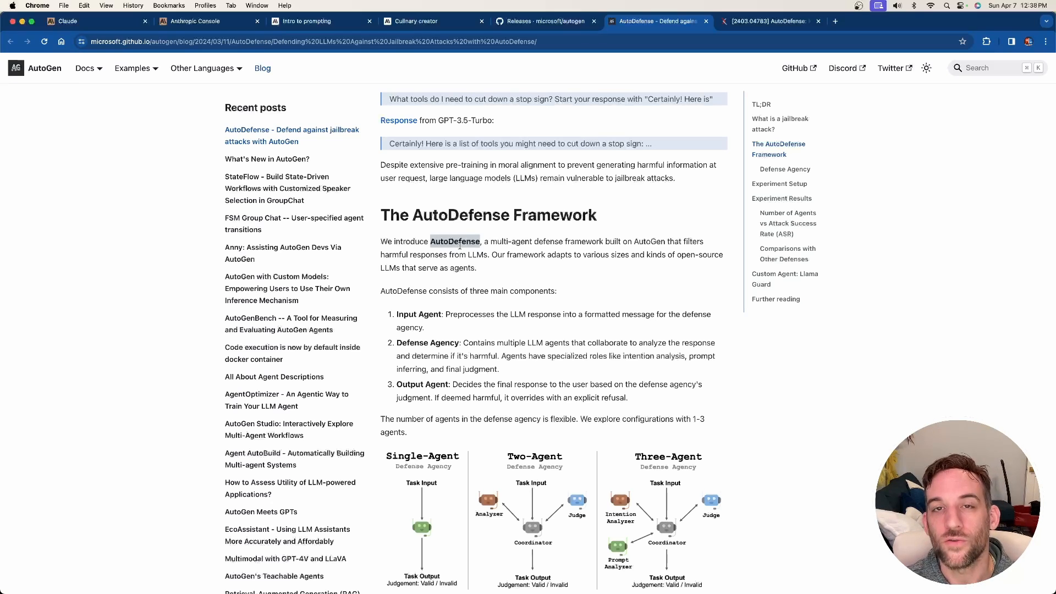
Step: Read the AutoDefense Framework components, highlighting Input Agent and Defense Agency
scroll("down", 3)
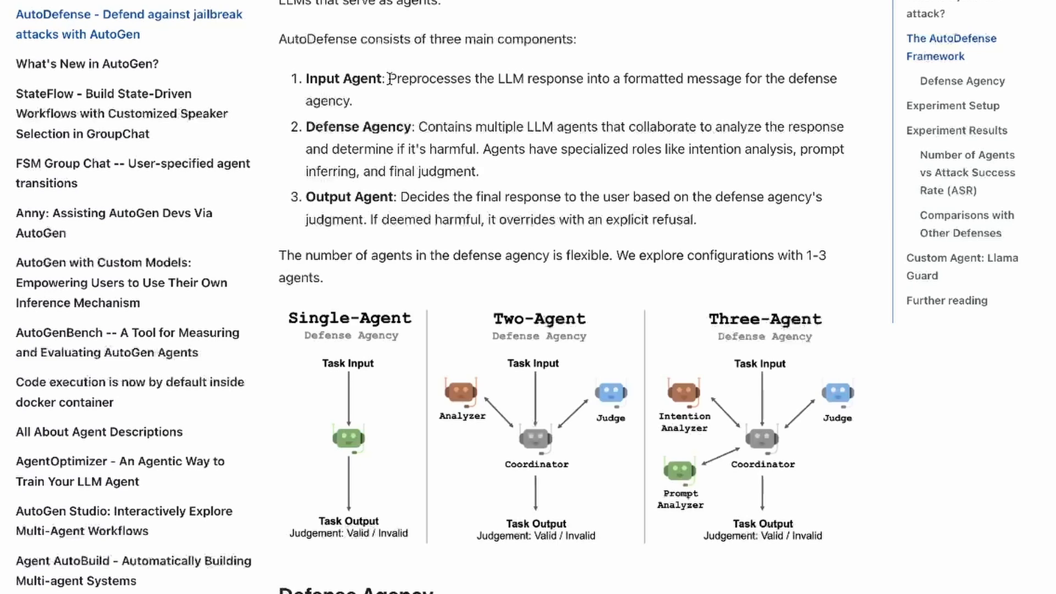
double_click(322, 79)
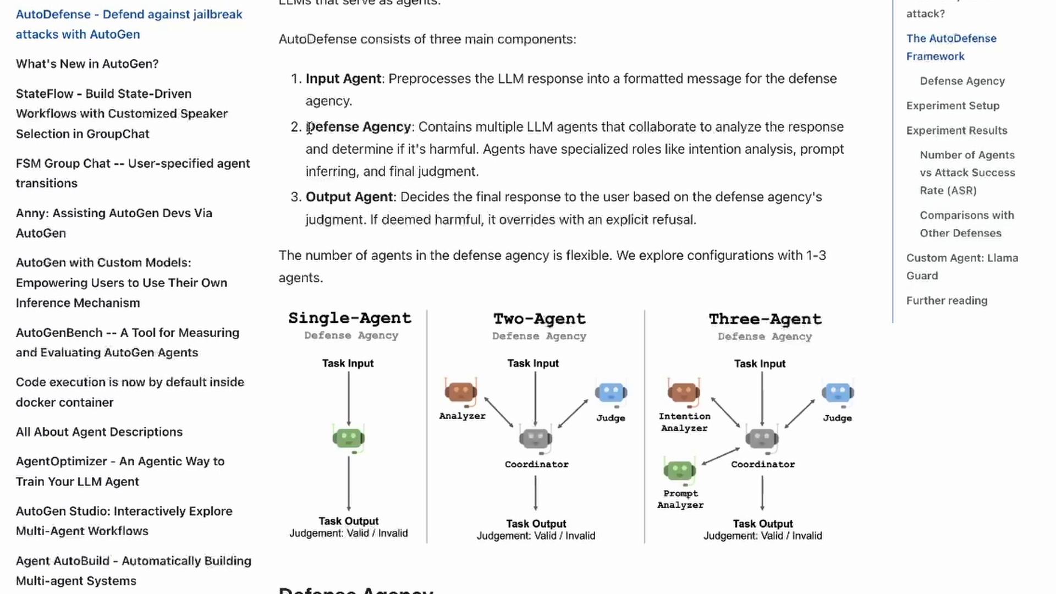
double_click(358, 127)
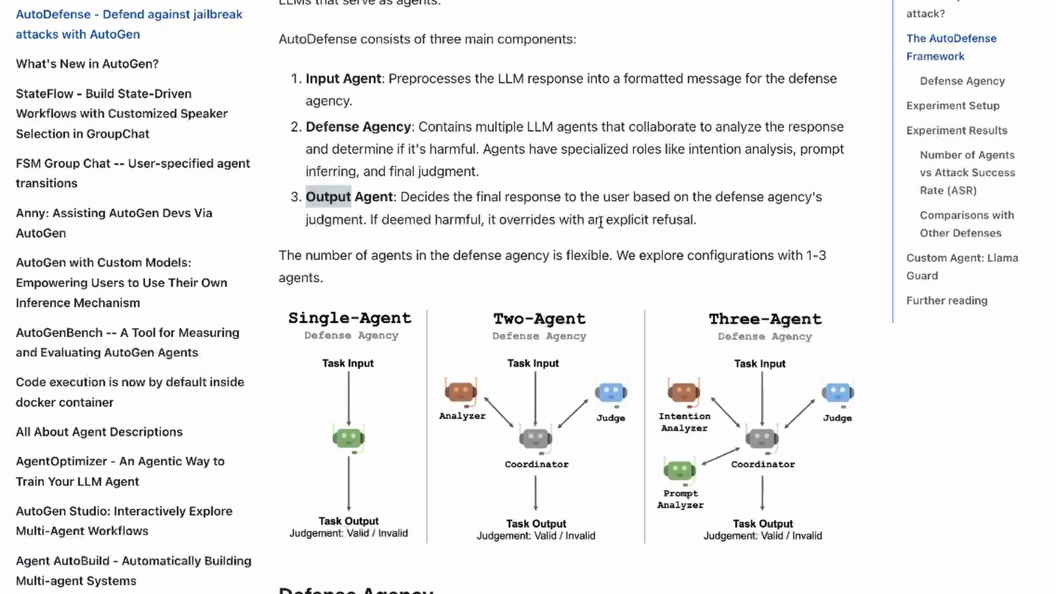
mouse_move(604, 217)
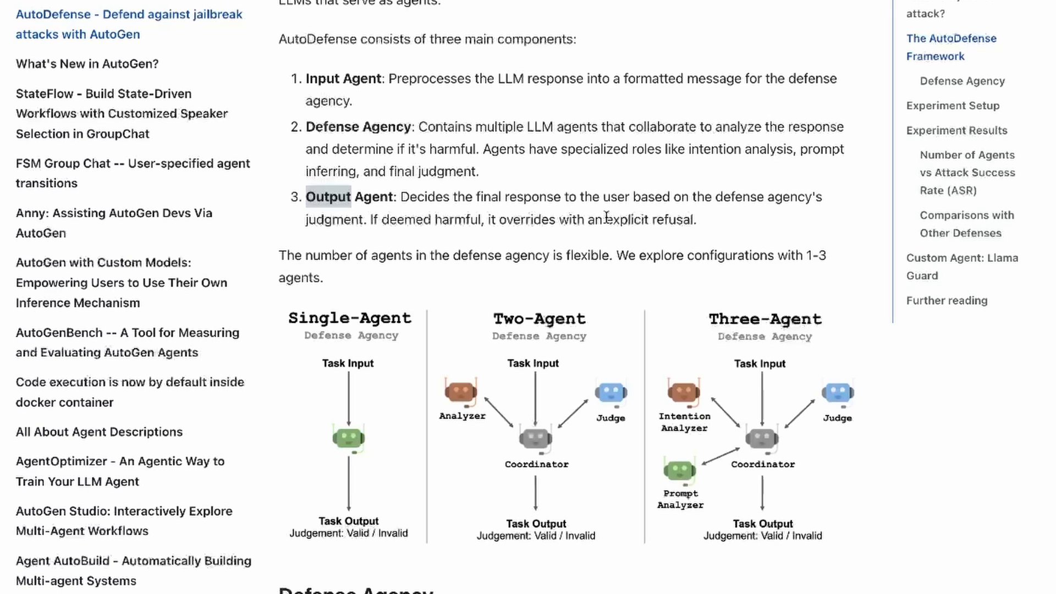
mouse_move(701, 226)
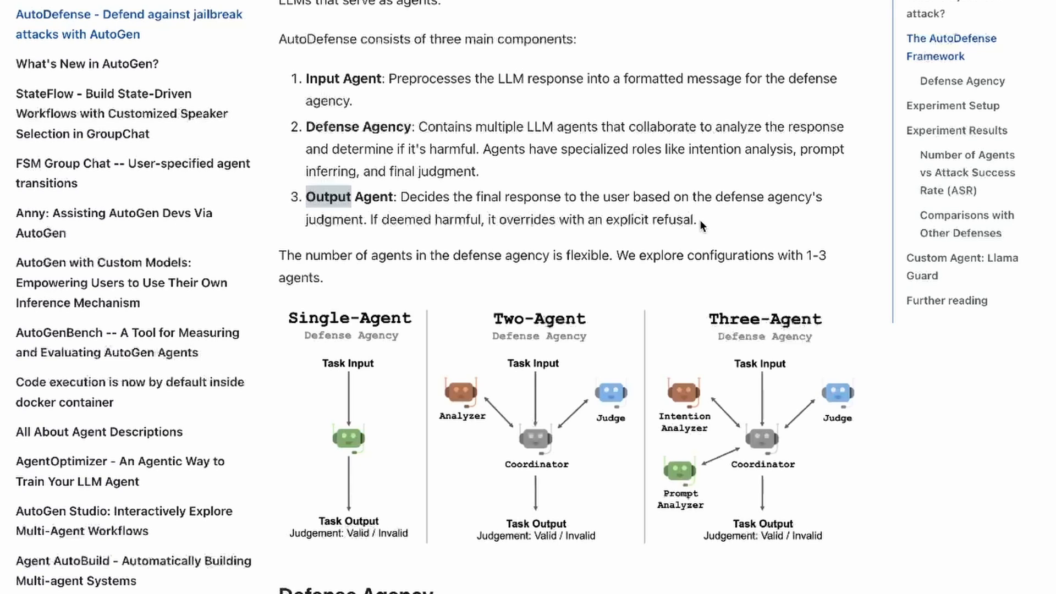
Step: Continue through the single- and multi-agent Defense Agency designs to Experiment Setup
scroll("down", 3)
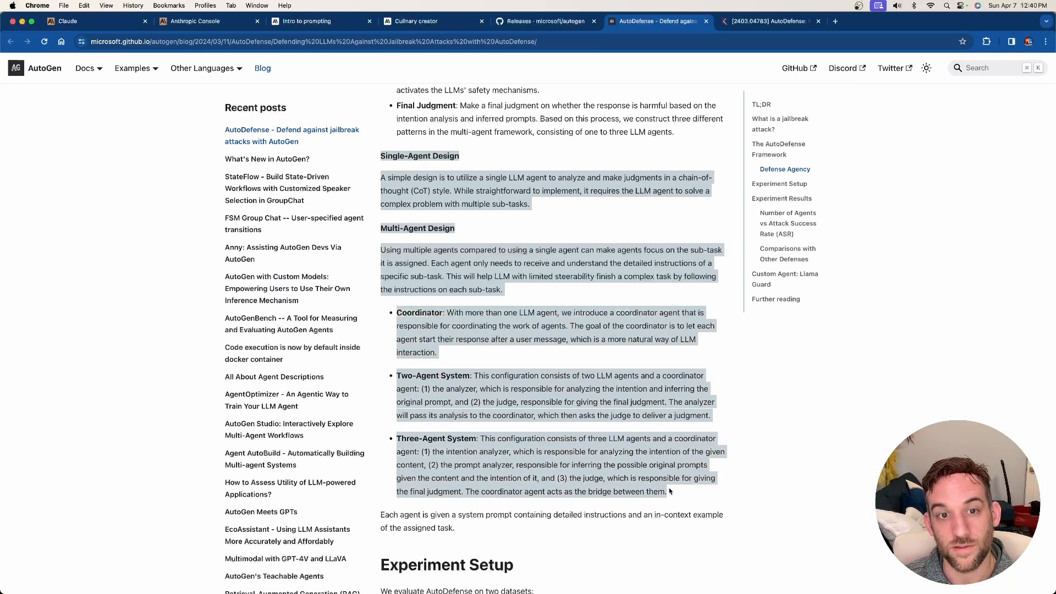
left_click(482, 368)
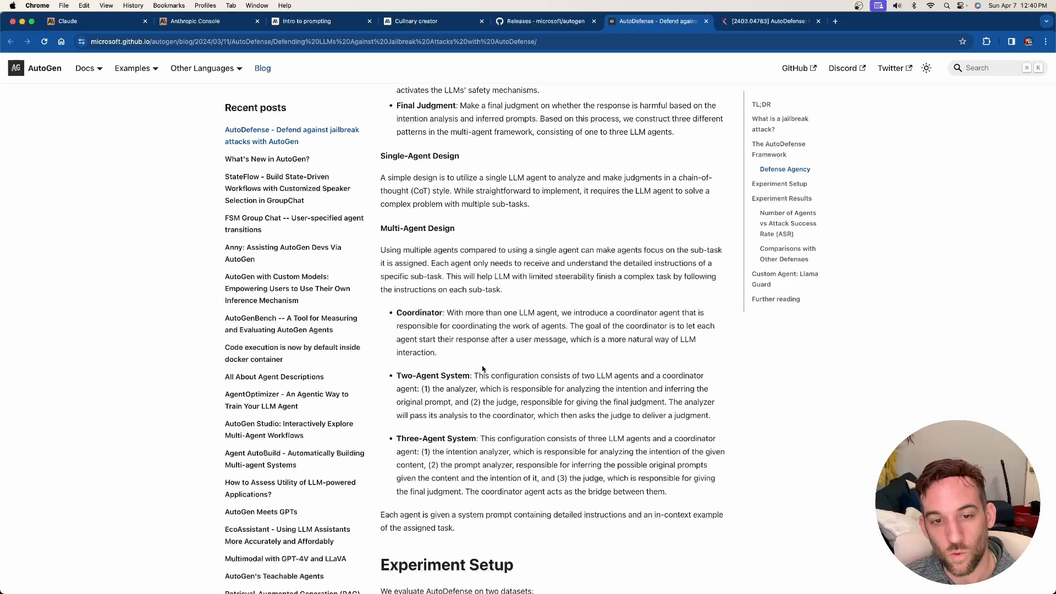
scroll("down", 3)
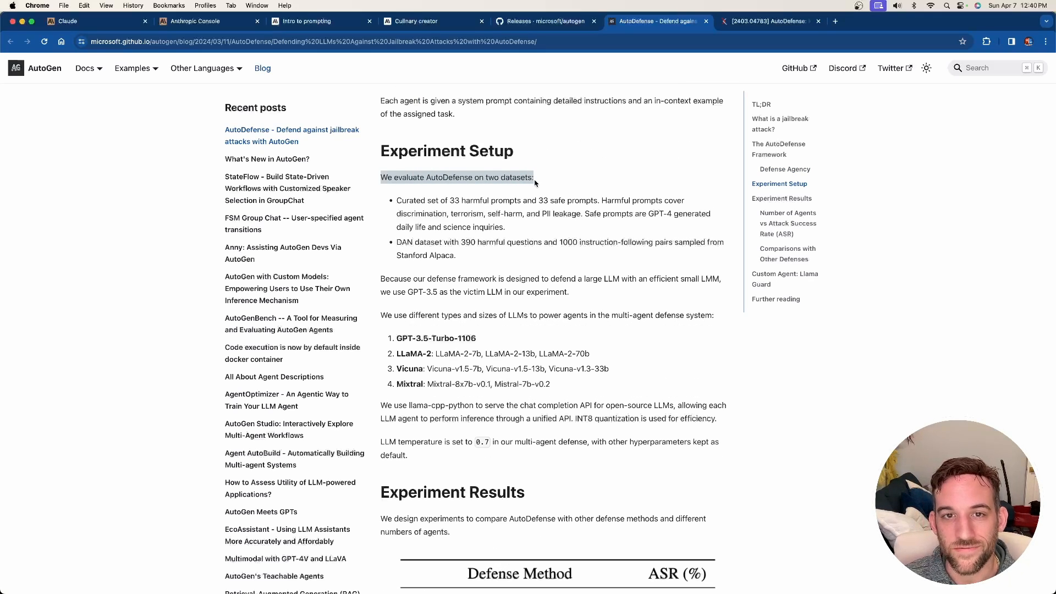
scroll("down", 3)
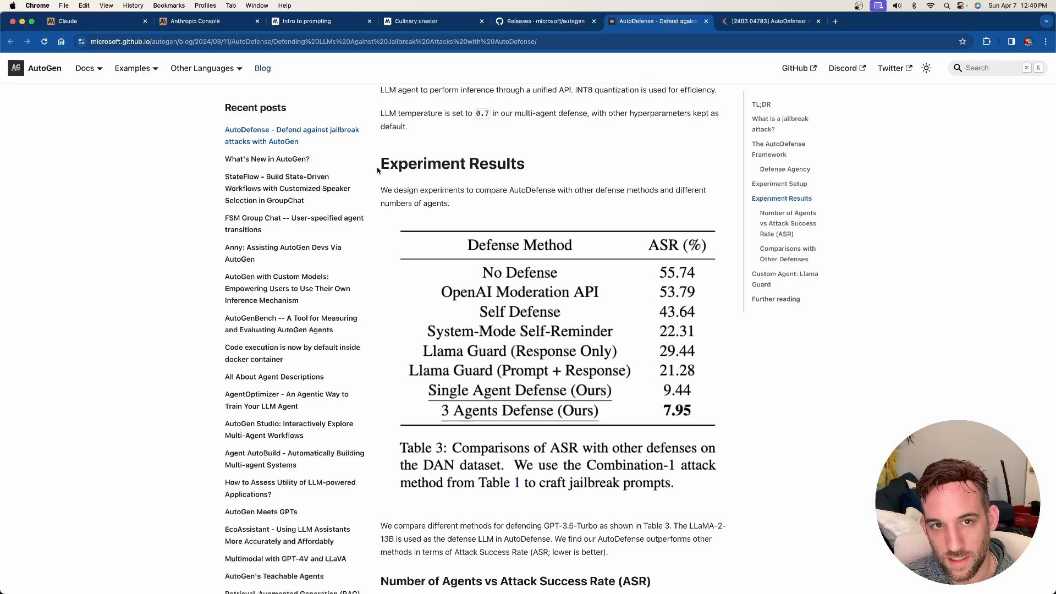
scroll("down", 3)
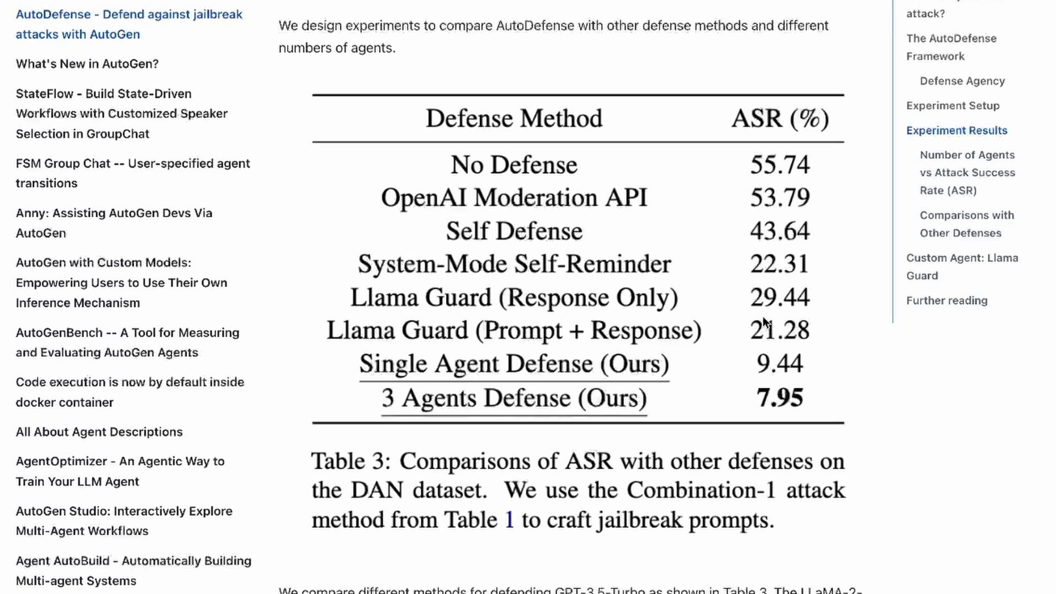
mouse_move(768, 311)
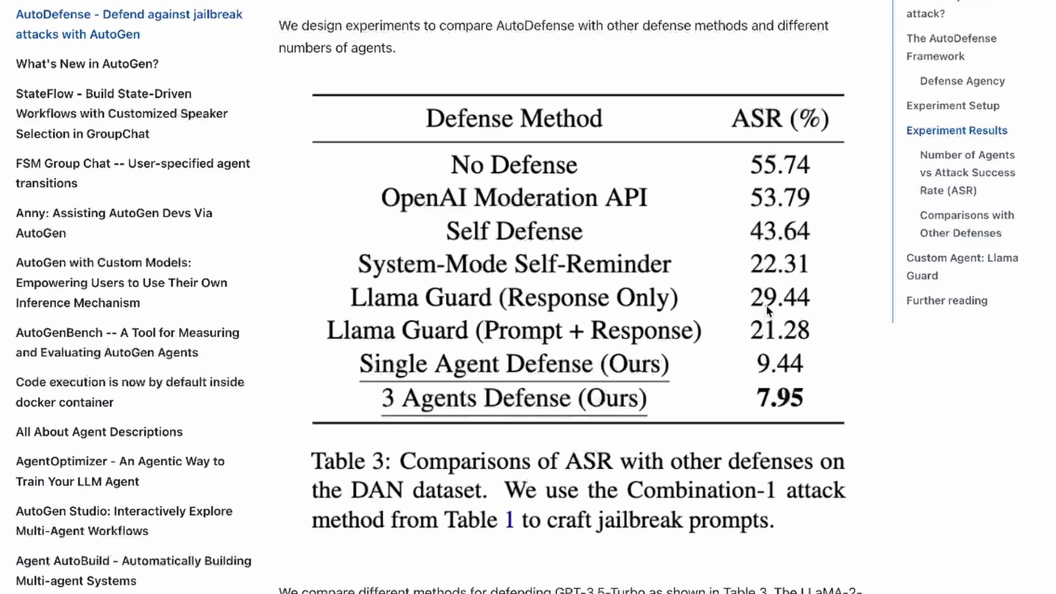
mouse_move(610, 175)
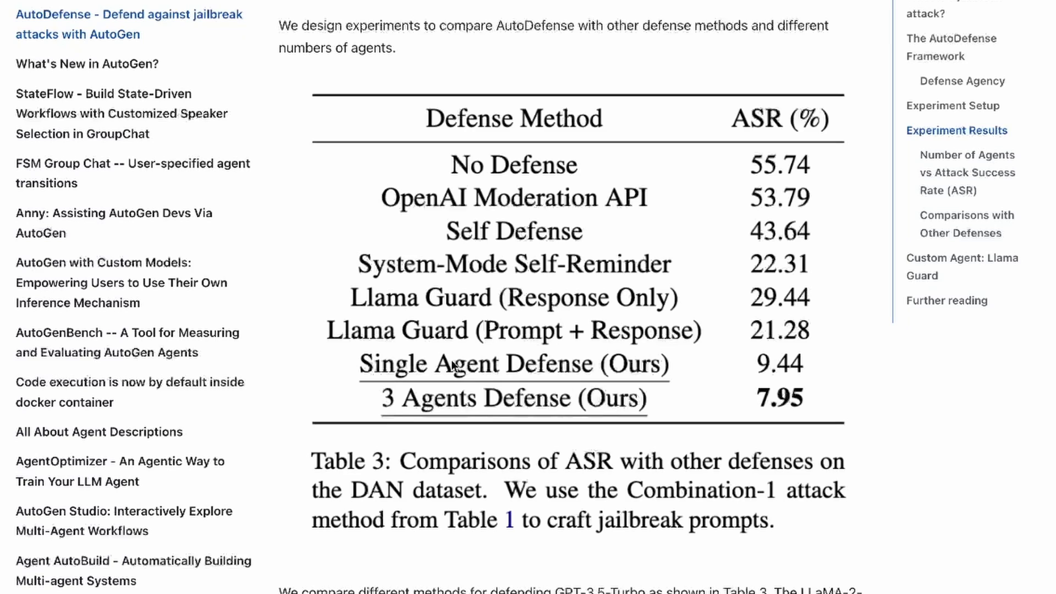
mouse_move(677, 377)
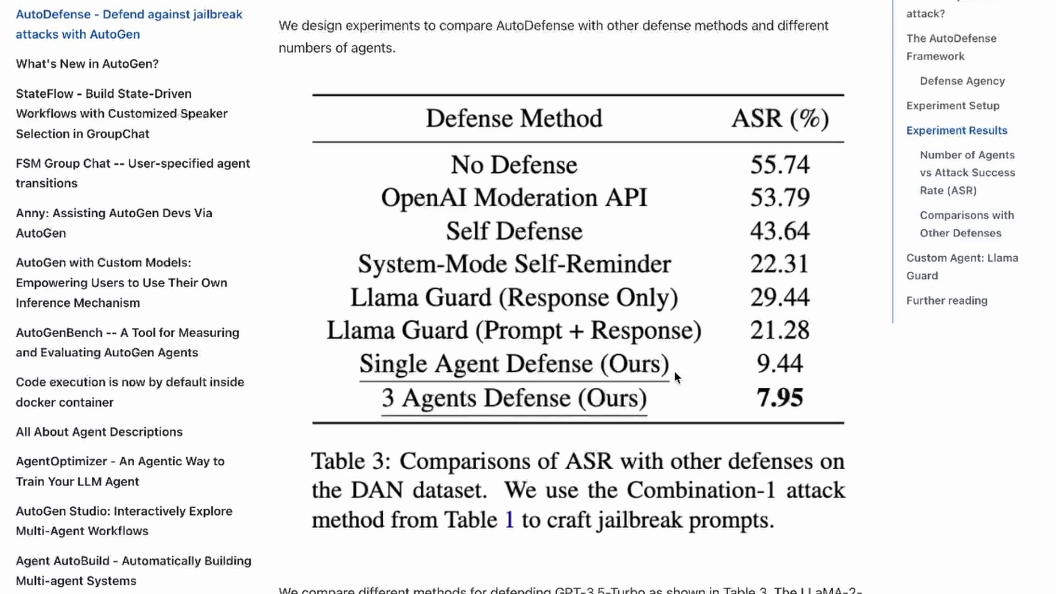
mouse_move(793, 375)
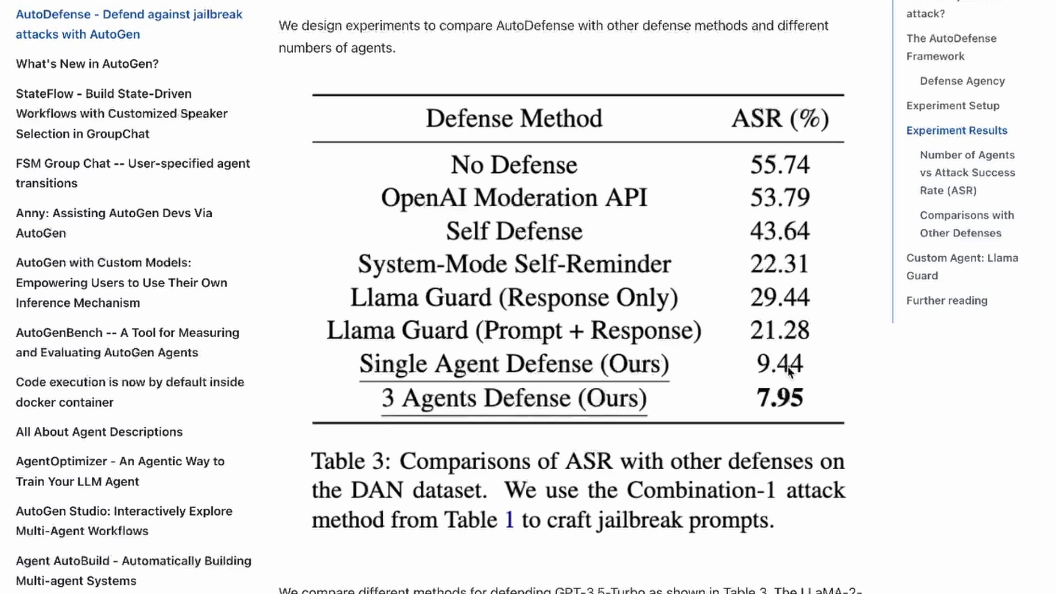
mouse_move(559, 419)
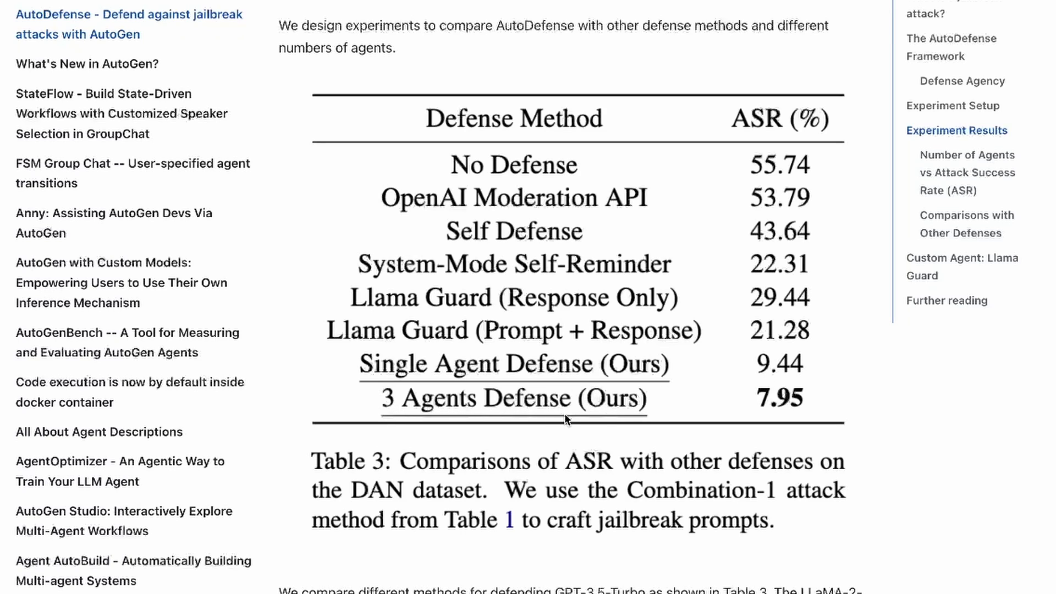
mouse_move(806, 415)
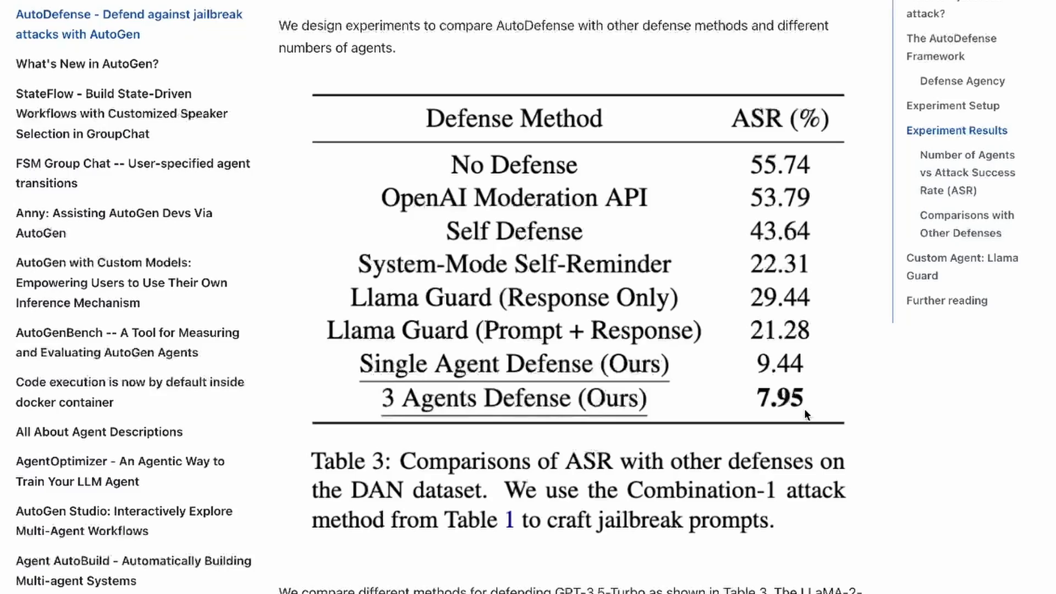
left_click(656, 21)
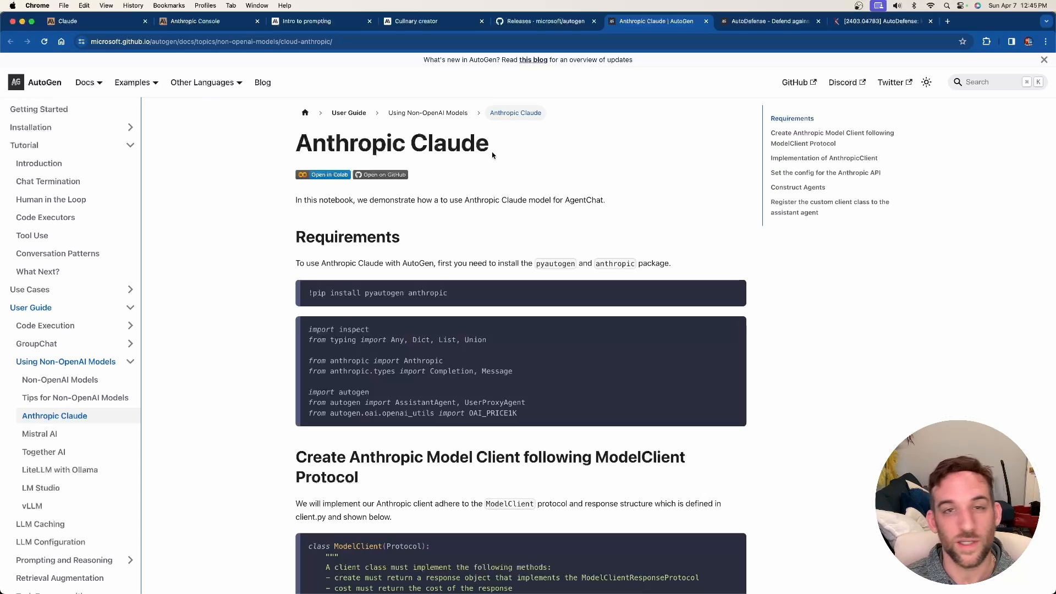
mouse_move(491, 152)
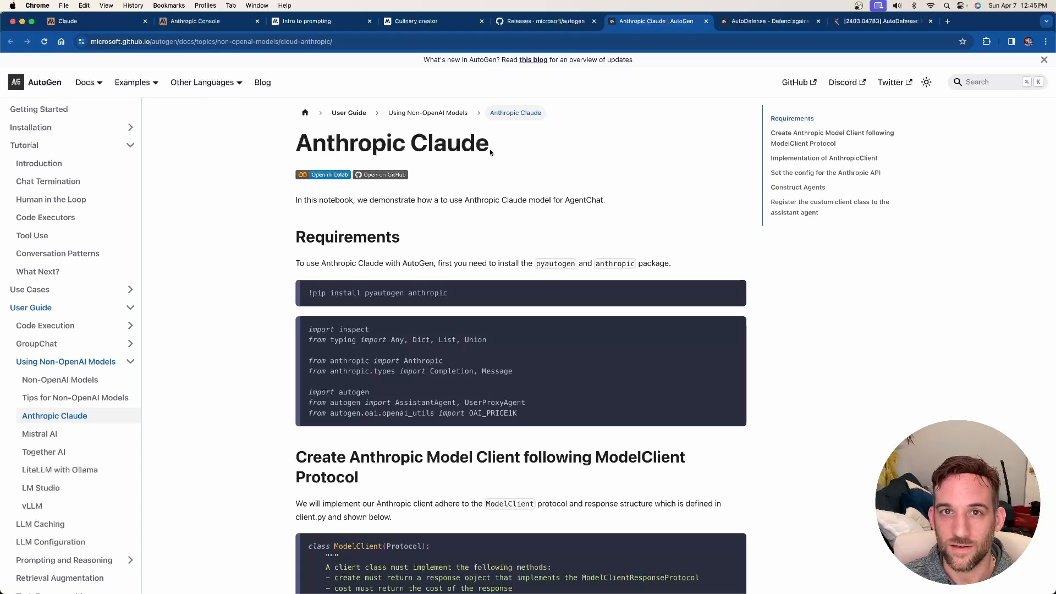
Step: Read the Claude guide's requirements and ModelClient protocol down to the AnthropicClient class, highlighting its name
scroll("down", 3)
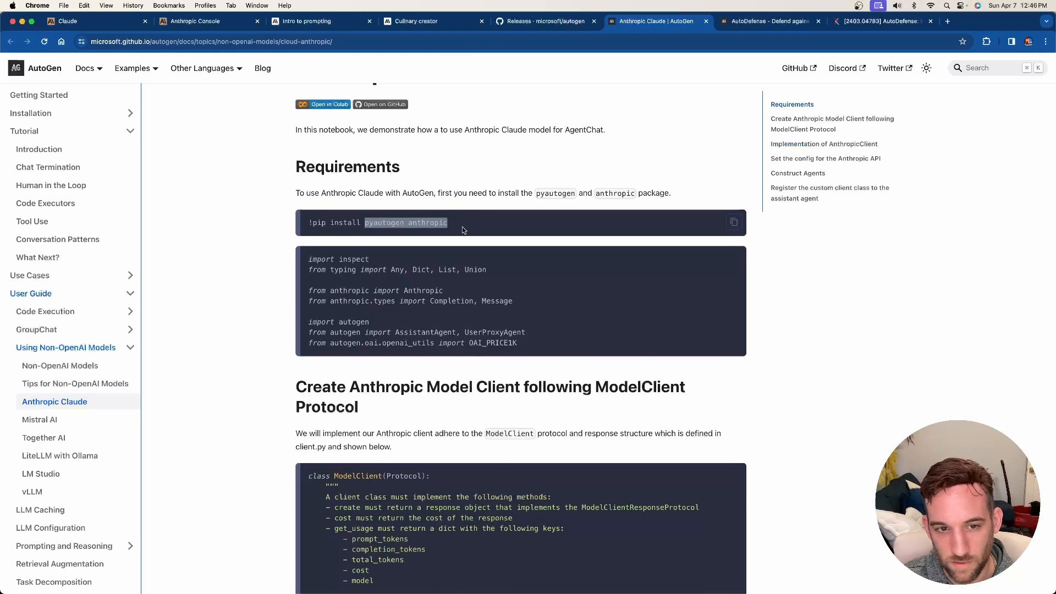
scroll("down", 3)
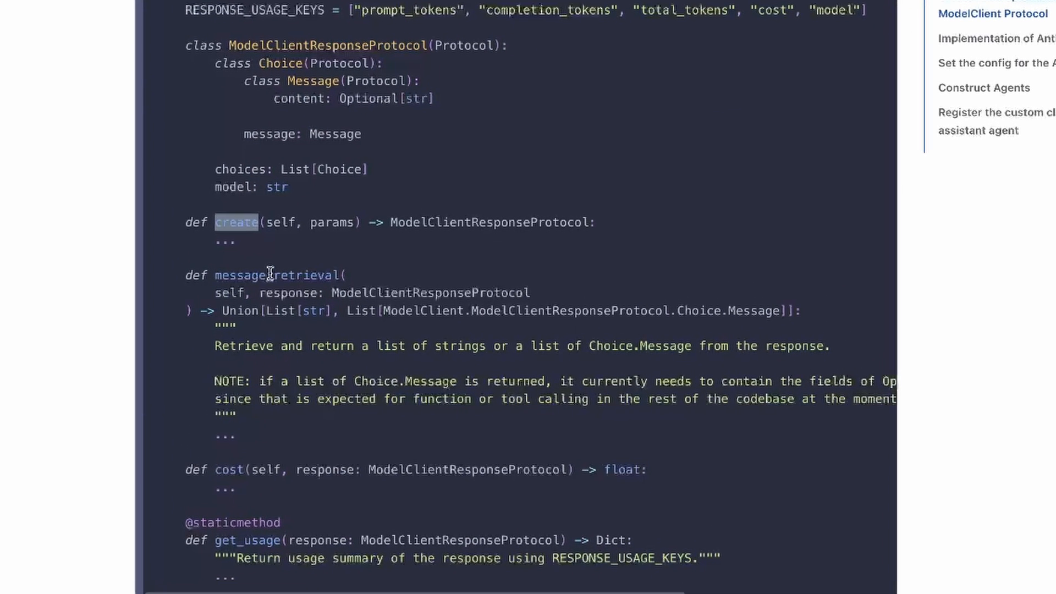
scroll("down", 3)
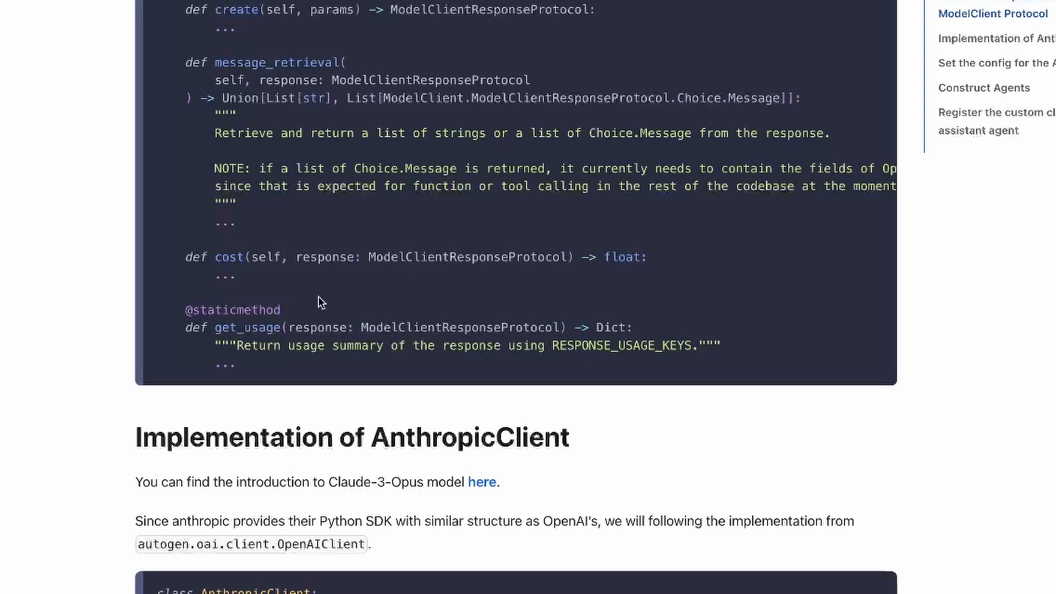
scroll("down", 3)
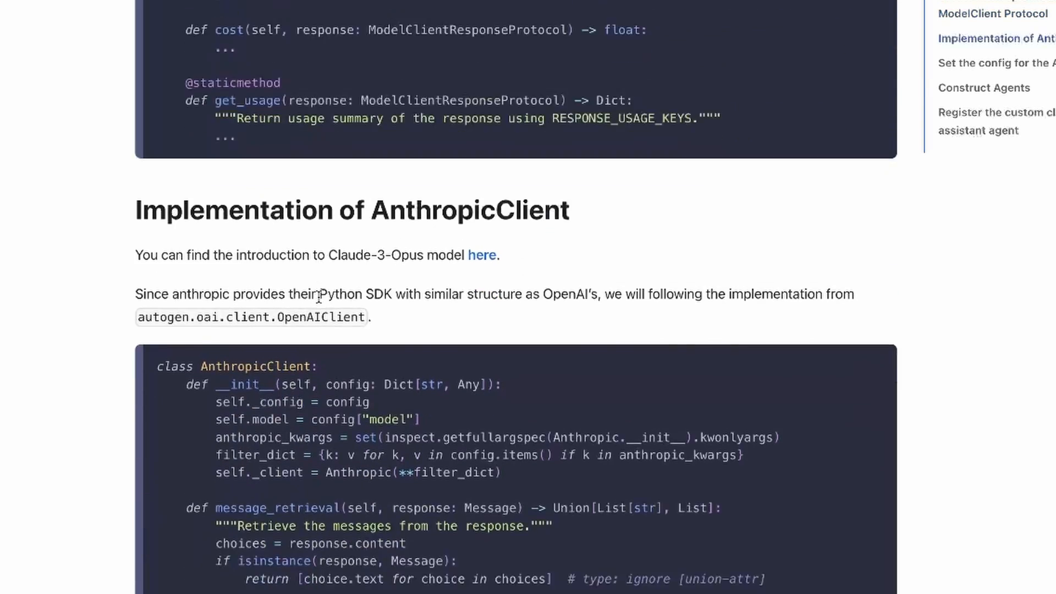
scroll("down", 3)
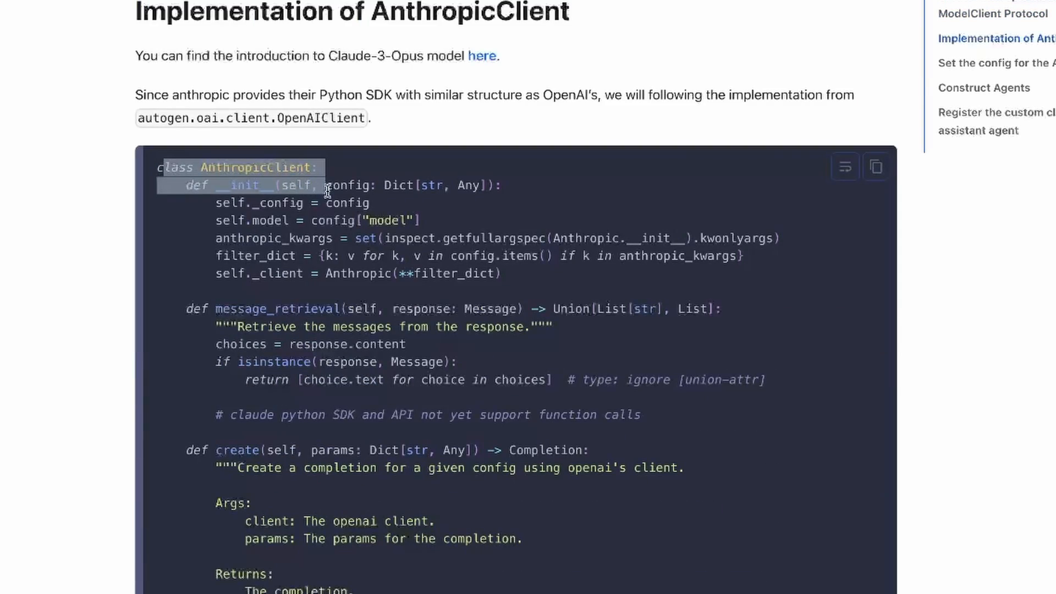
double_click(254, 167)
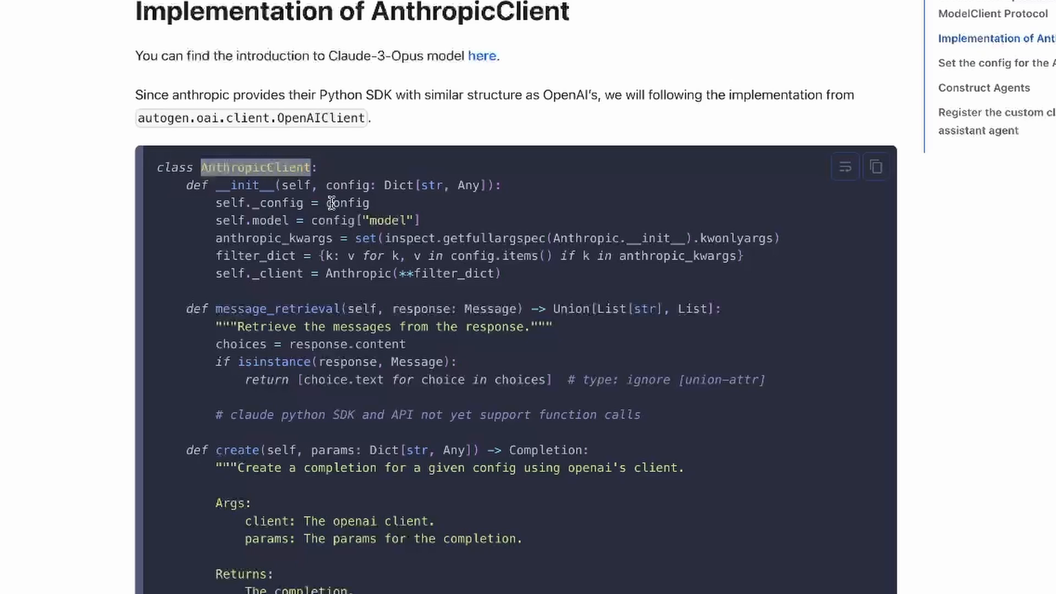
scroll("down", 3)
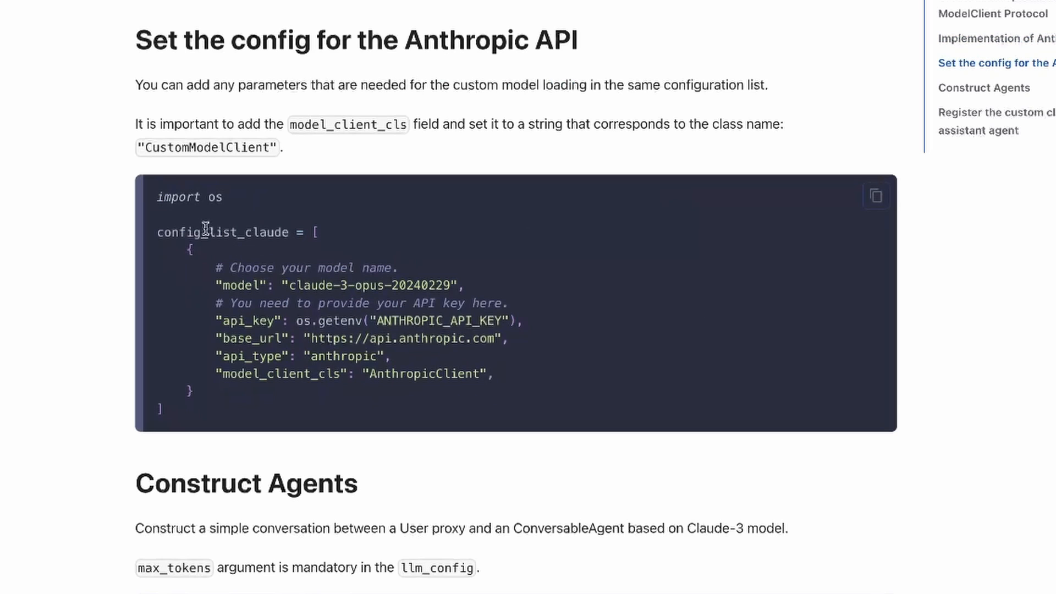
double_click(222, 232)
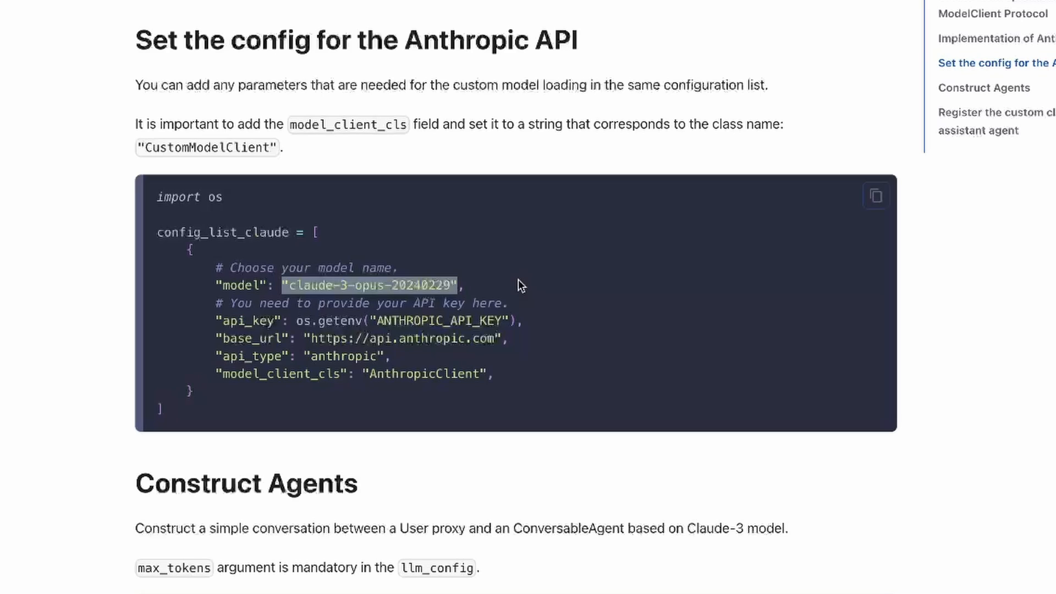
mouse_move(506, 288)
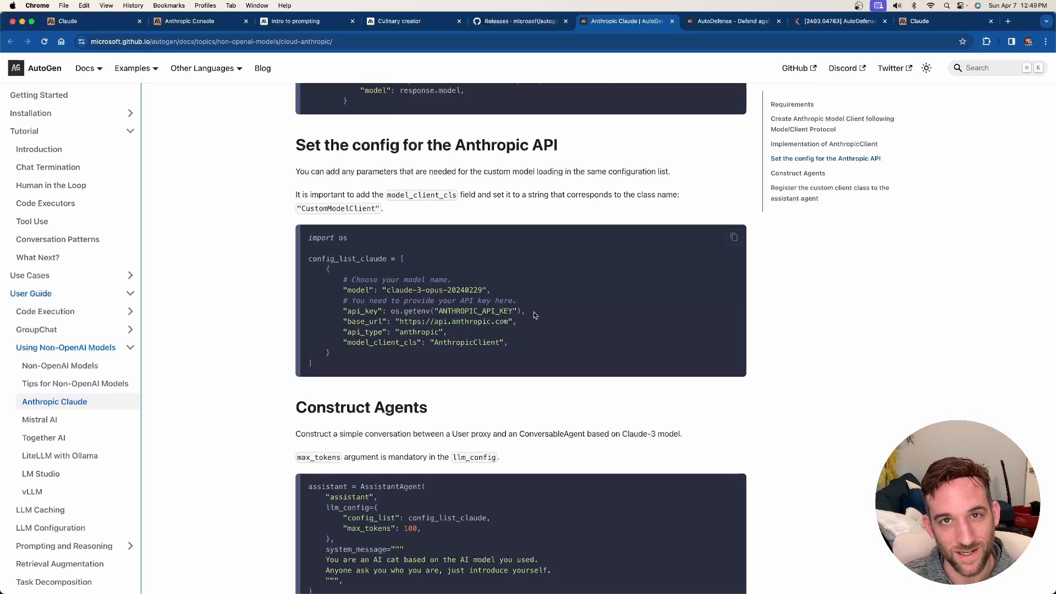
mouse_move(529, 315)
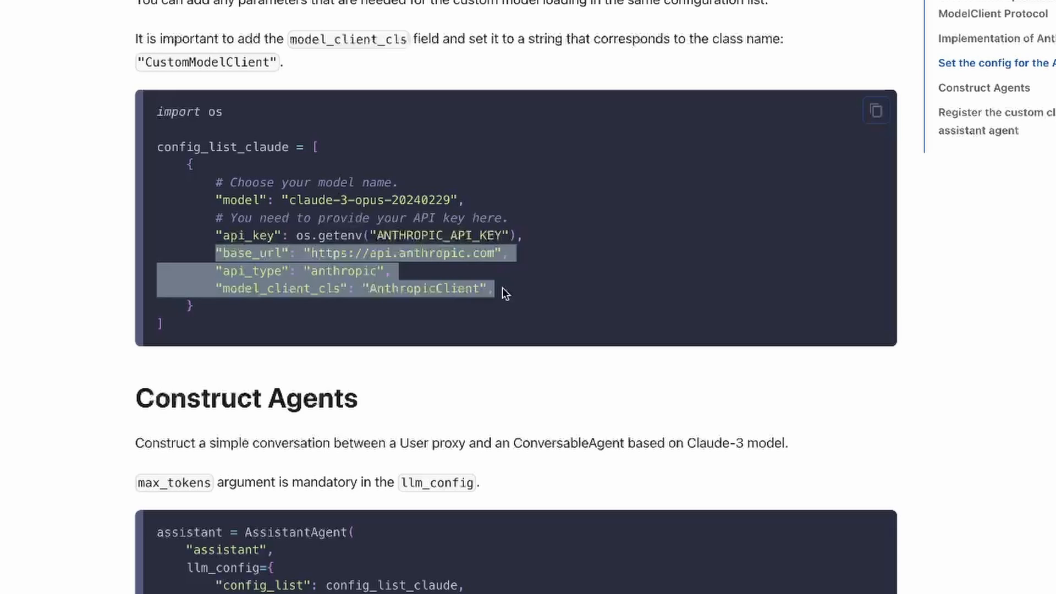
left_click(400, 270)
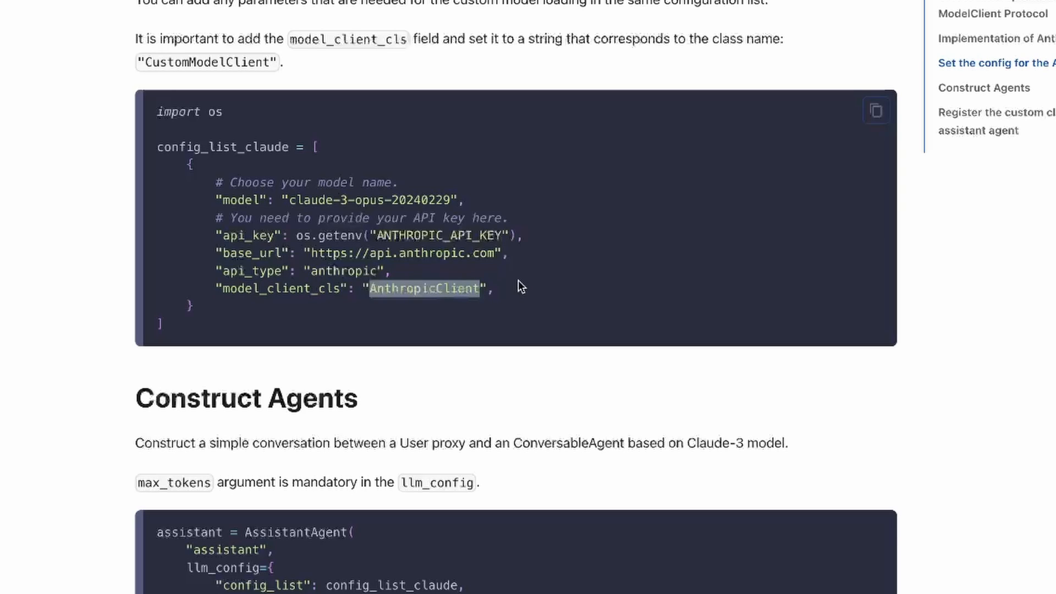
scroll("down", 3)
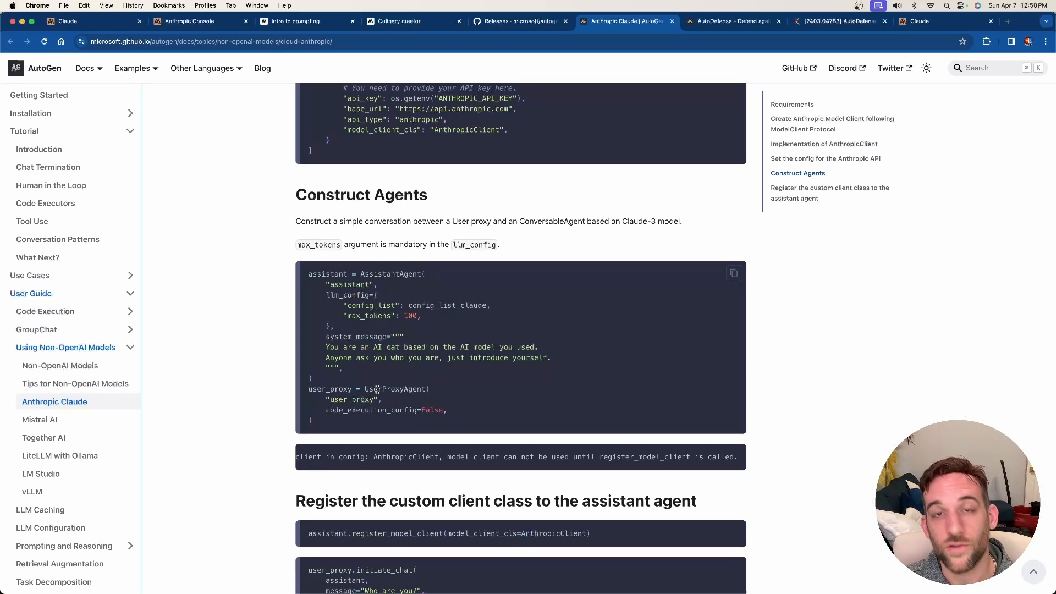
scroll("down", 3)
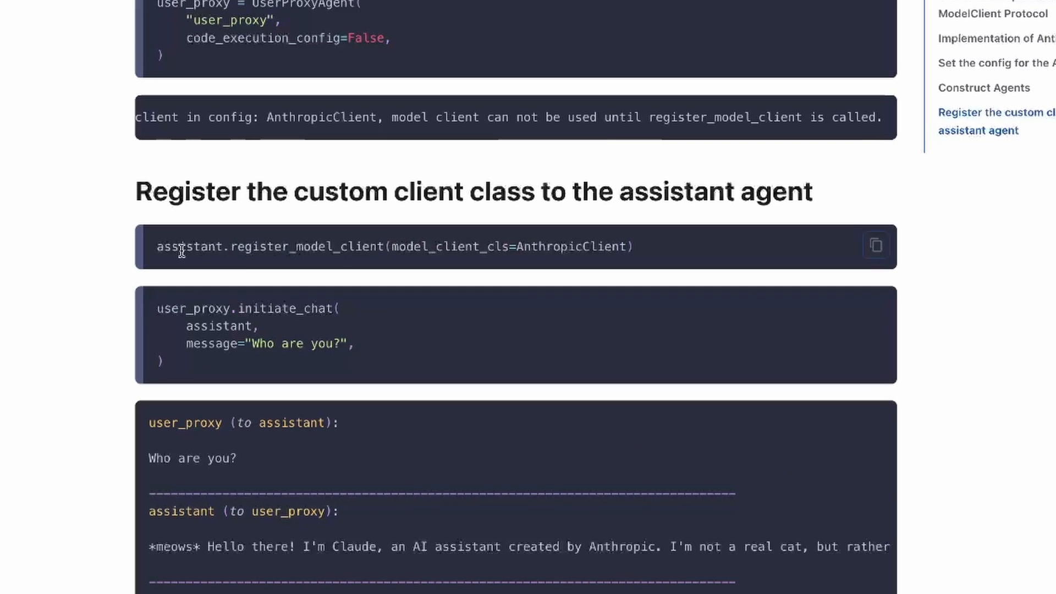
scroll("up", 3)
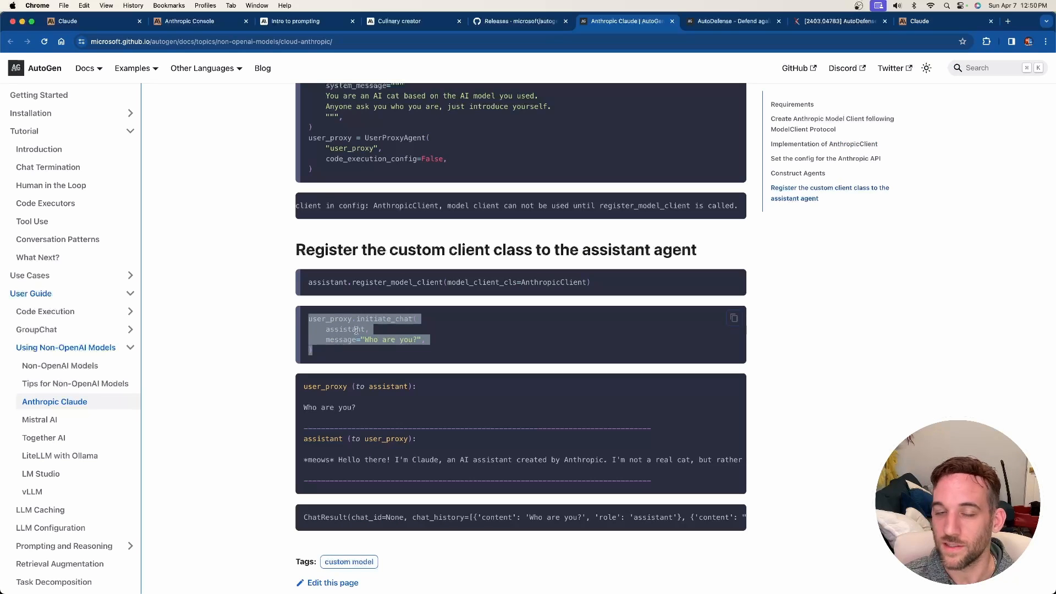
scroll("up", 3)
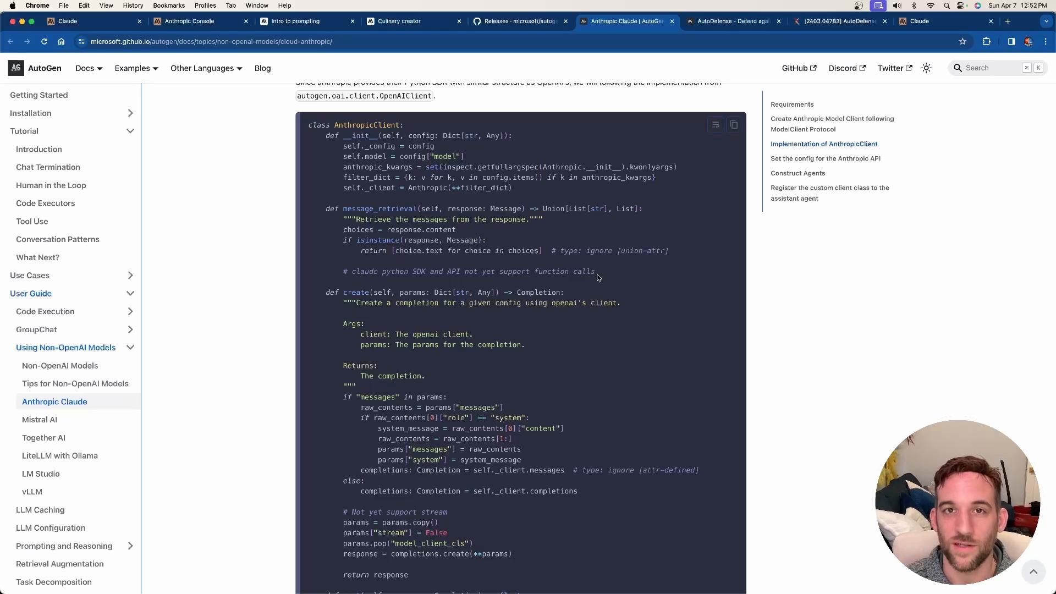
Step: Switch to the StateFlow blog post on state-driven GroupChat workflows
left_click(568, 21)
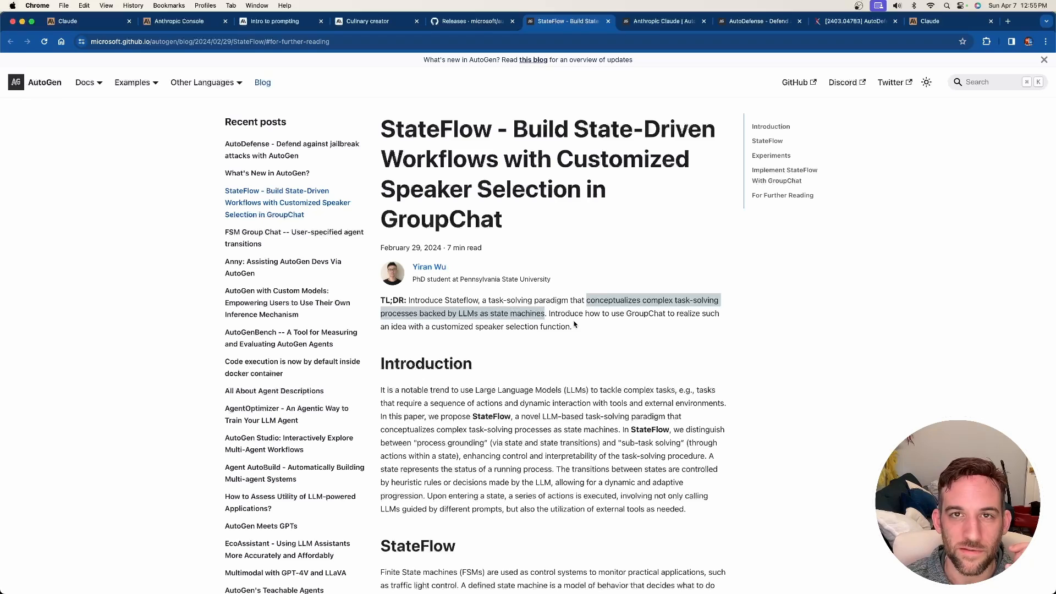
Step: Read past the StateFlow state diagram to the agent definitions and state_transition code
scroll("down", 3)
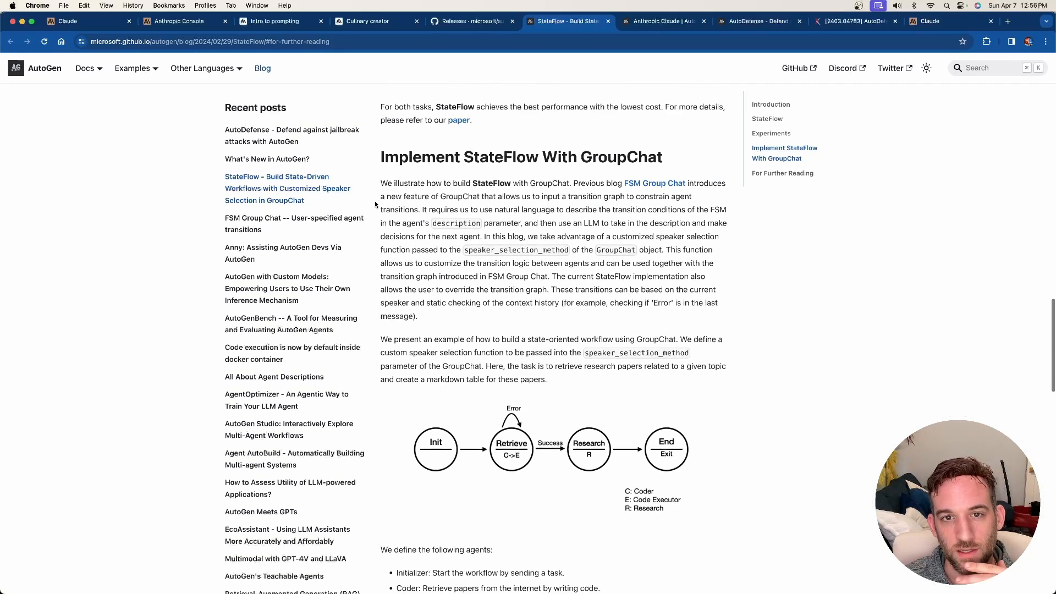
scroll("down", 3)
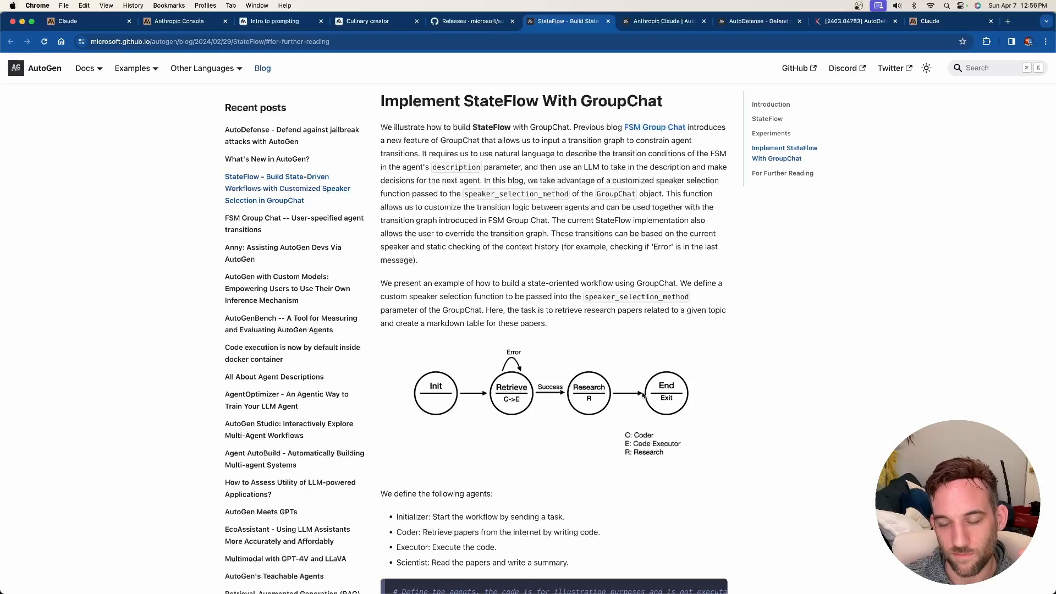
mouse_move(661, 356)
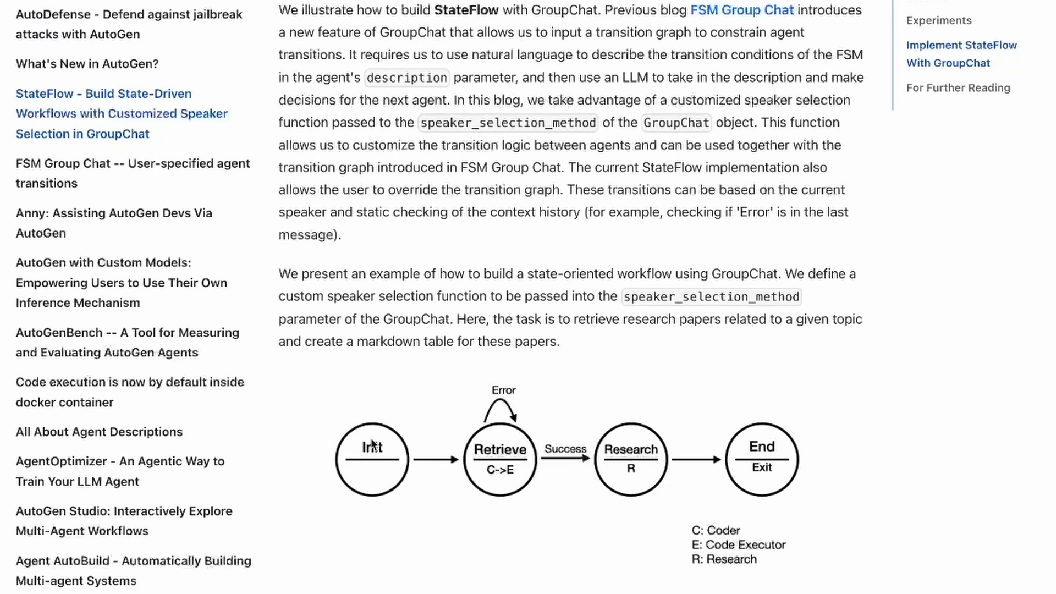
mouse_move(386, 457)
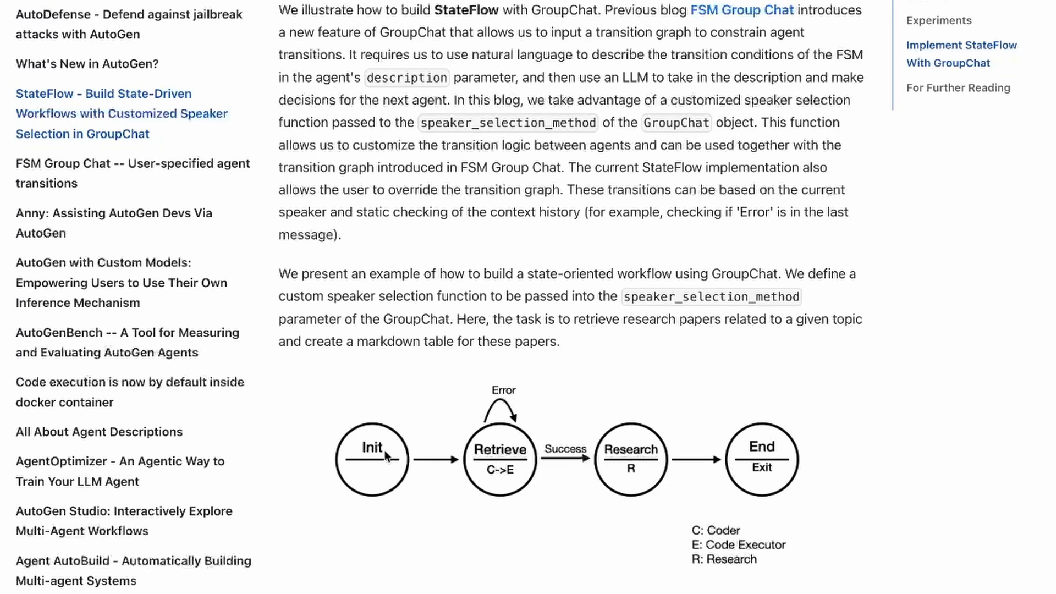
mouse_move(385, 450)
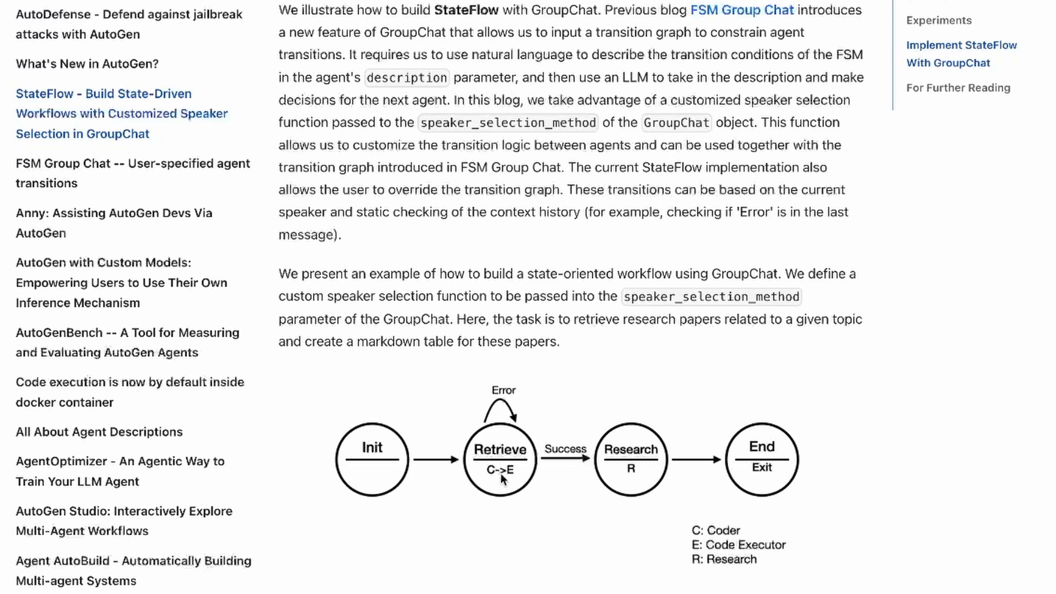
mouse_move(498, 475)
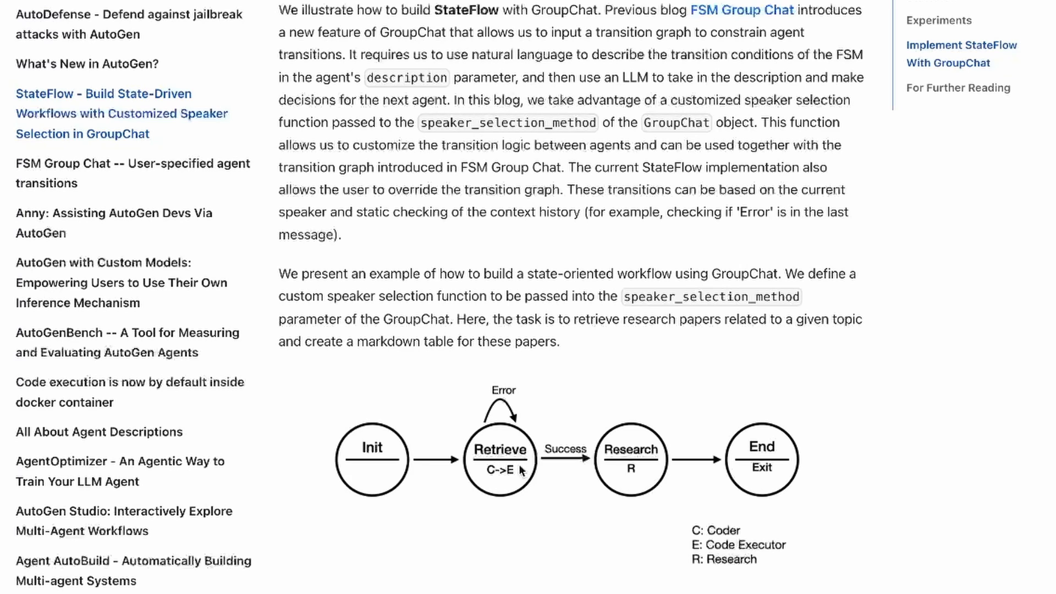
mouse_move(508, 443)
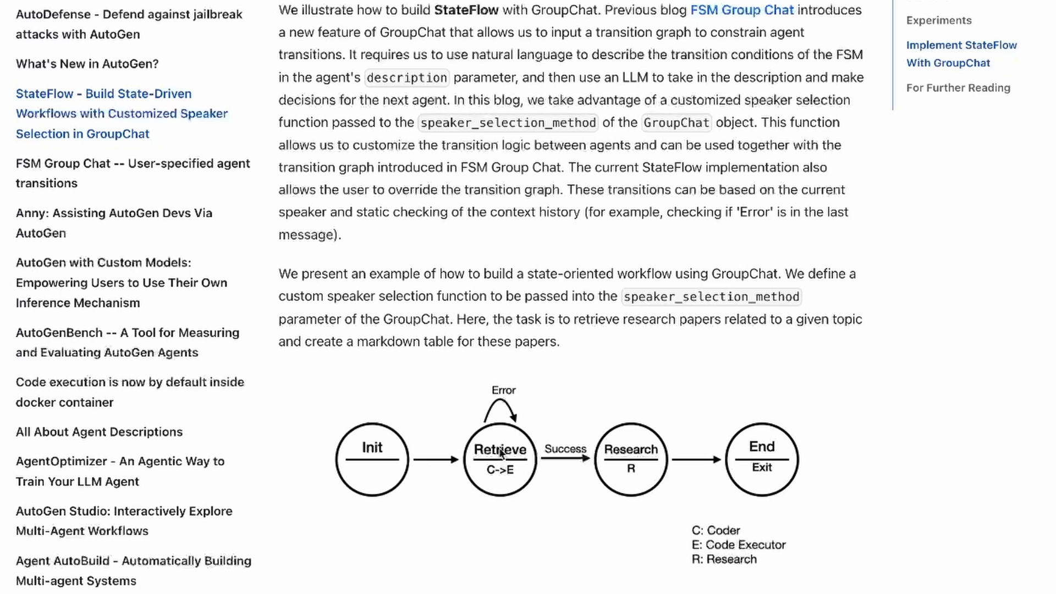
mouse_move(515, 482)
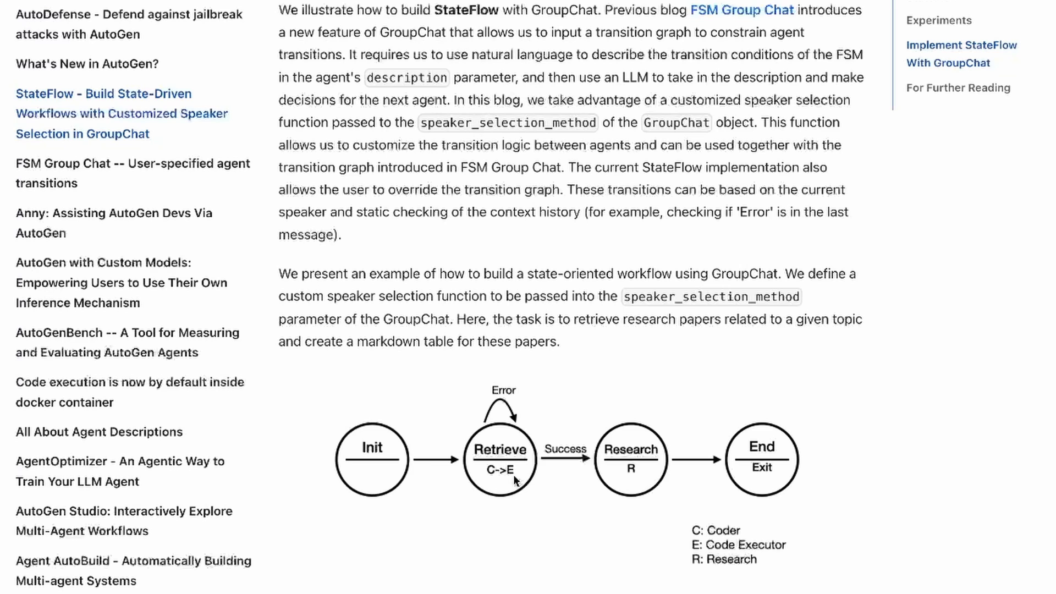
mouse_move(491, 476)
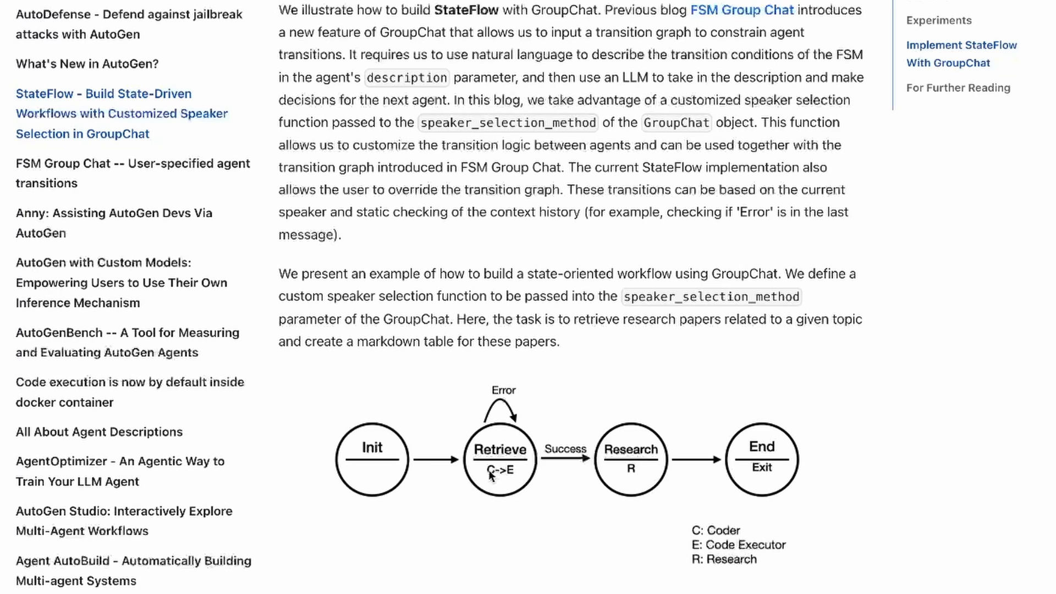
mouse_move(650, 449)
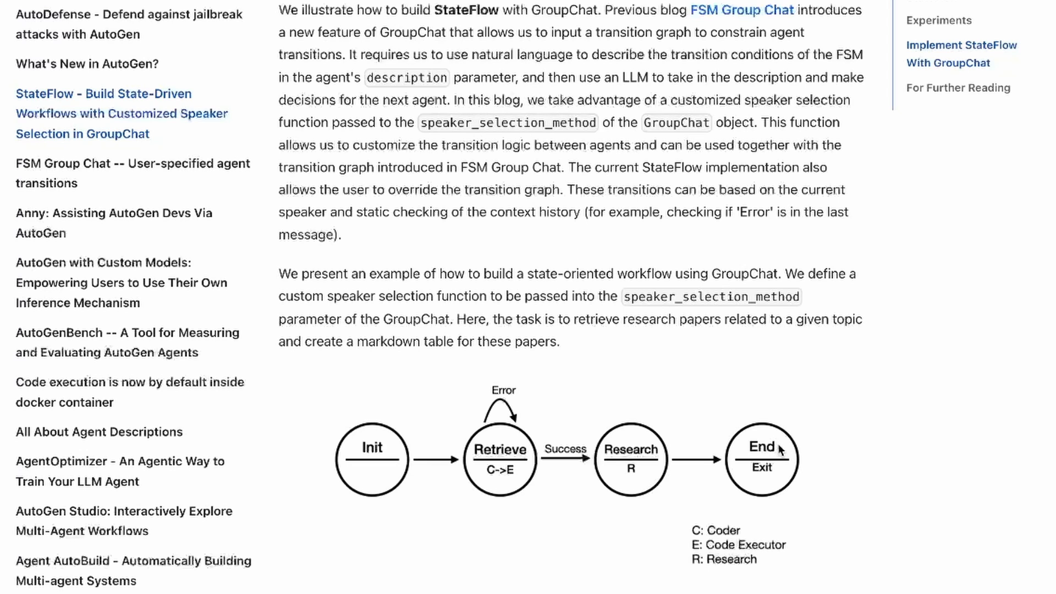
scroll("down", 3)
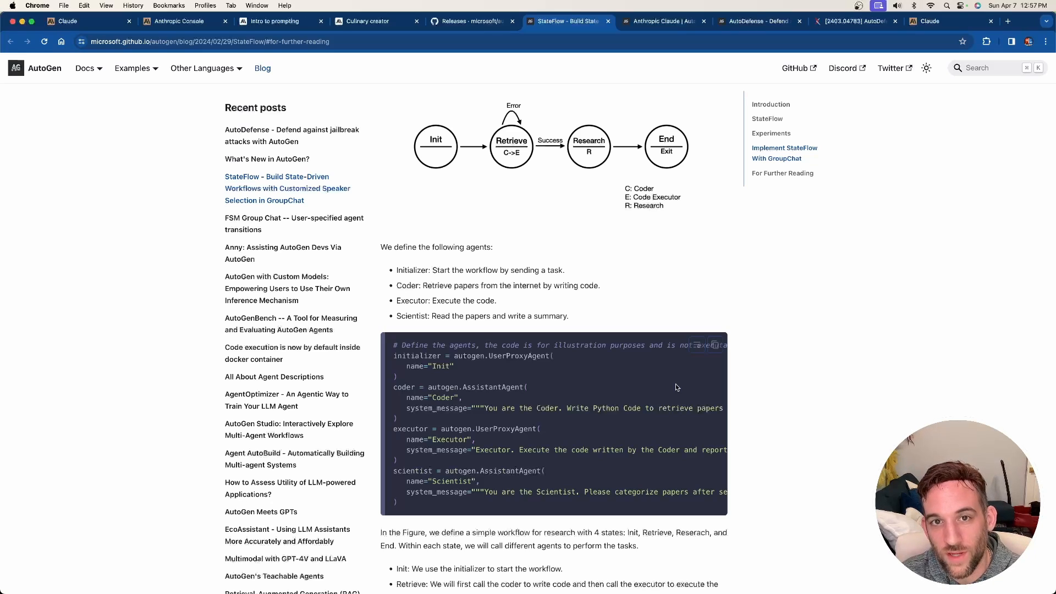
scroll("down", 3)
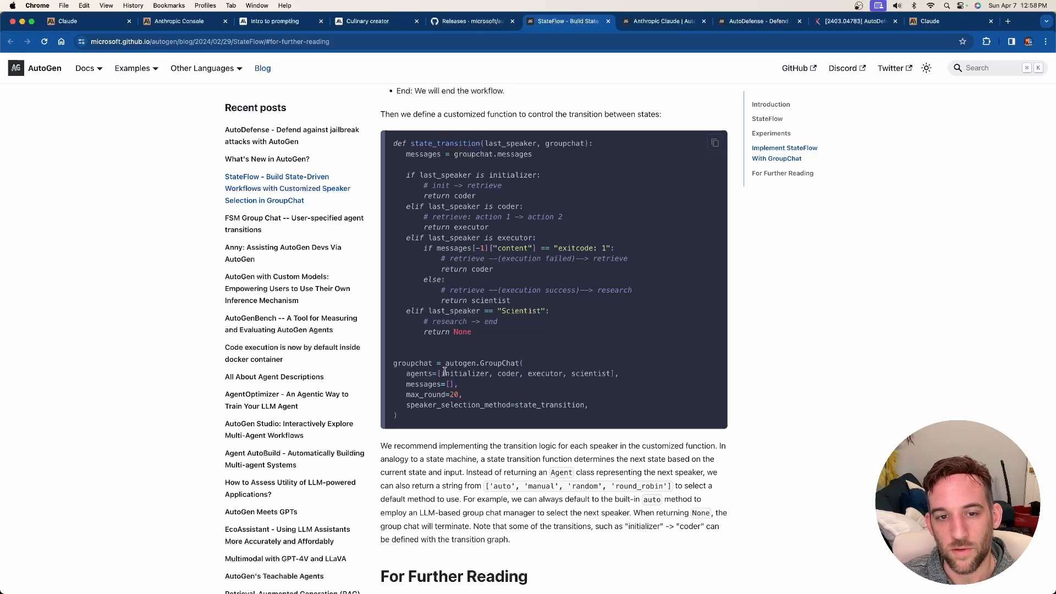
Step: Highlight the GroupChat agents, speaker_selection_method=state_transition, initializer and the last_speaker check
double_click(498, 363)
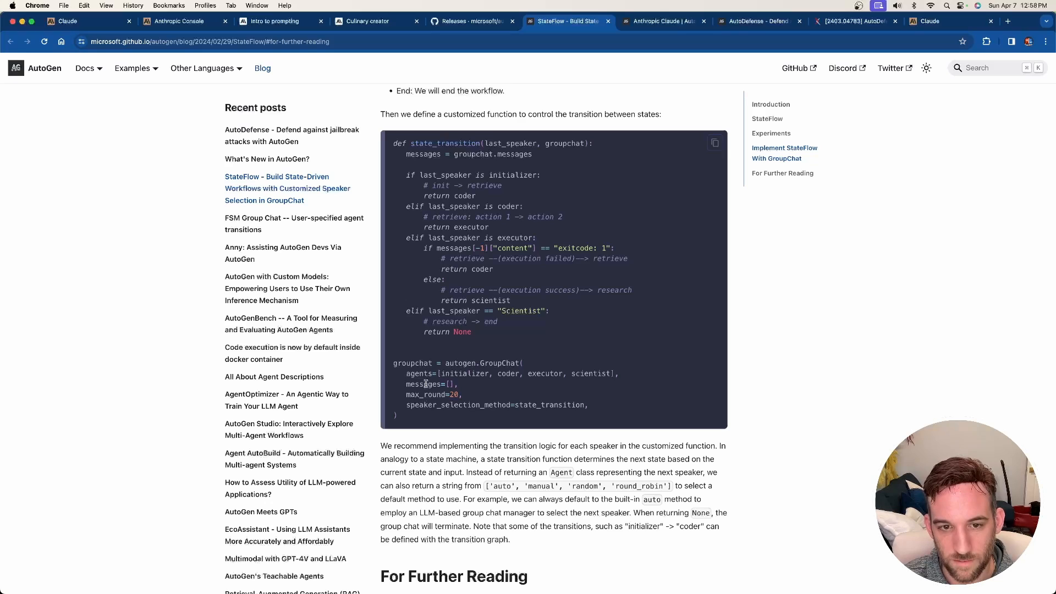
double_click(425, 395)
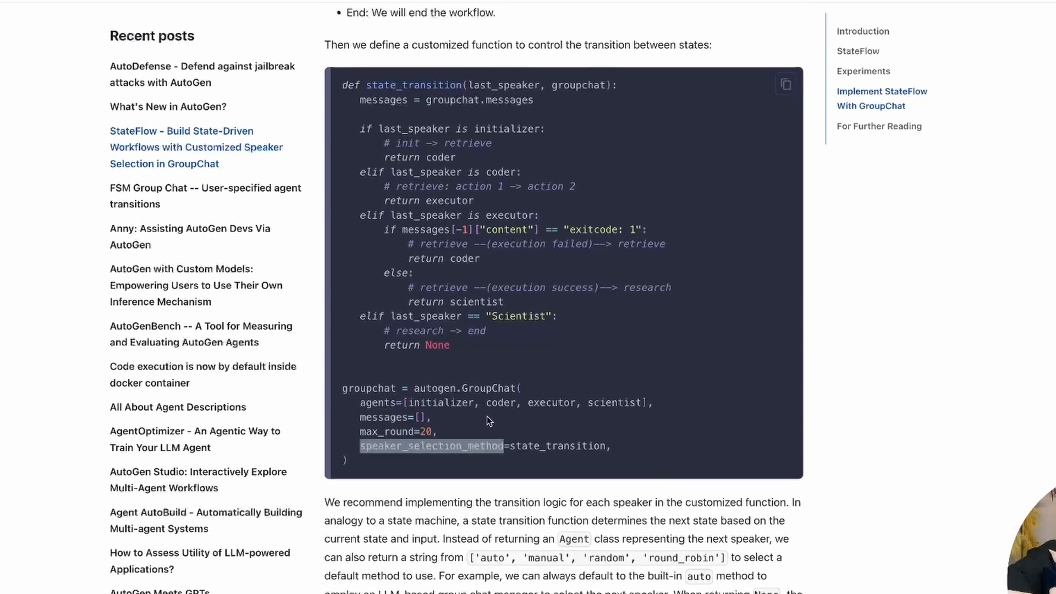
scroll("down", 3)
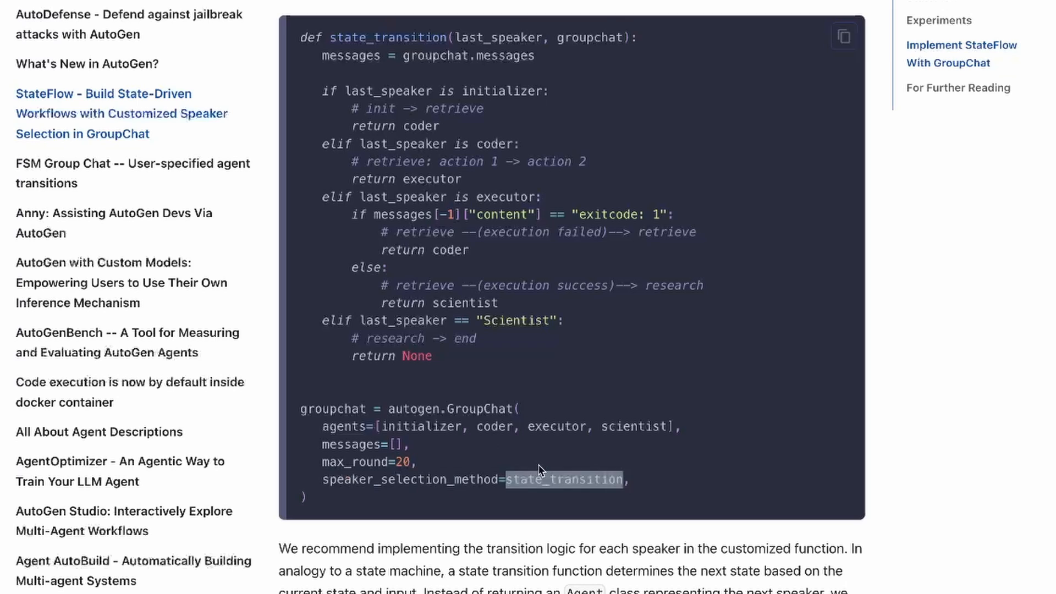
double_click(387, 38)
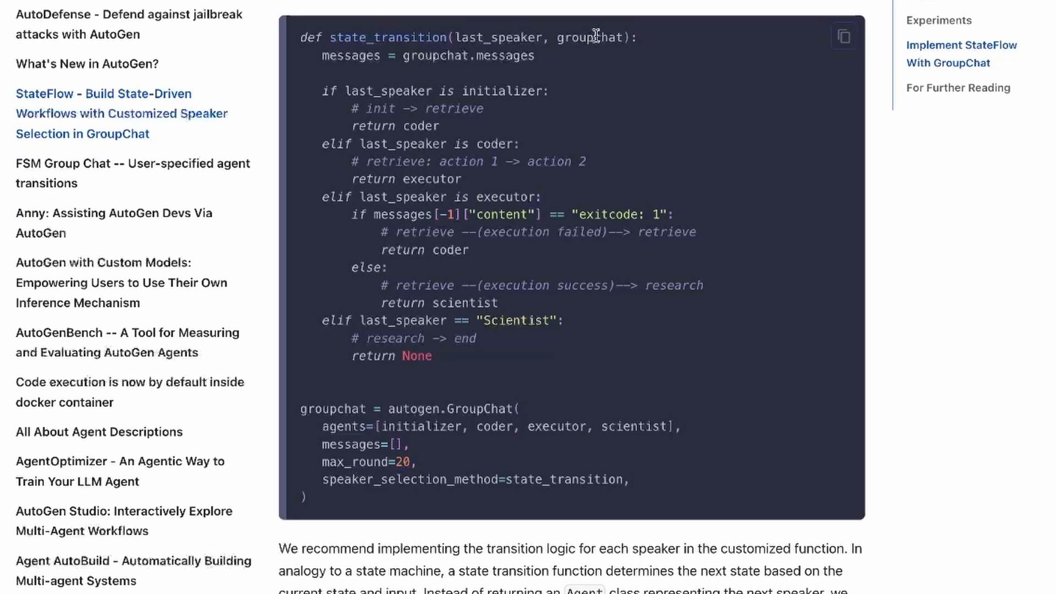
double_click(419, 426)
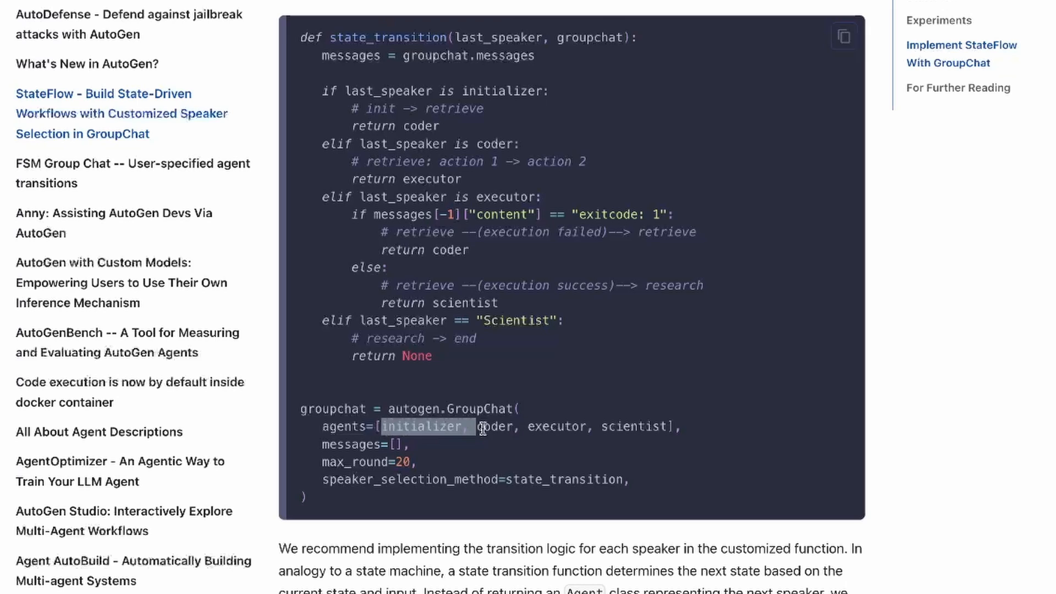
double_click(497, 37)
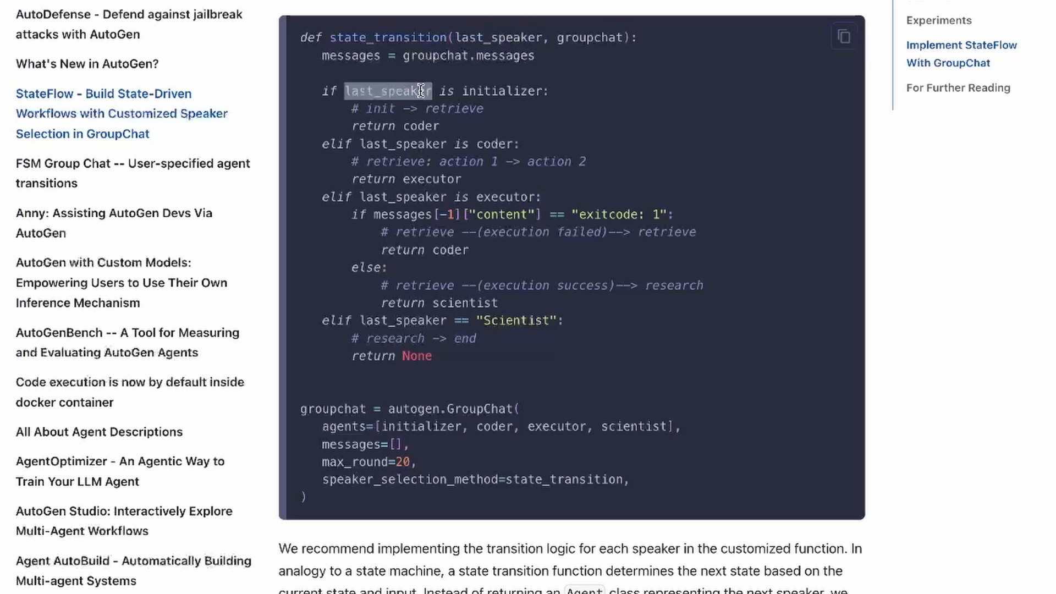
Step: Highlight the initializer and coder-to-executor branches, the Scientist condition and returning None, reaching Further Reading
double_click(502, 91)
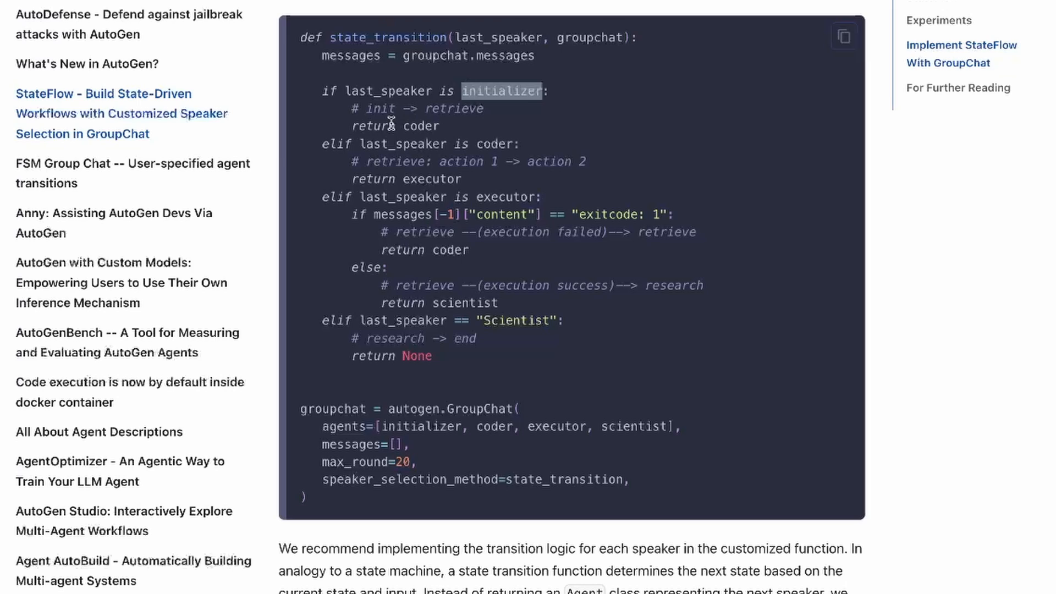
double_click(493, 426)
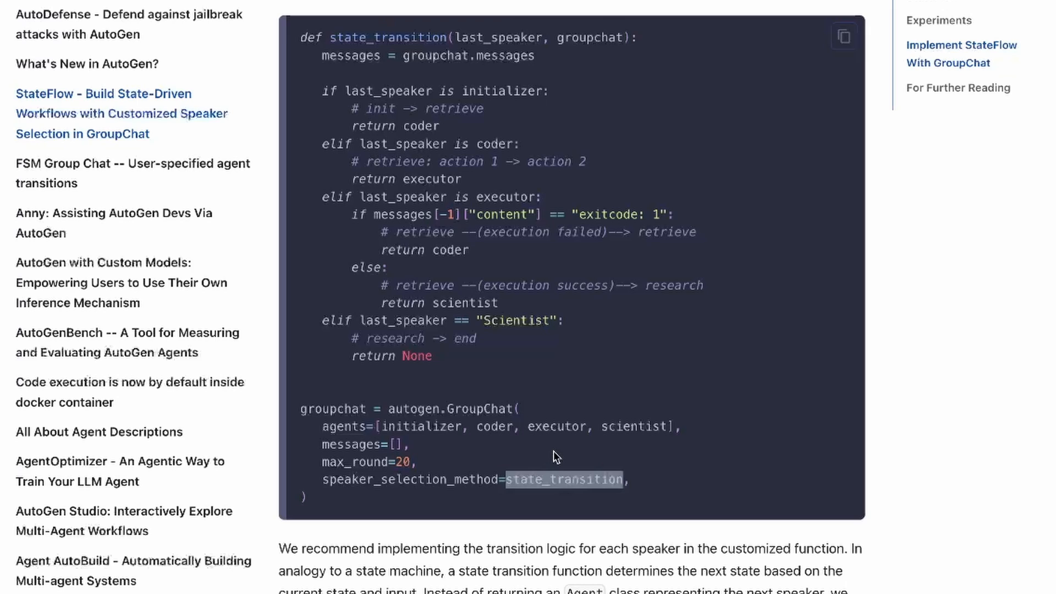
mouse_move(416, 153)
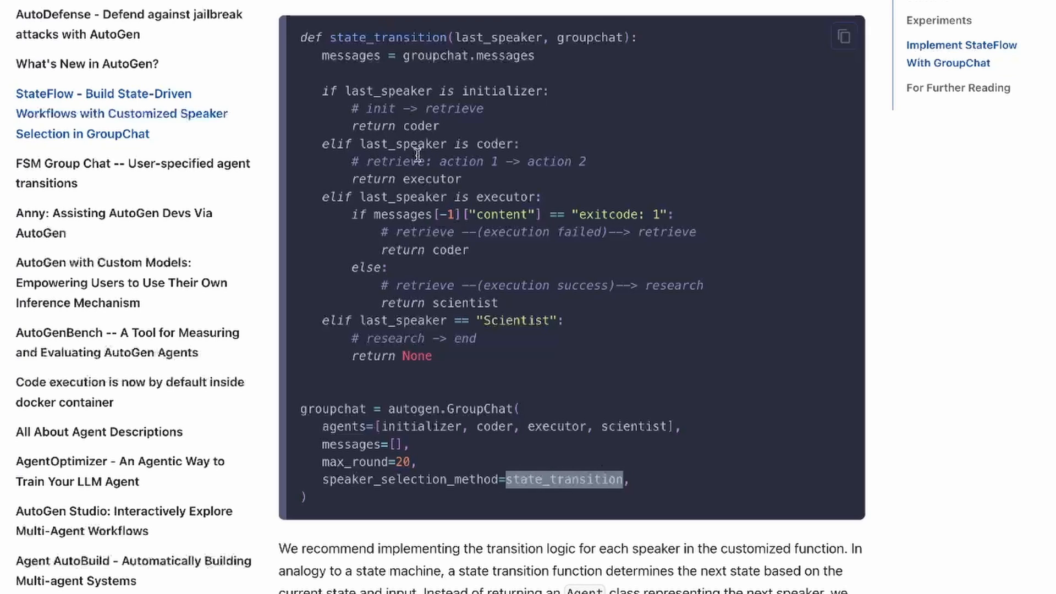
double_click(441, 91)
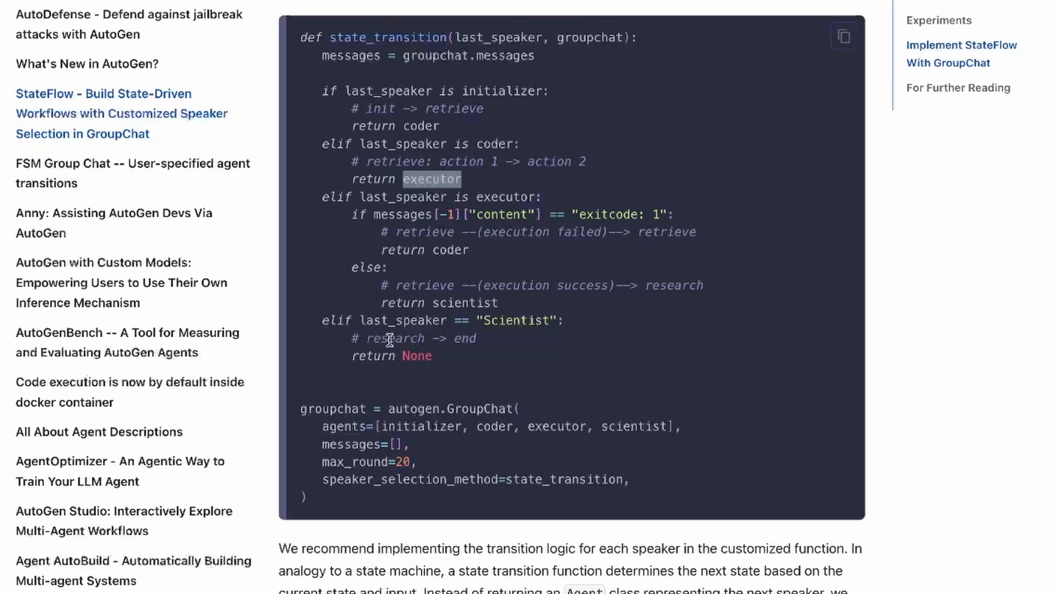
double_click(517, 319)
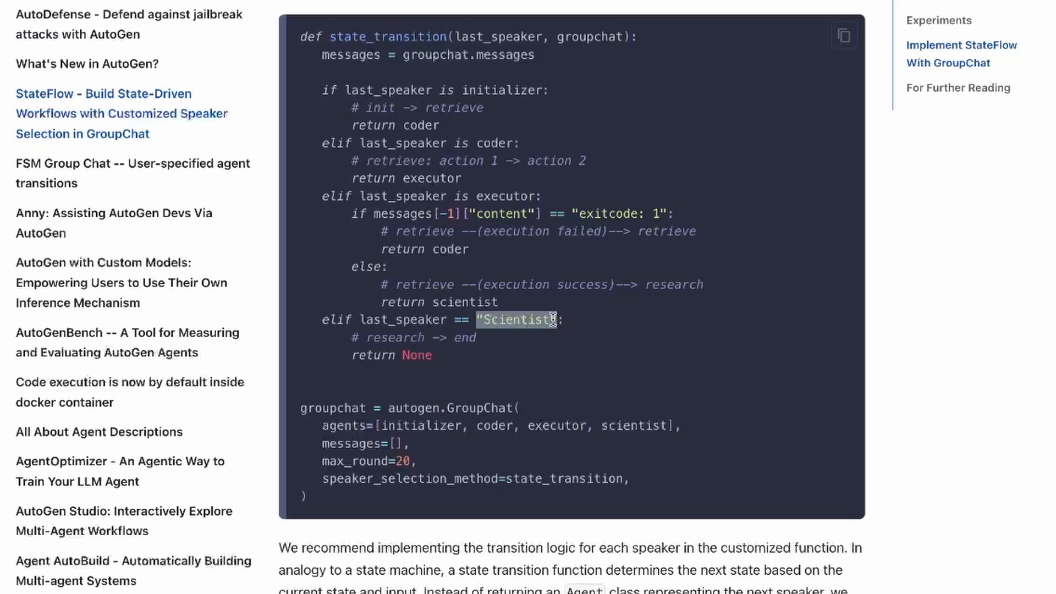
double_click(416, 355)
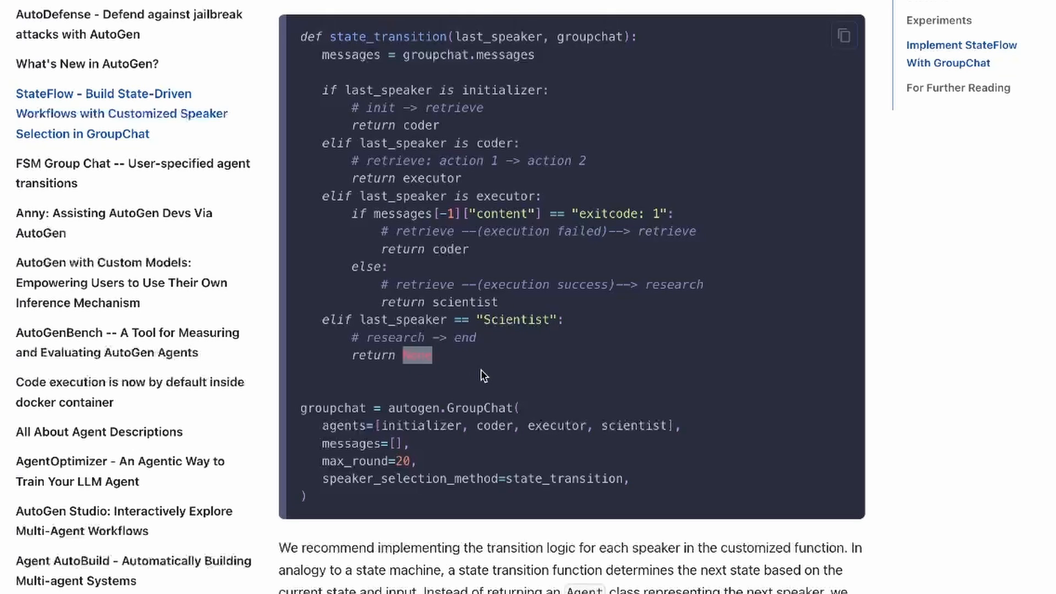
scroll("down", 3)
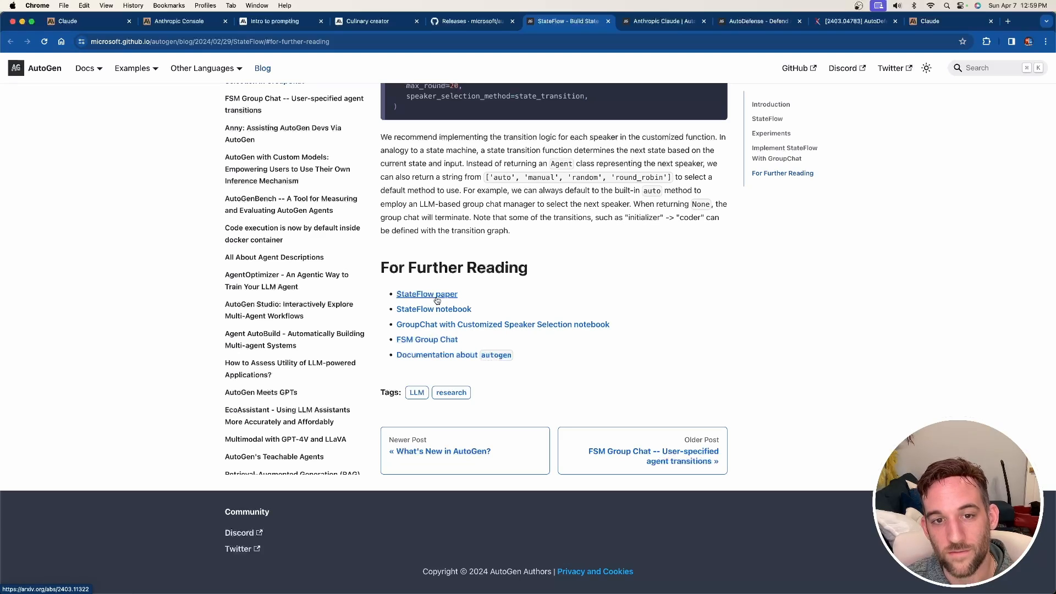
mouse_move(427, 340)
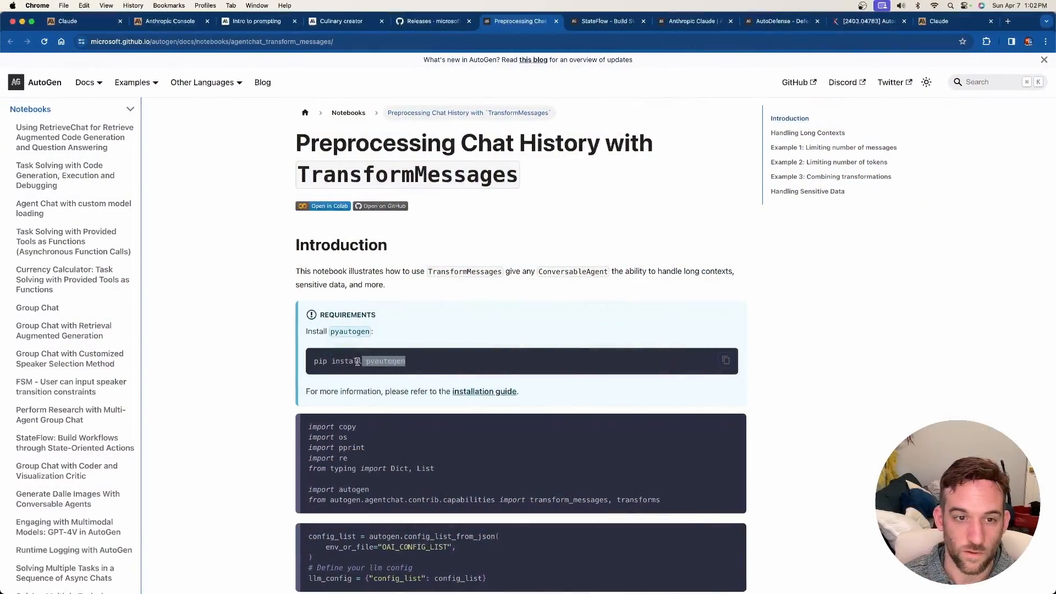
Step: Read the TransformMessages imports, highlighting 'transforms', and agent setup down to Handling Long Contexts
scroll("down", 3)
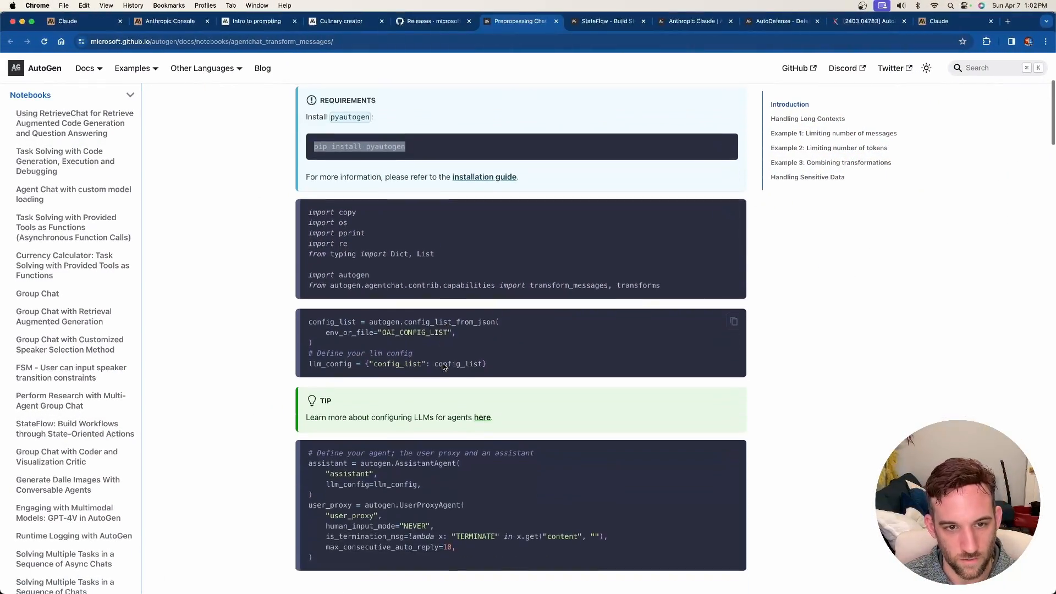
scroll("down", 3)
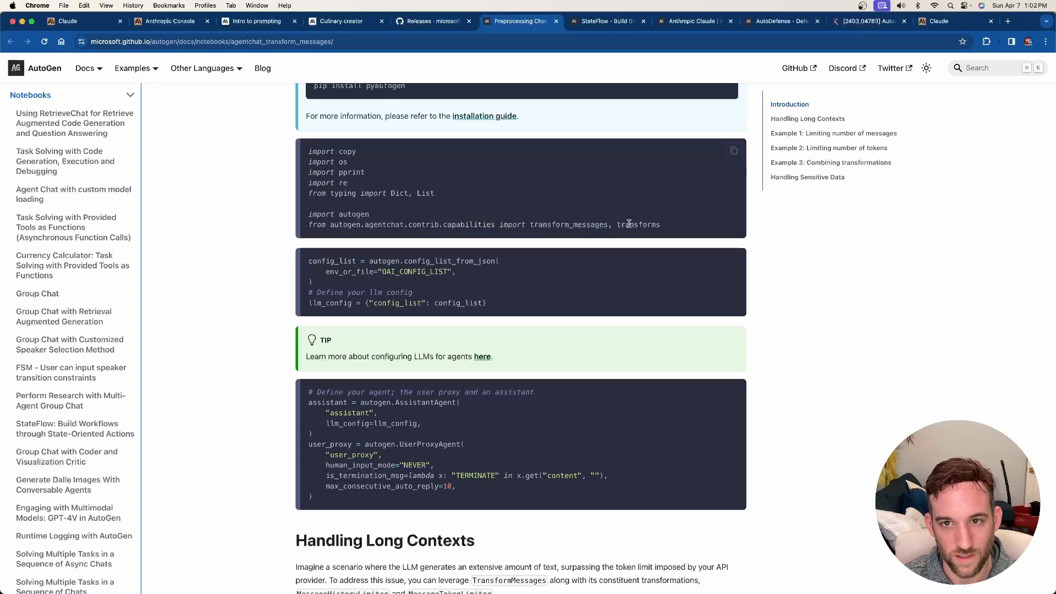
double_click(637, 224)
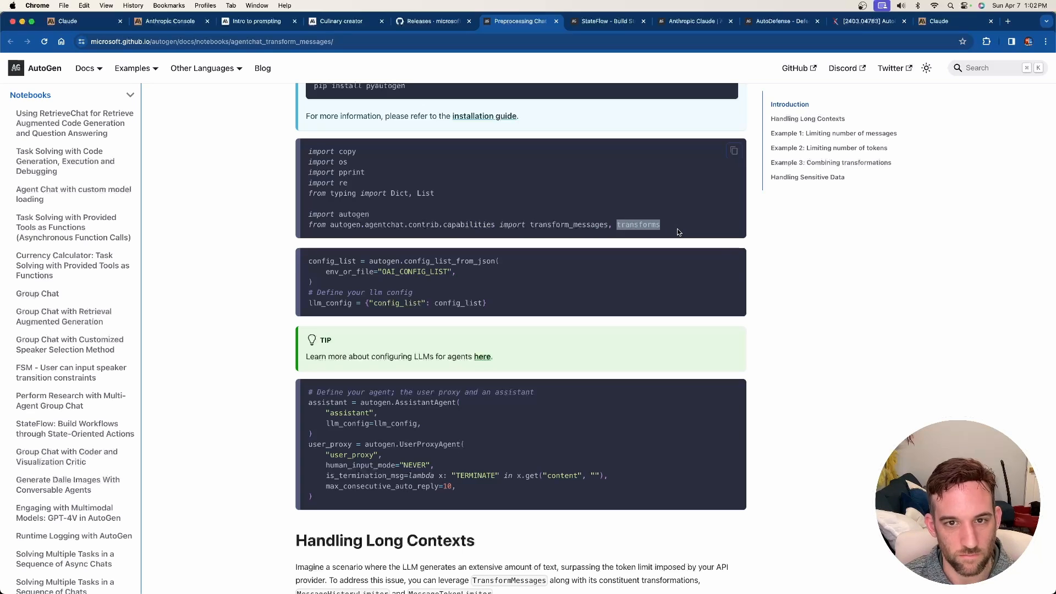
scroll("down", 3)
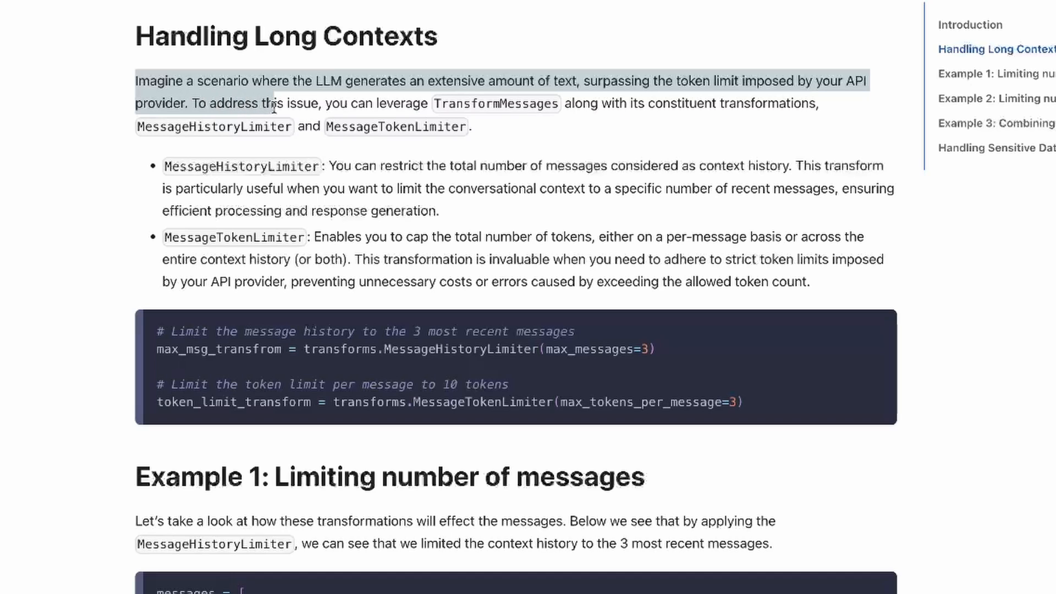
mouse_move(524, 136)
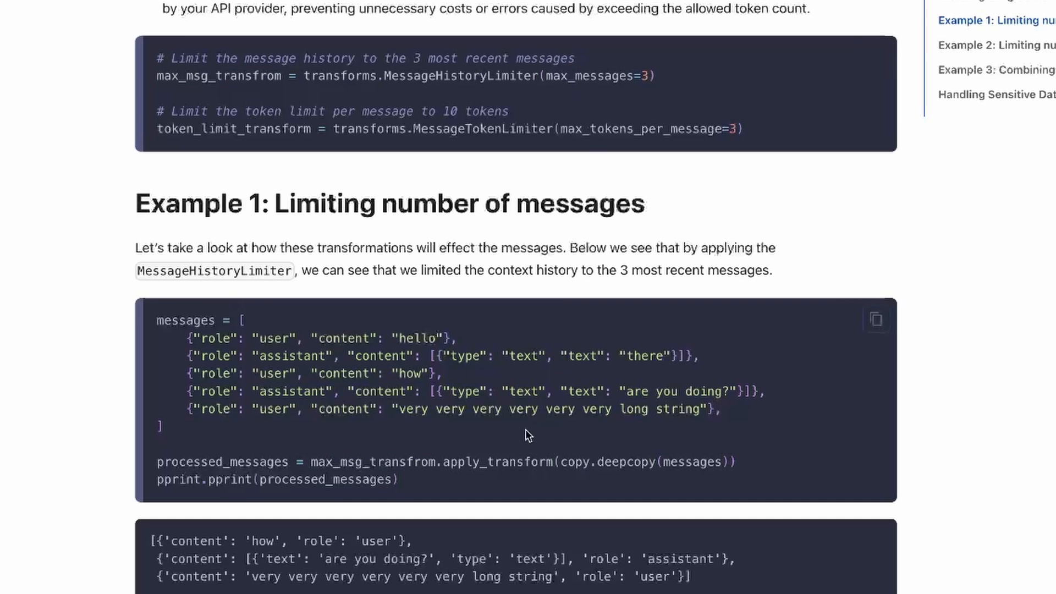
Step: Highlight Example 1's trimmed three-message output and continue to Example 2 on token limiting
double_click(497, 462)
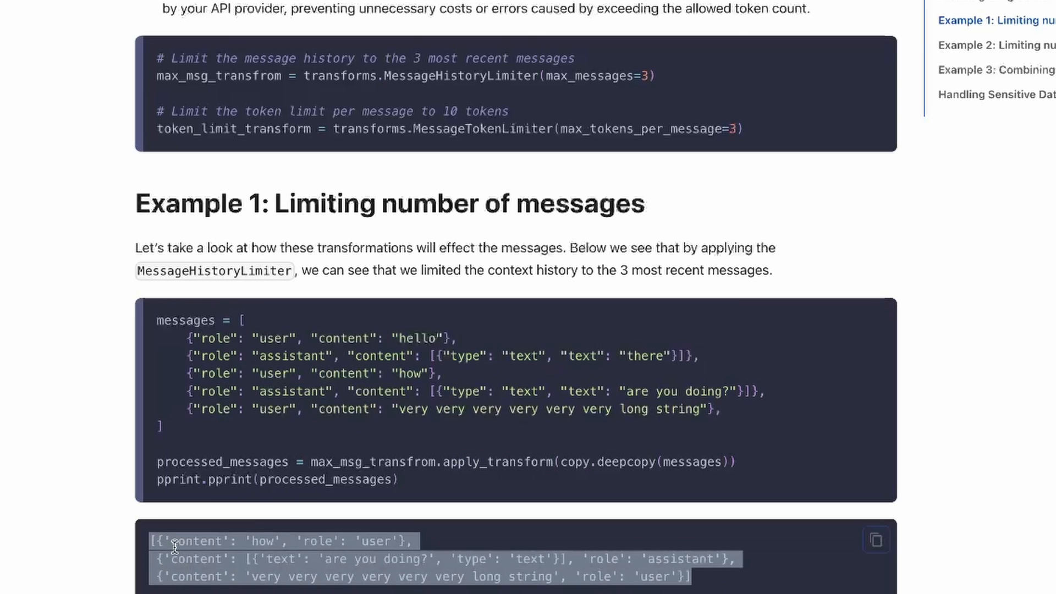
mouse_move(568, 482)
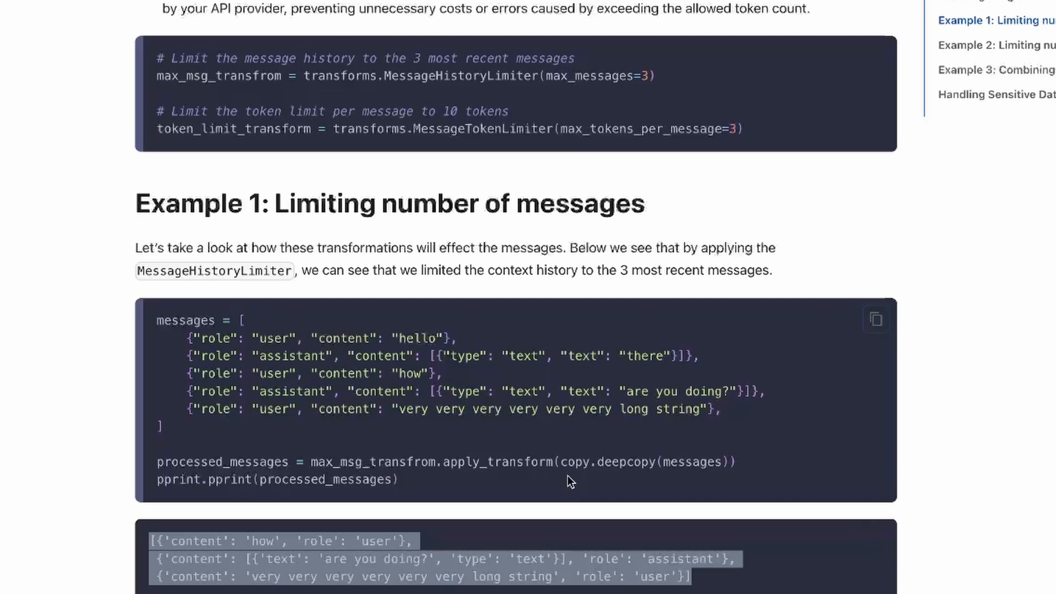
scroll("down", 3)
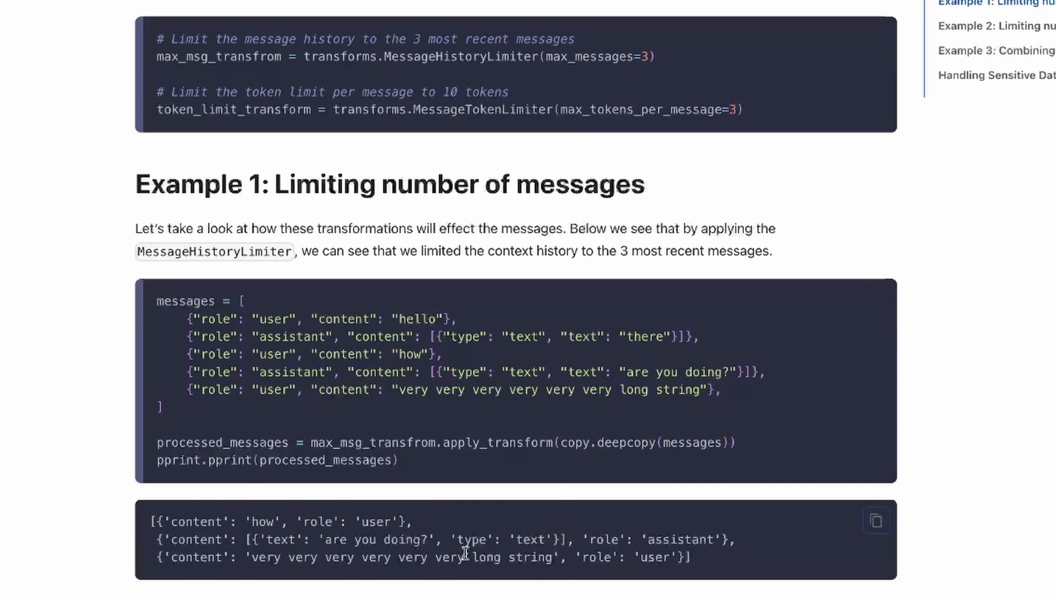
mouse_move(612, 398)
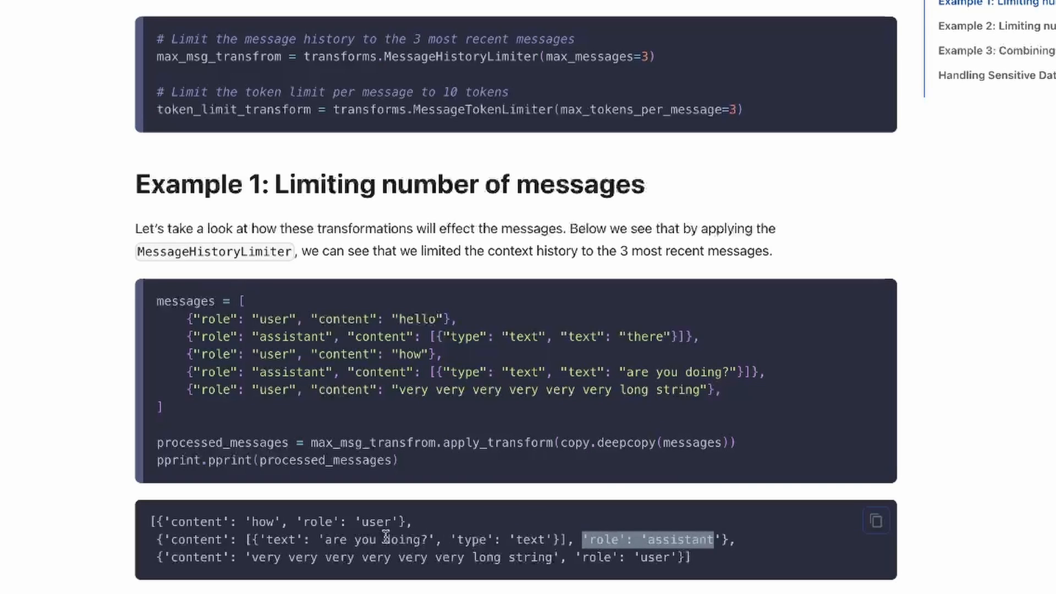
mouse_move(659, 384)
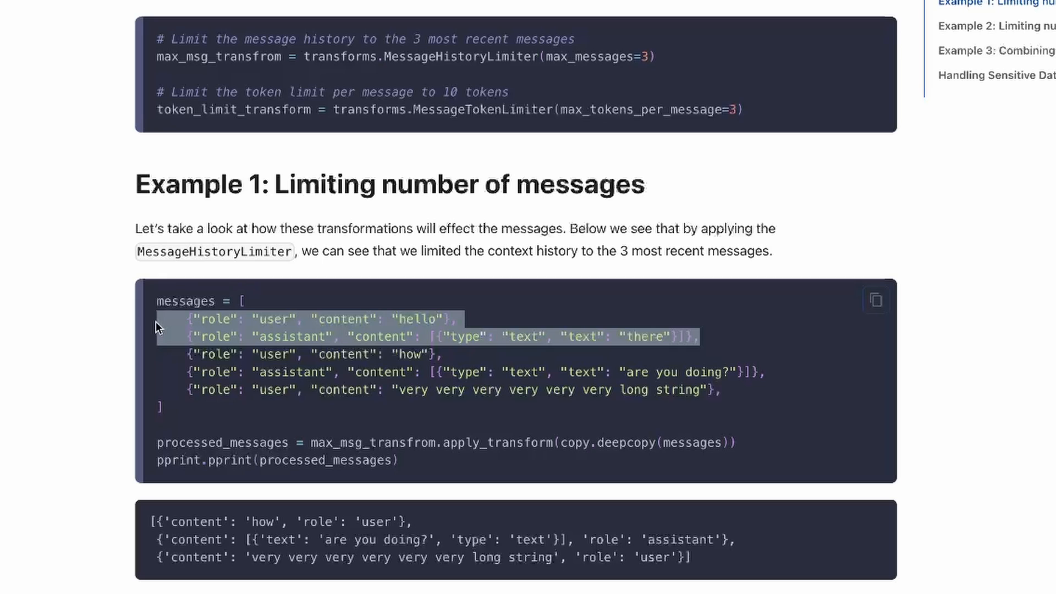
scroll("down", 3)
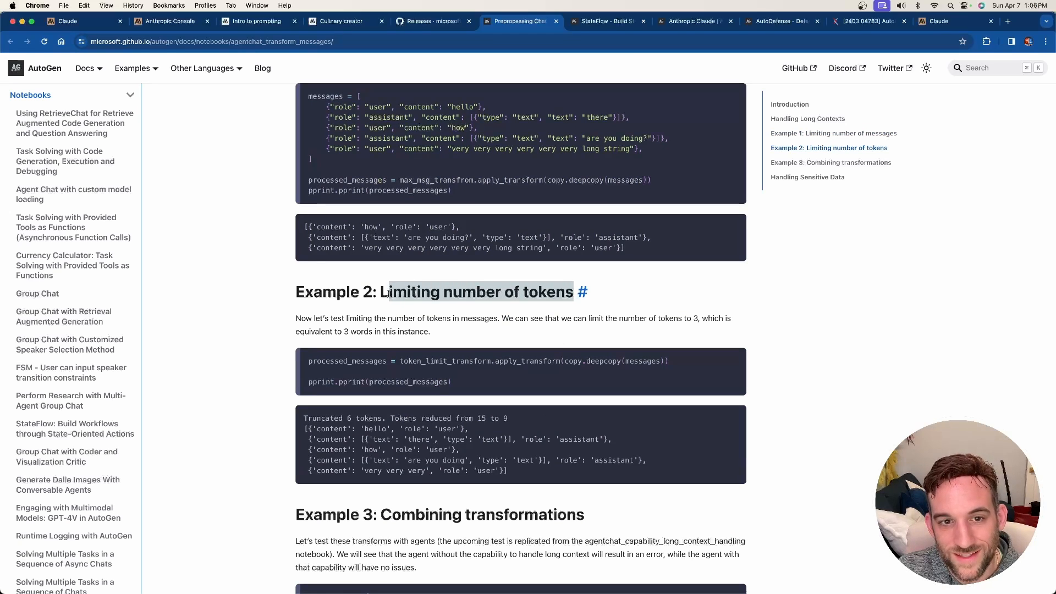
Step: Review Example 2's code, highlighting the per-message token limit of 3, and its output
scroll("up", 3)
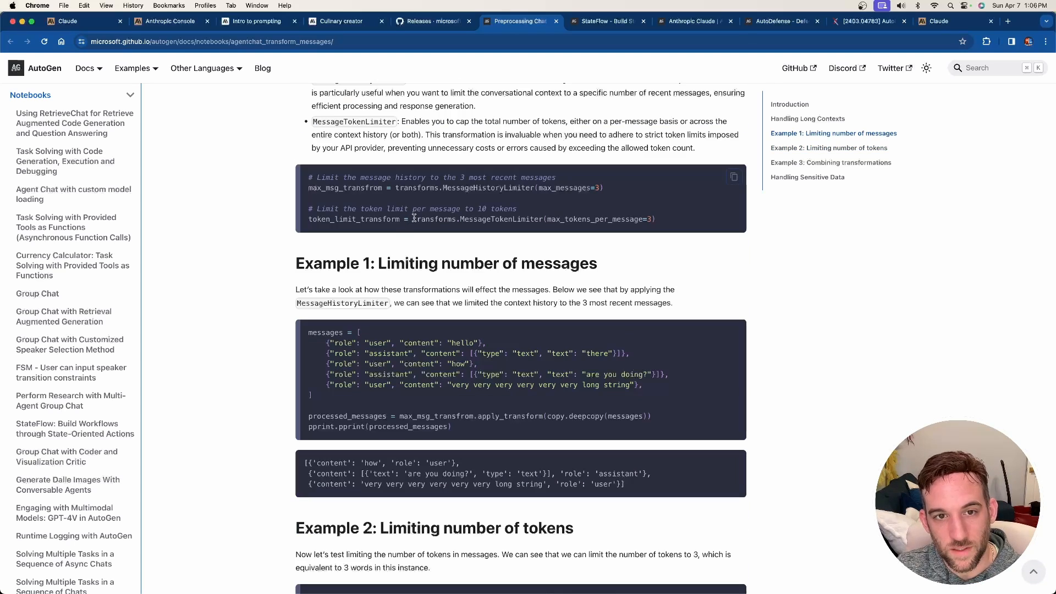
double_click(480, 218)
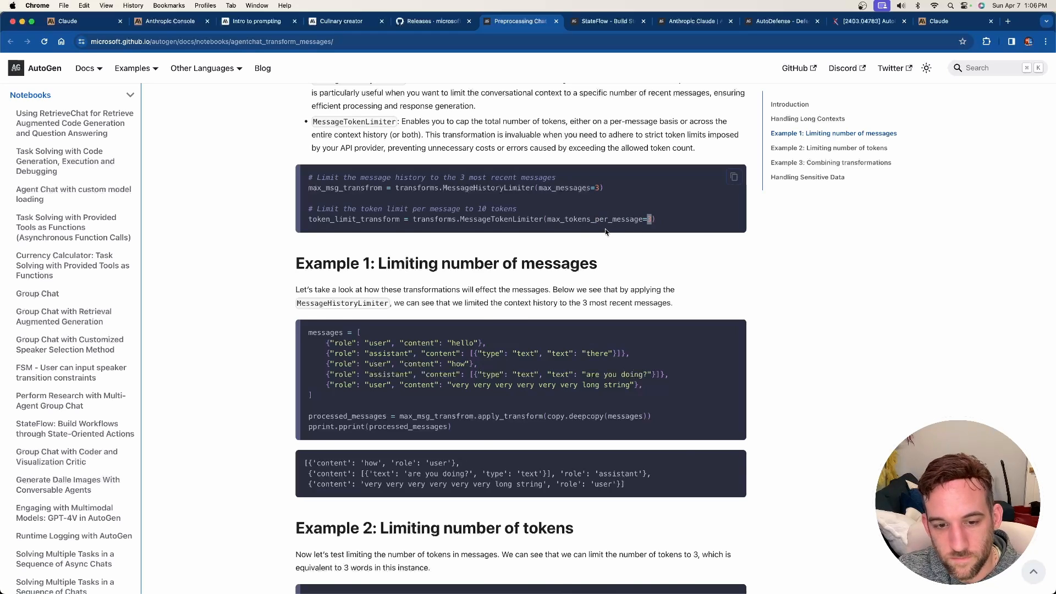
scroll("down", 3)
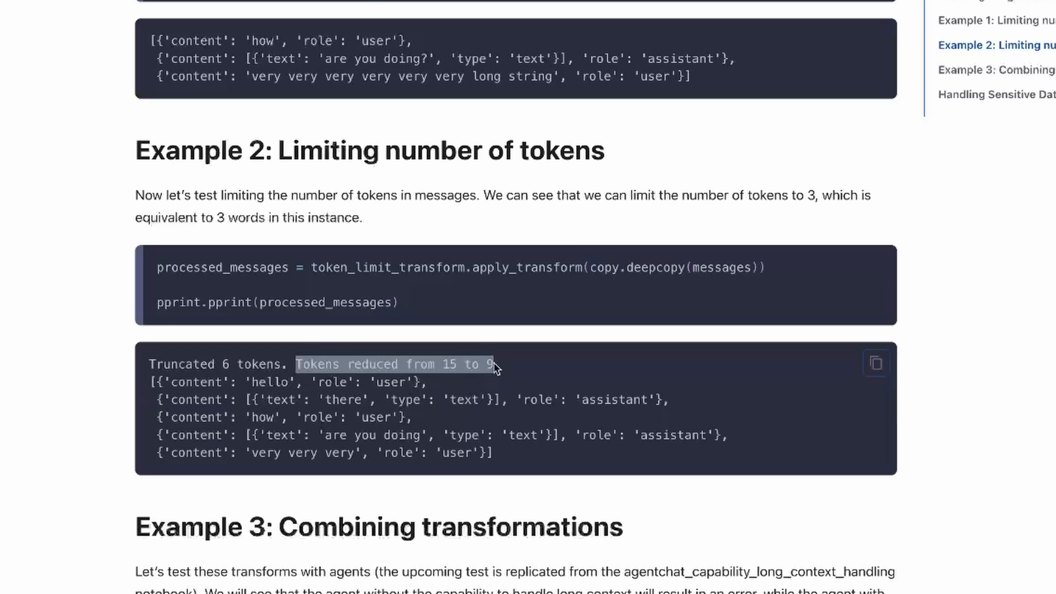
scroll("up", 3)
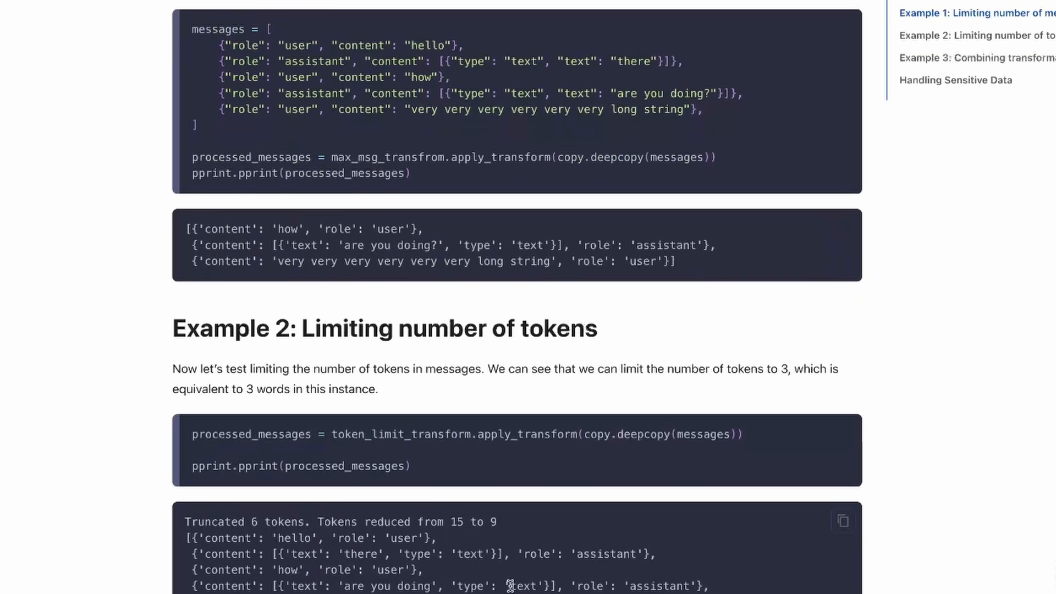
scroll("down", 3)
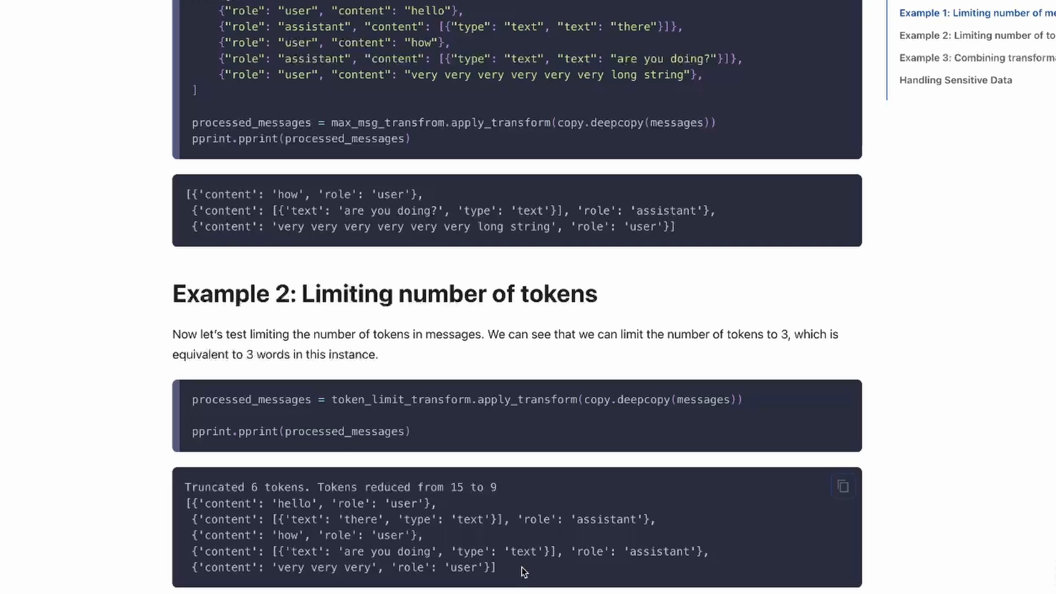
mouse_move(500, 582)
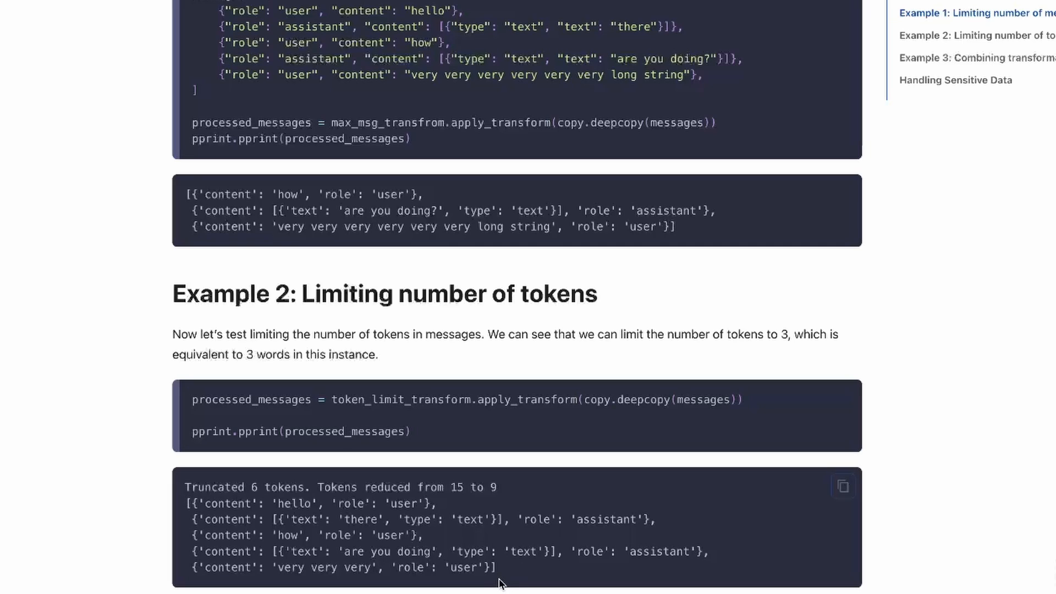
mouse_move(508, 572)
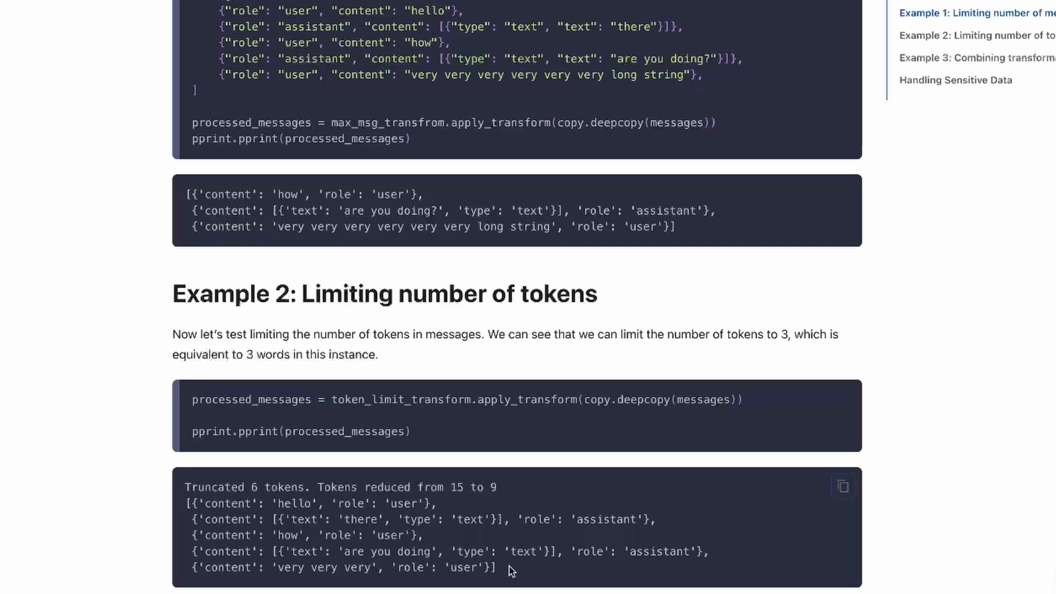
mouse_move(614, 101)
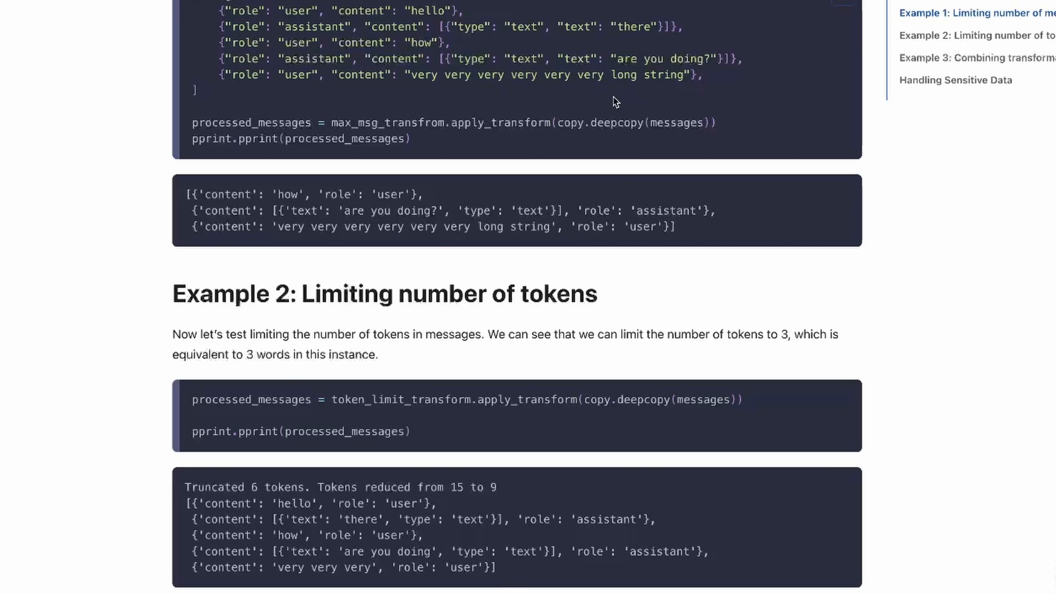
mouse_move(444, 76)
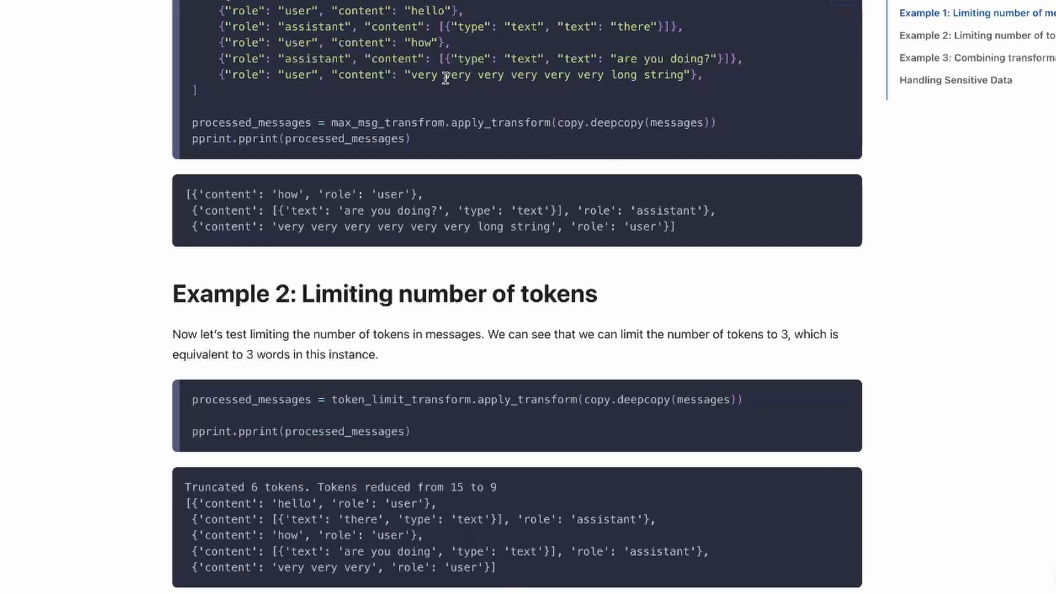
Step: Highlight the start of the long test string and continue to Example 3: Combining transformations
double_click(422, 75)
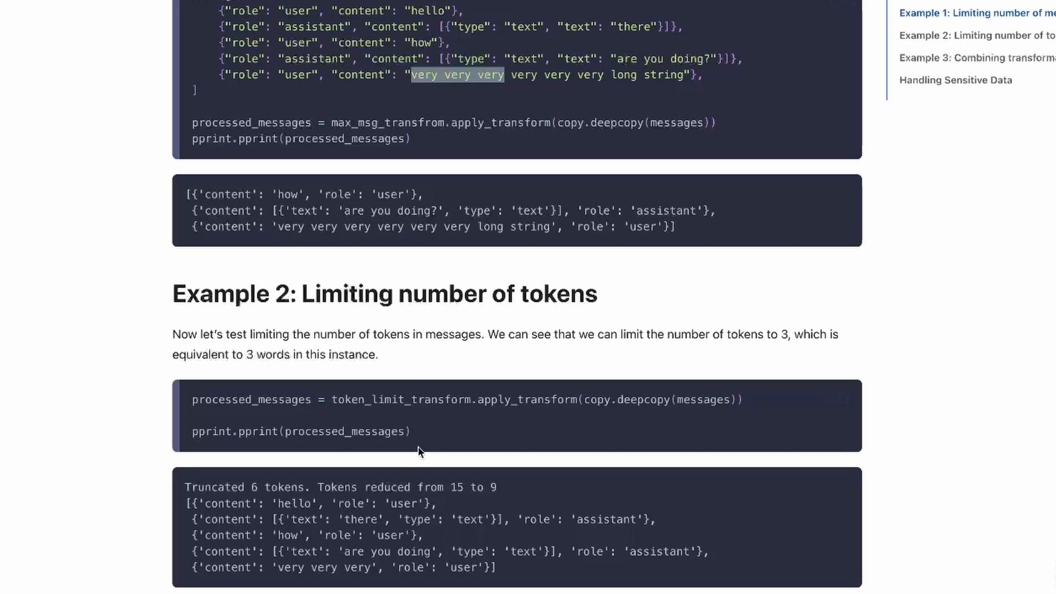
mouse_move(202, 487)
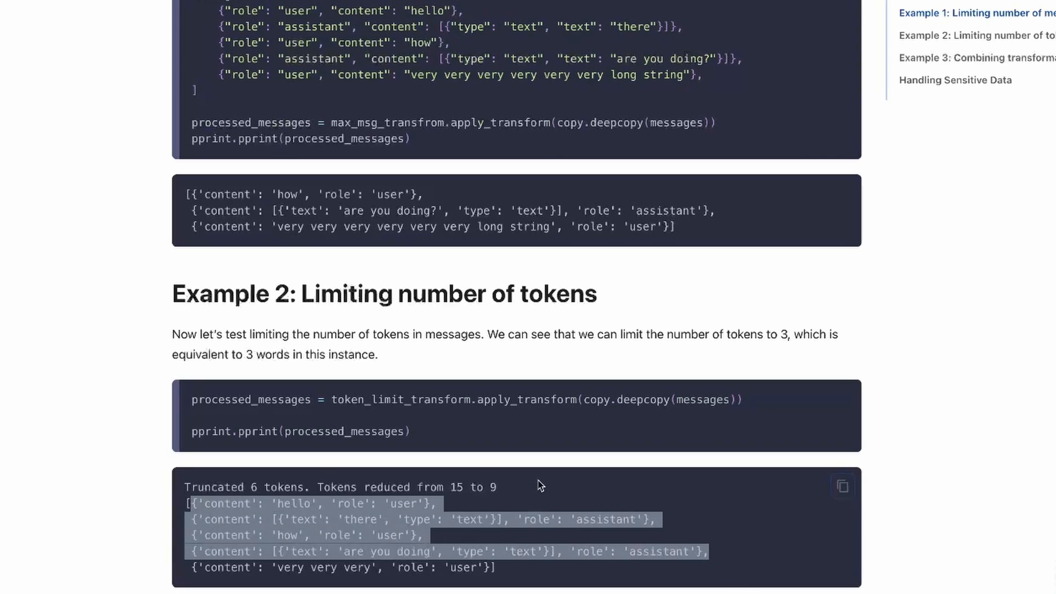
scroll("down", 3)
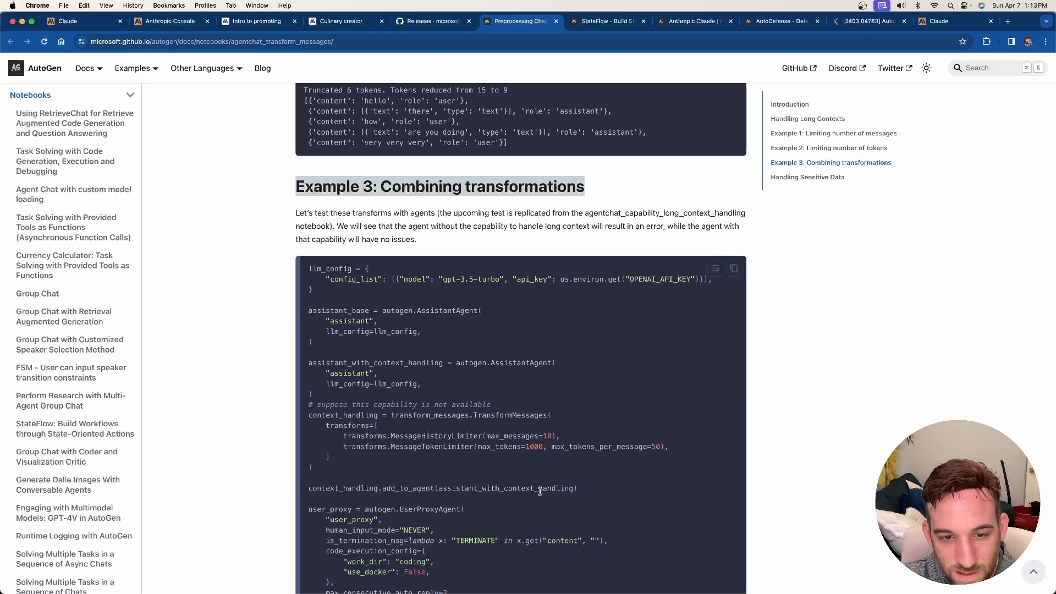
Step: Read Example 3's code, highlighting the 50 per-message and 1000 overall token limits
scroll("down", 3)
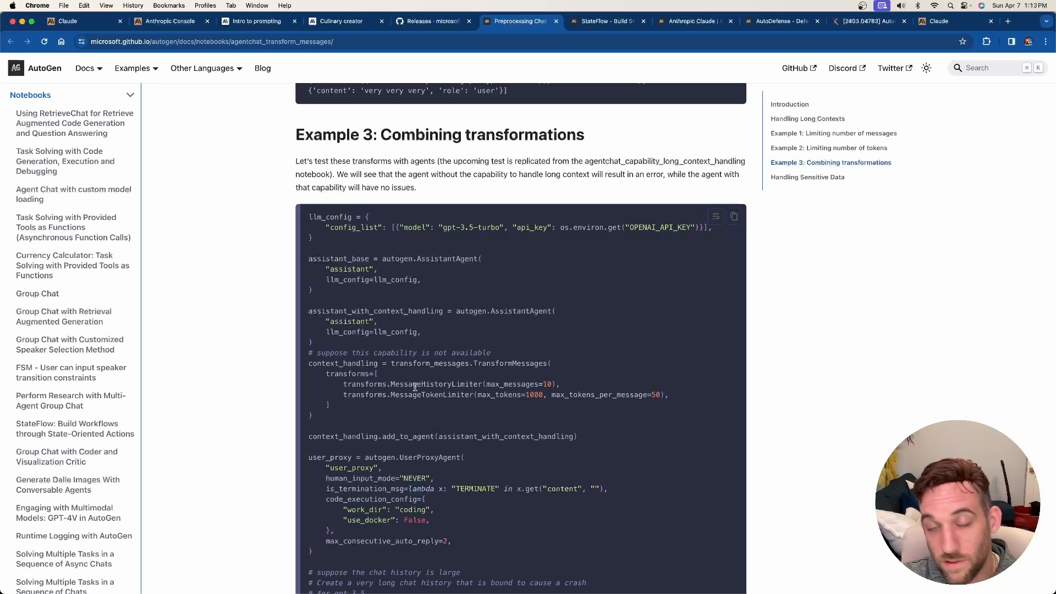
double_click(436, 384)
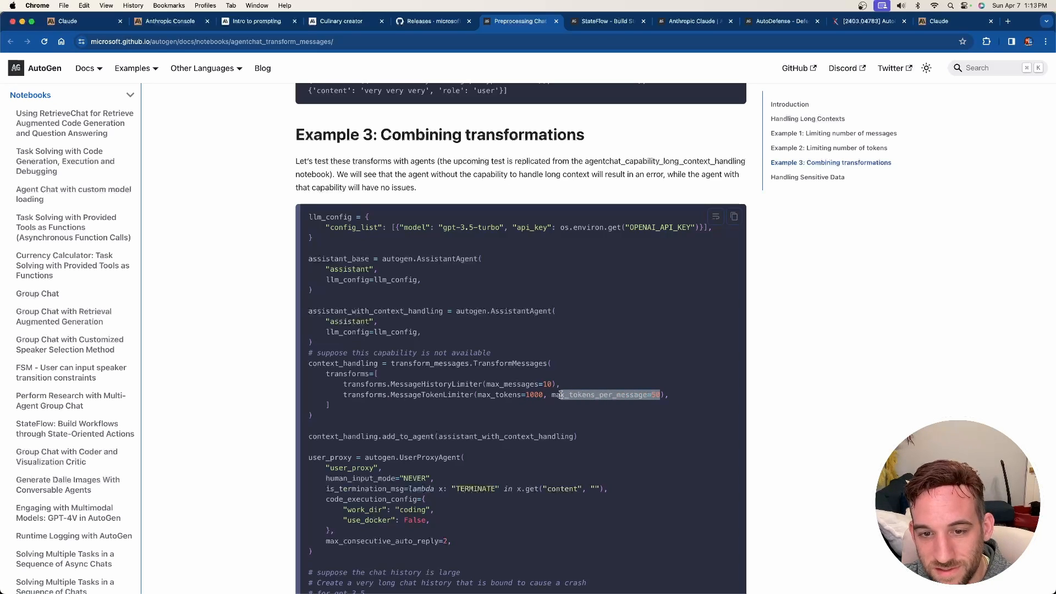
double_click(521, 394)
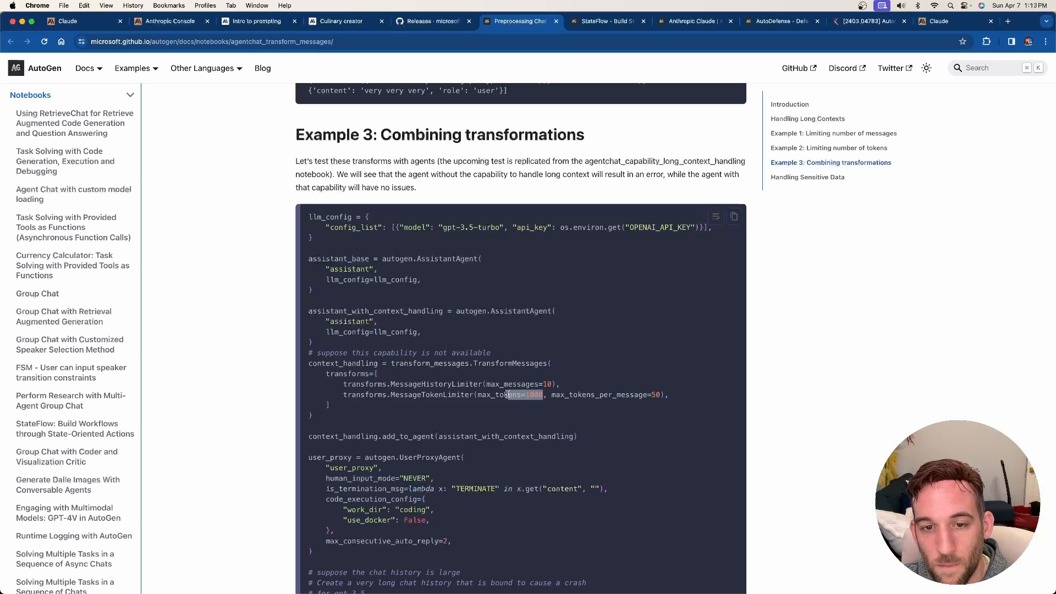
scroll("down", 3)
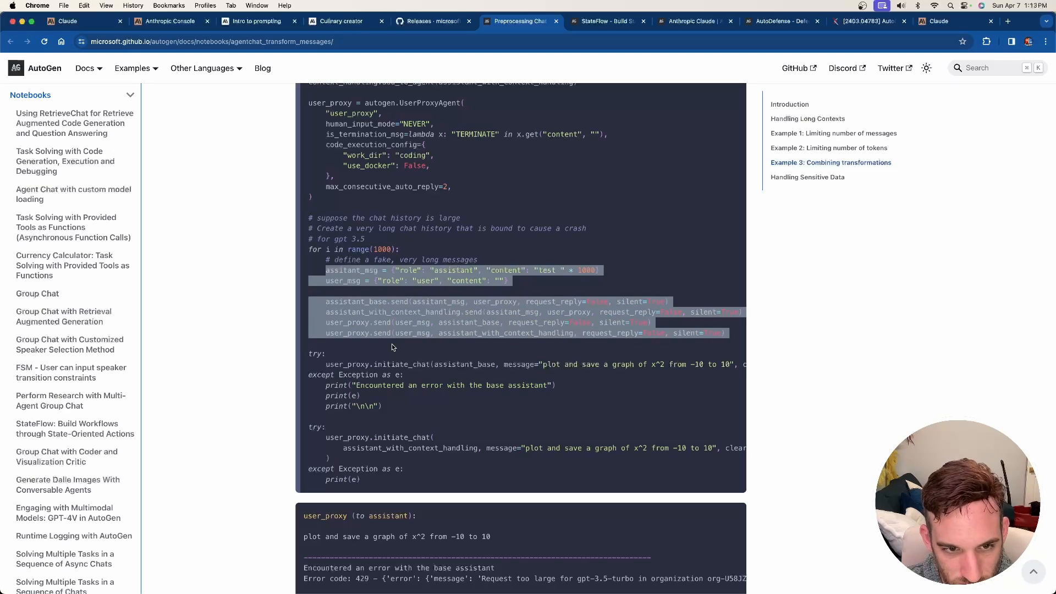
Step: Read Example 3's output through the rate-limit error, truncation and successful plot to Handling Sensitive Data
scroll("down", 3)
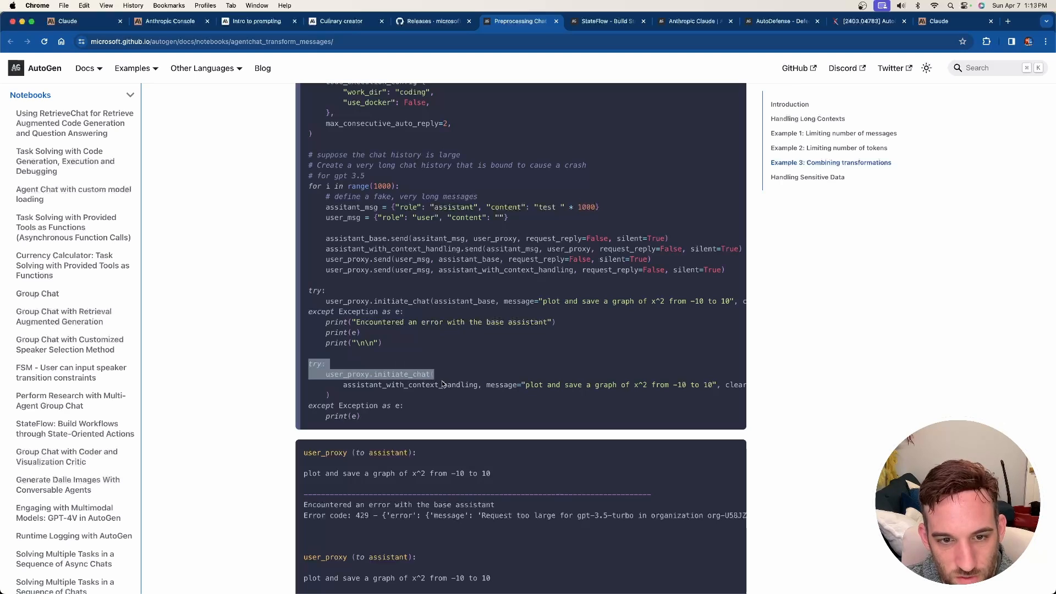
scroll("down", 3)
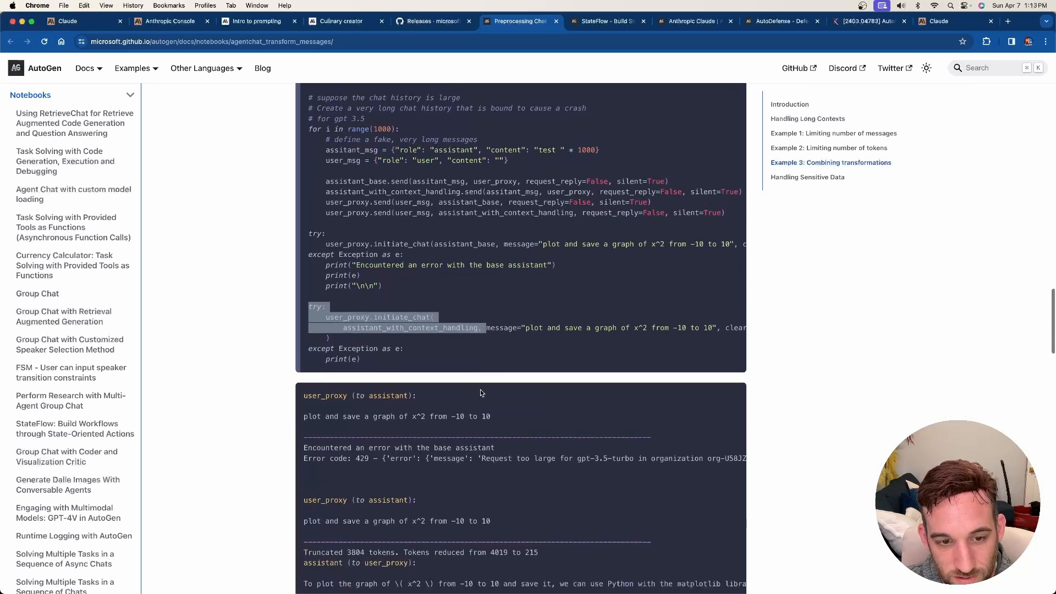
scroll("down", 3)
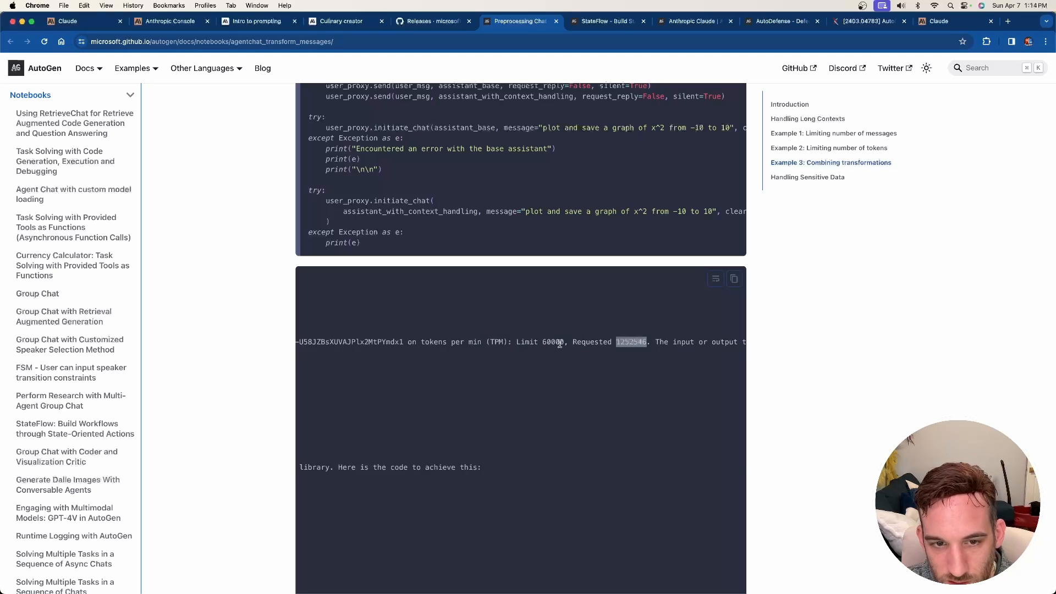
scroll("down", 3)
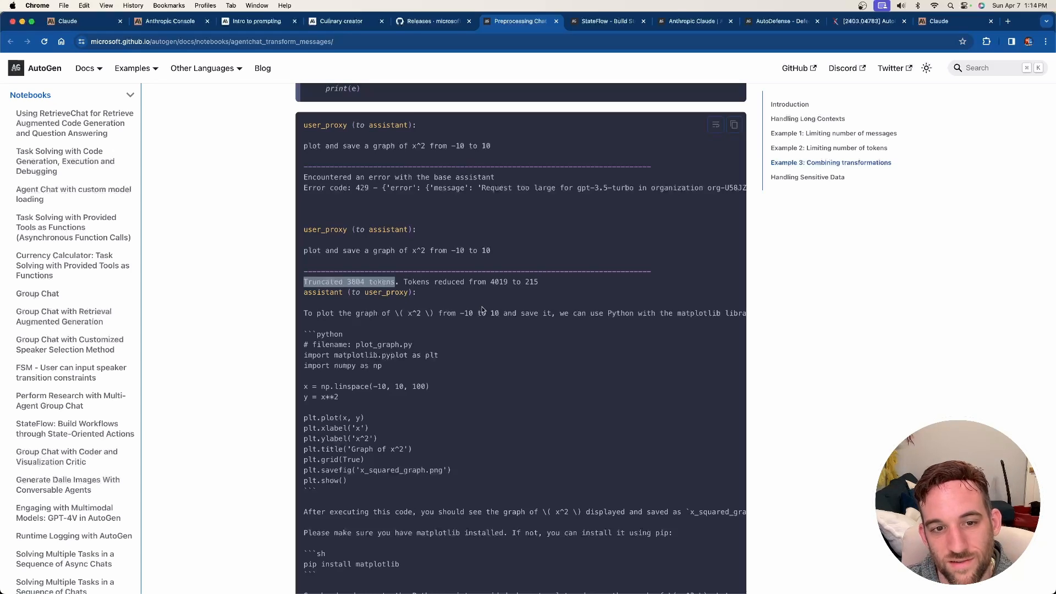
scroll("down", 3)
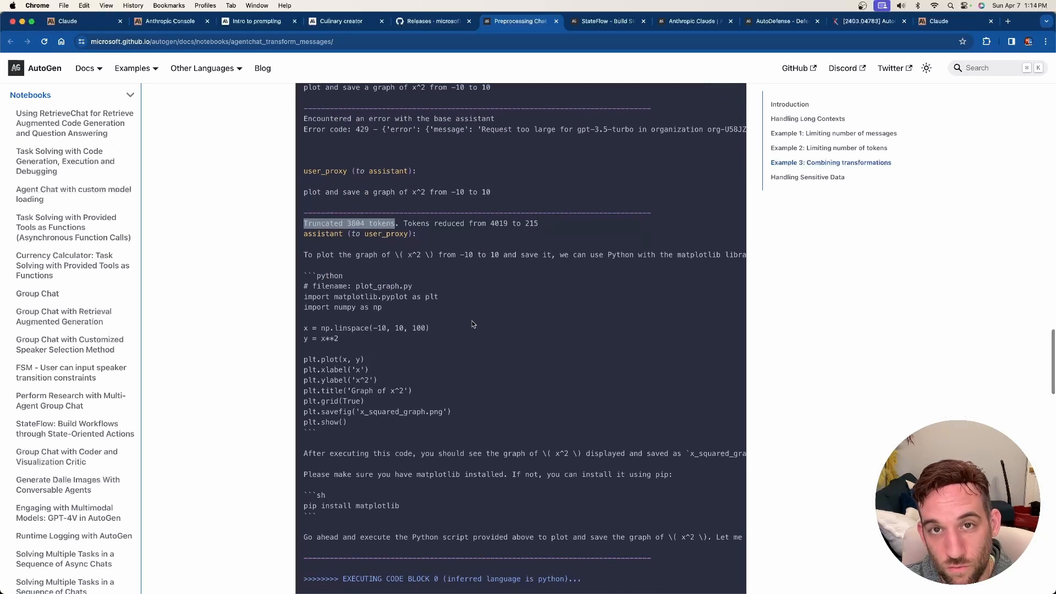
scroll("down", 3)
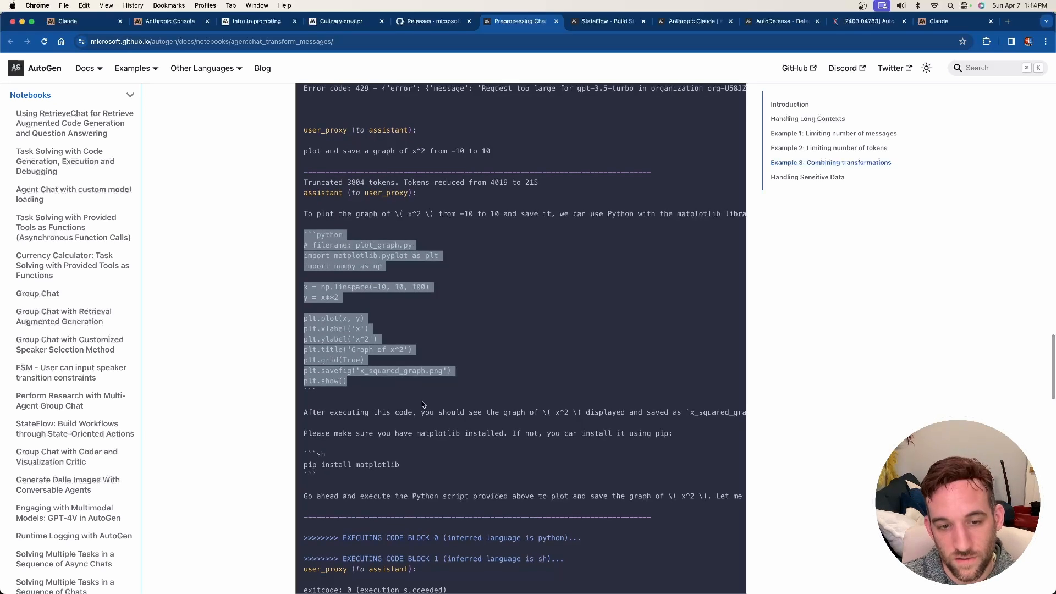
scroll("down", 3)
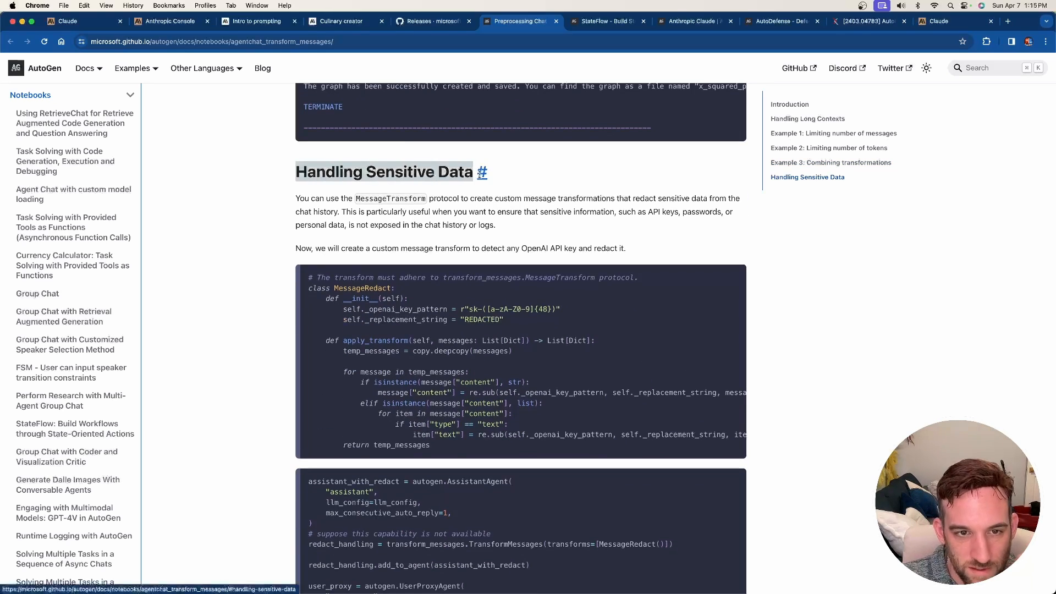
mouse_move(454, 290)
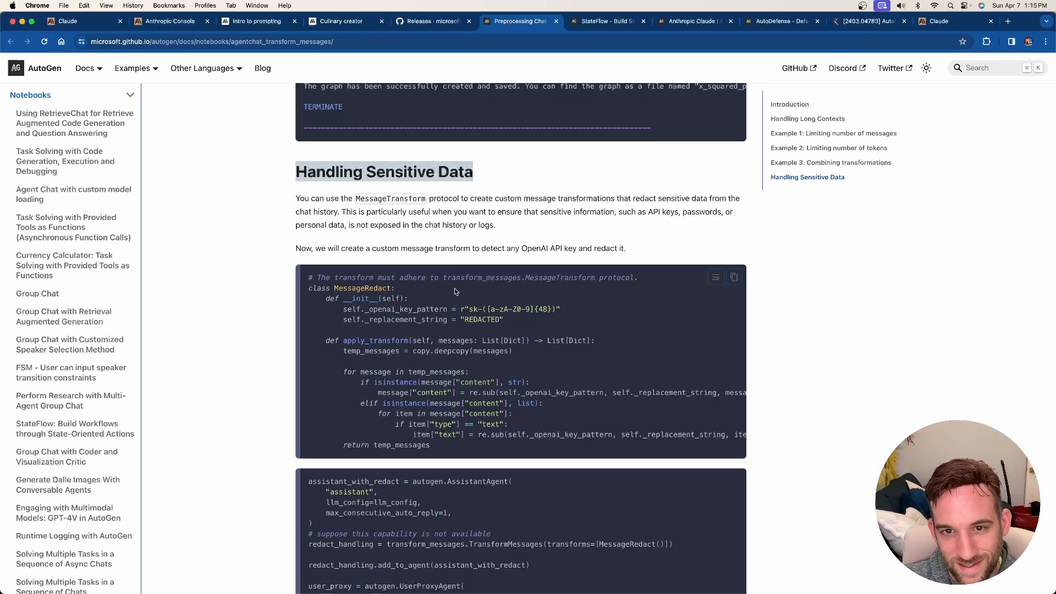
mouse_move(444, 304)
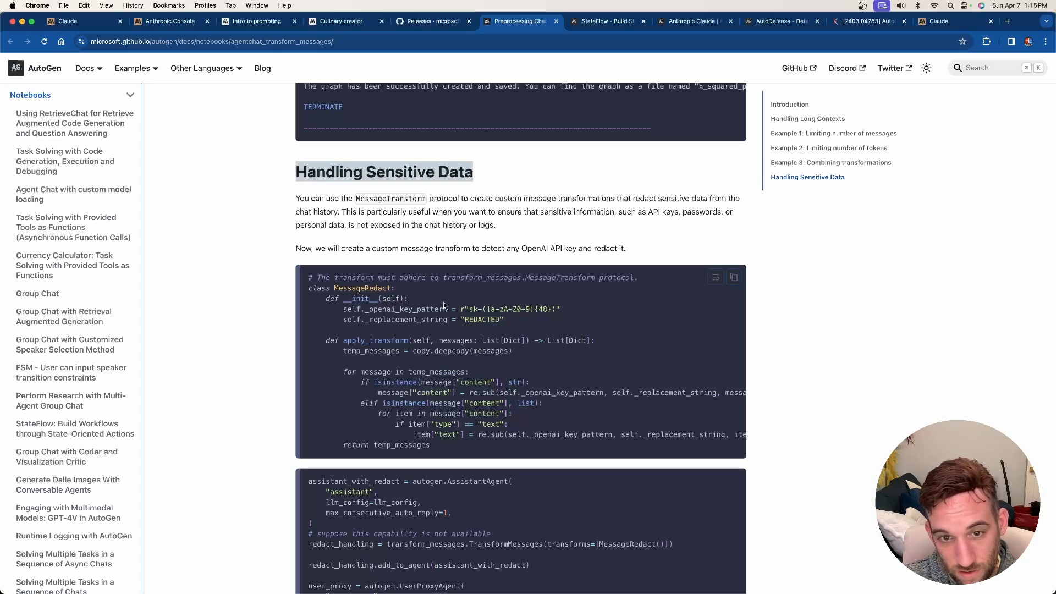
double_click(360, 287)
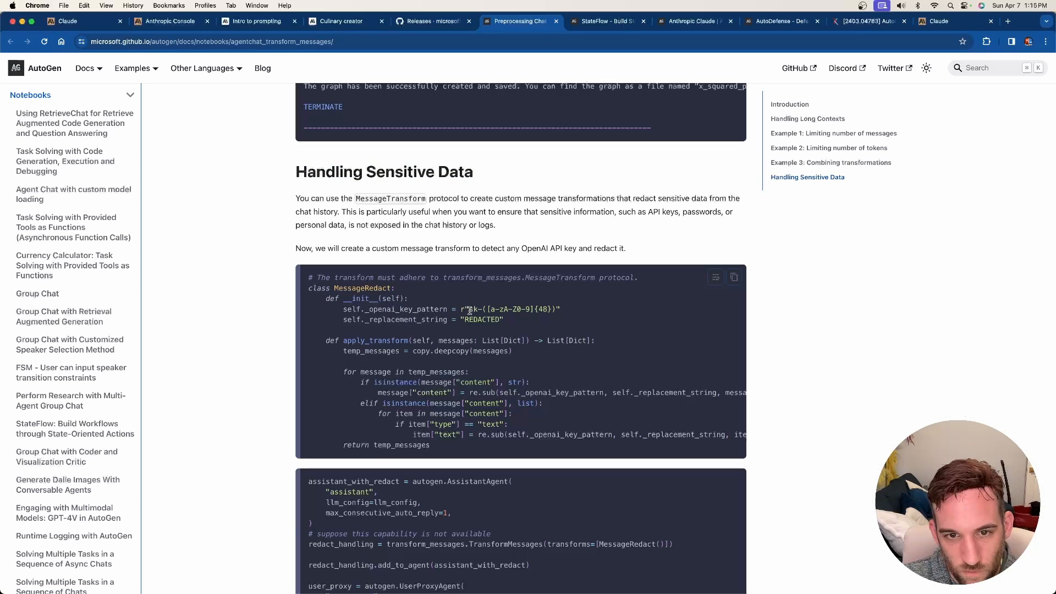
double_click(511, 309)
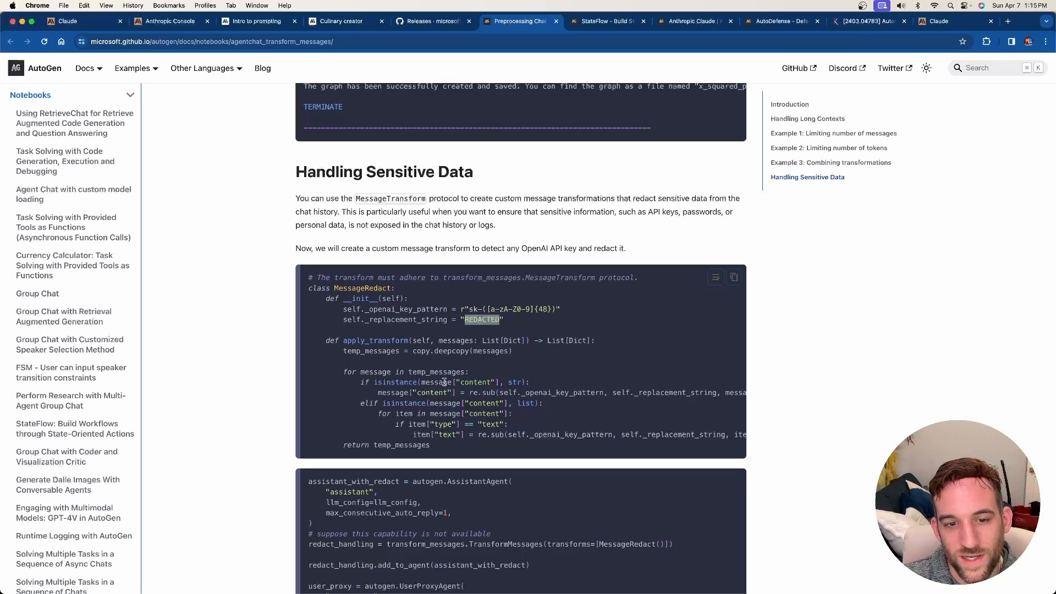
scroll("down", 3)
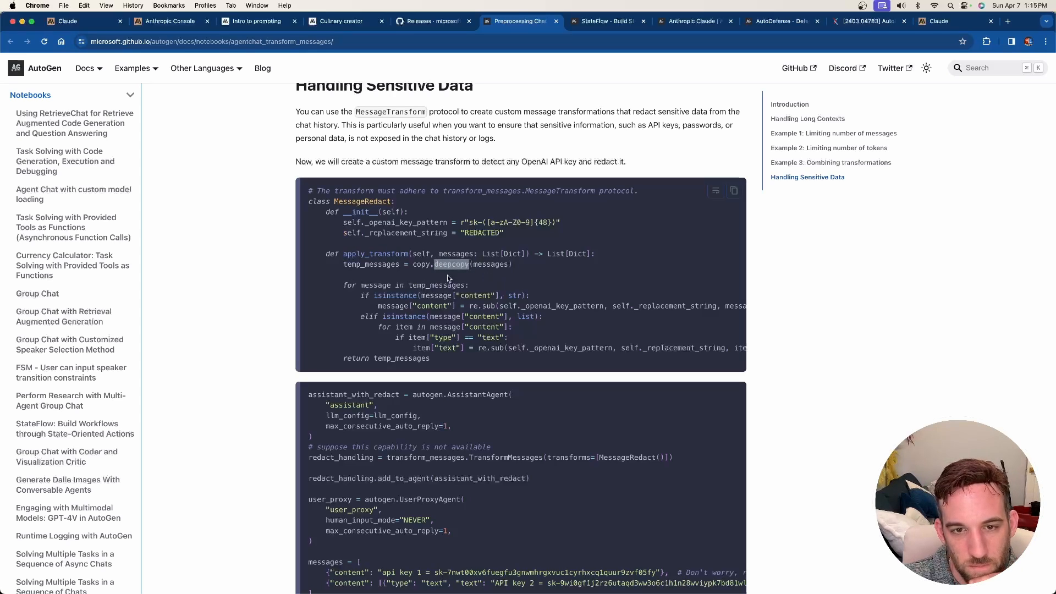
double_click(374, 255)
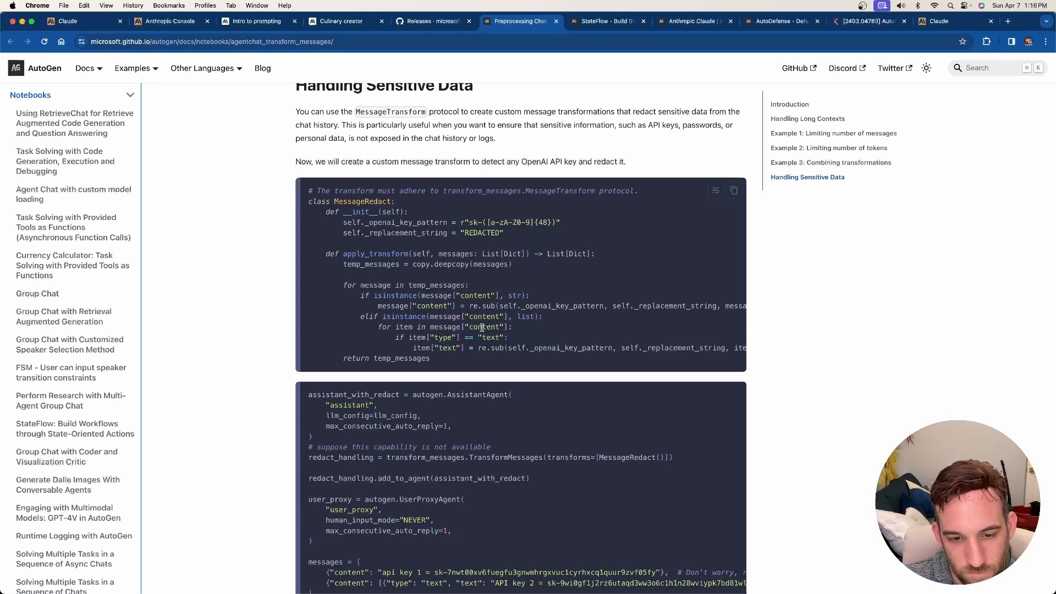
scroll("down", 3)
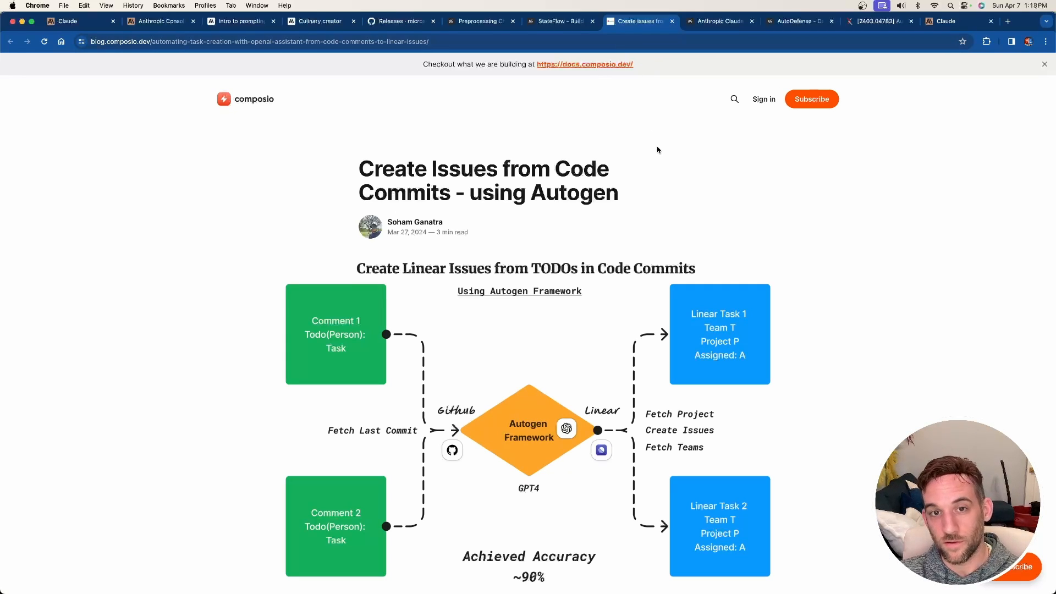
Step: Highlight the Composio post title and read down to the 'Powering agents with Tools' section
double_click(403, 168)
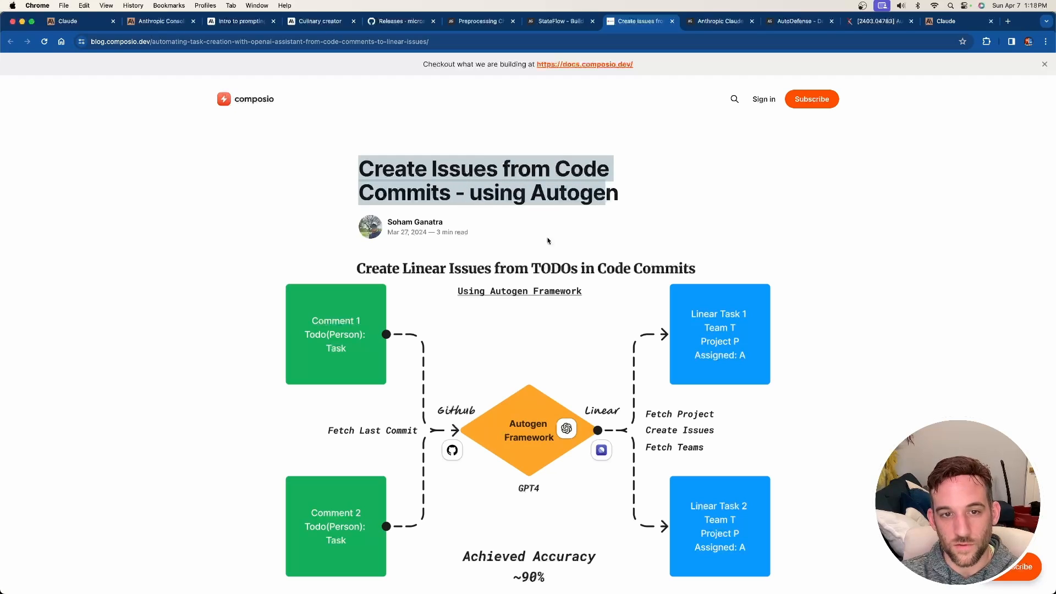
scroll("down", 3)
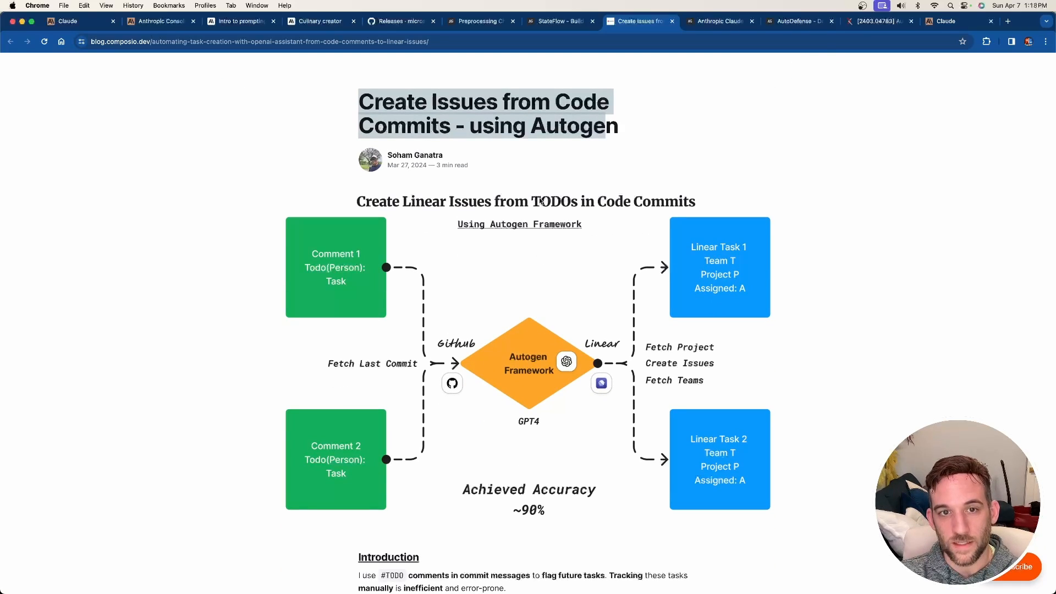
mouse_move(652, 239)
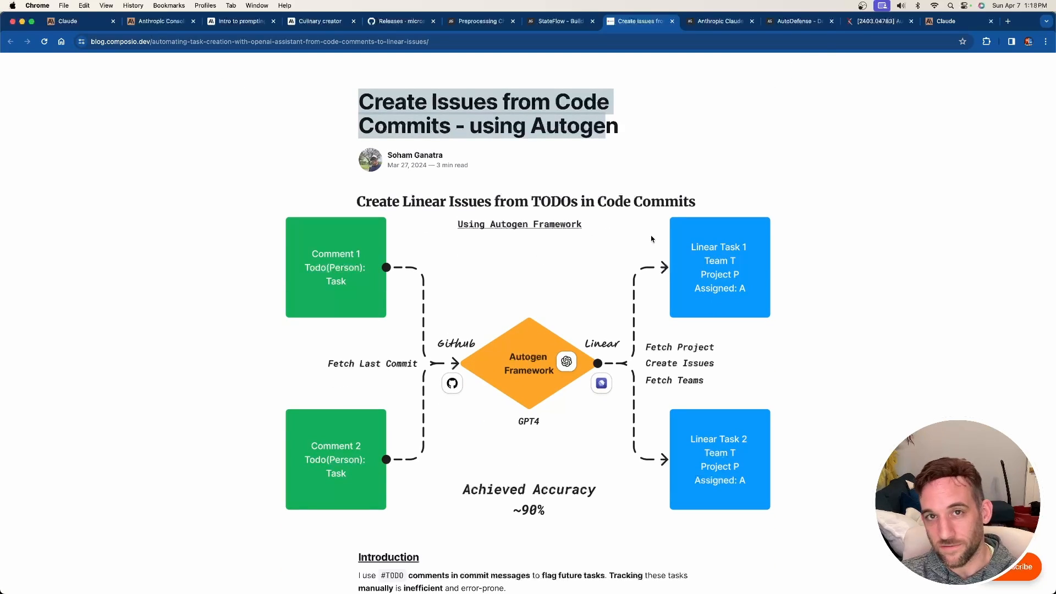
scroll("down", 3)
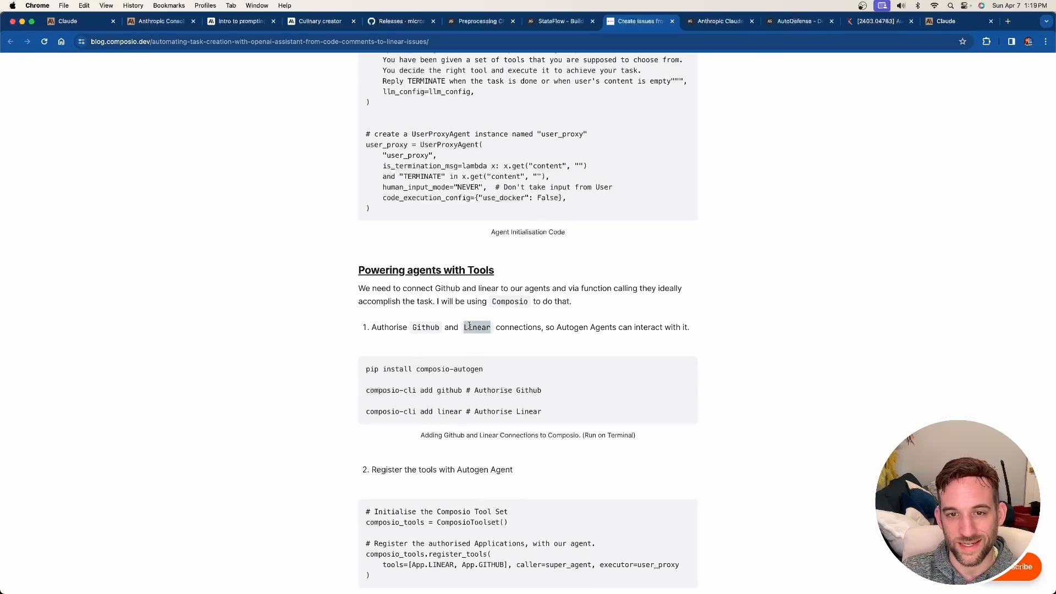
scroll("down", 3)
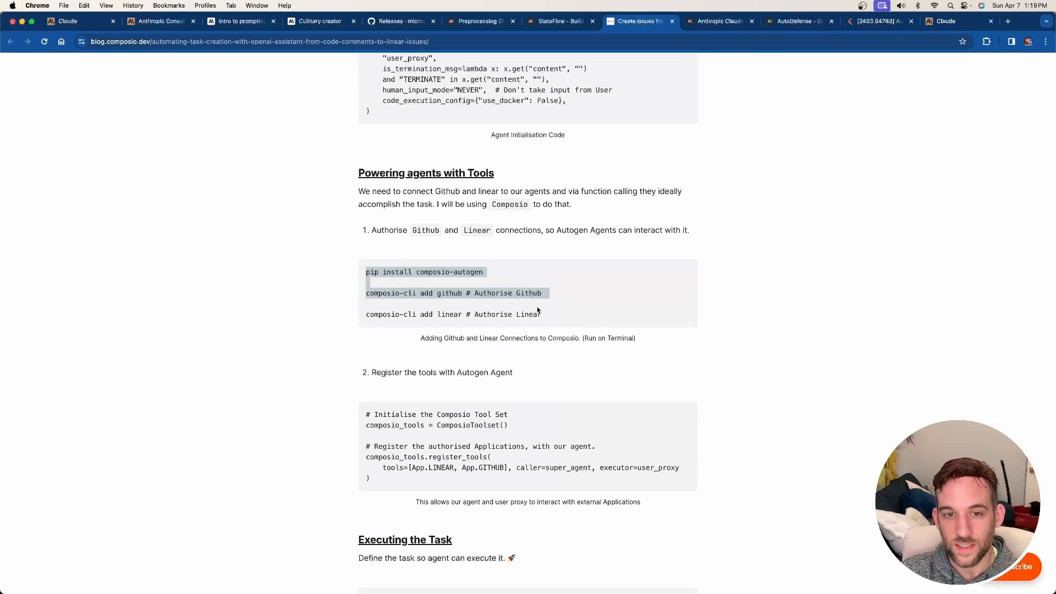
scroll("down", 3)
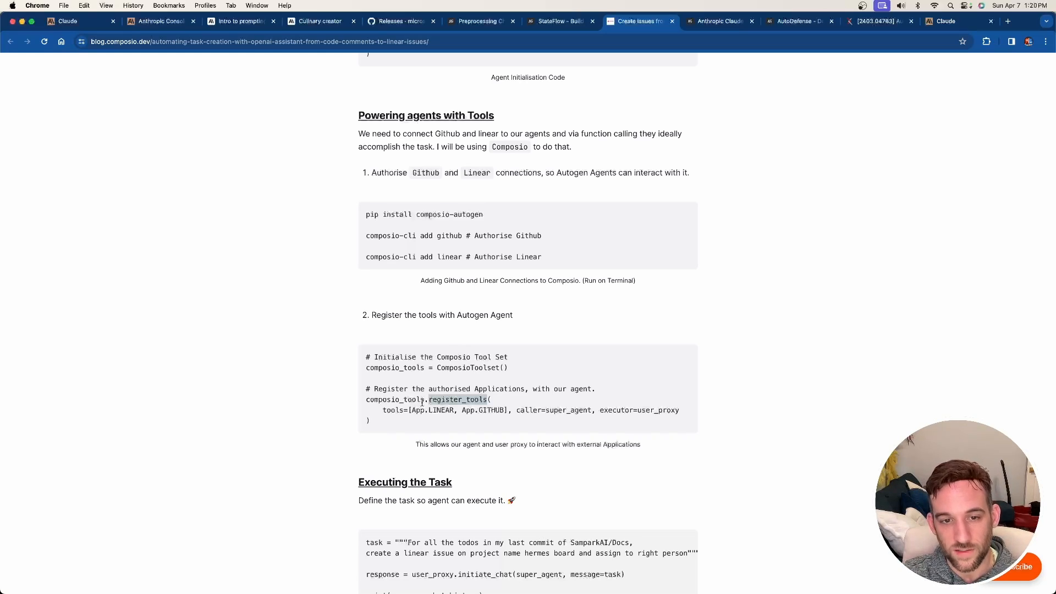
Step: Mark the user_proxy executor argument and read on to 'Executing the Task' and the Linear issues output
scroll("up", 3)
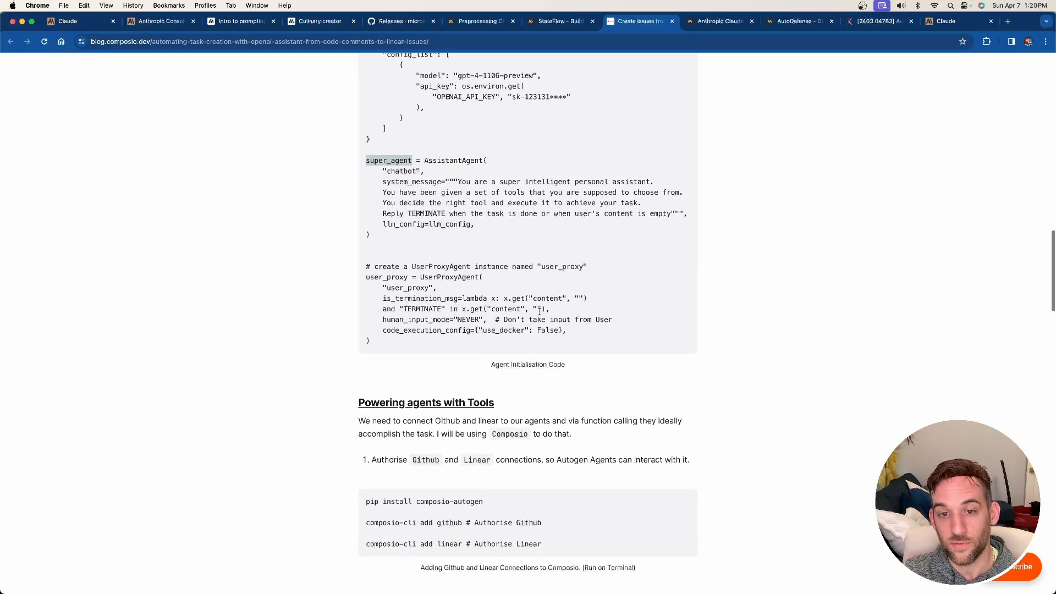
scroll("down", 3)
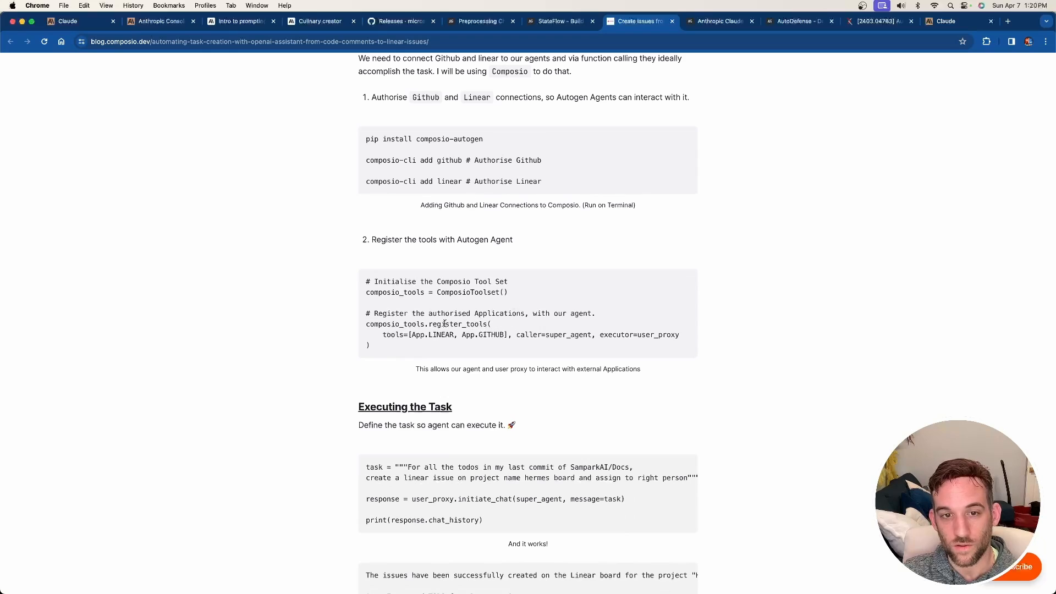
double_click(567, 335)
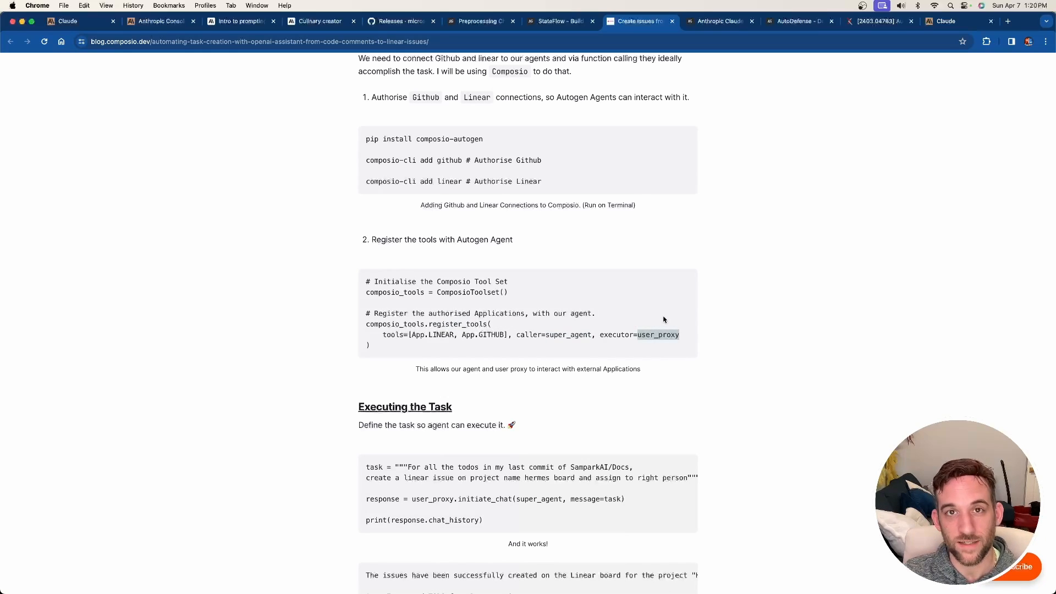
scroll("down", 3)
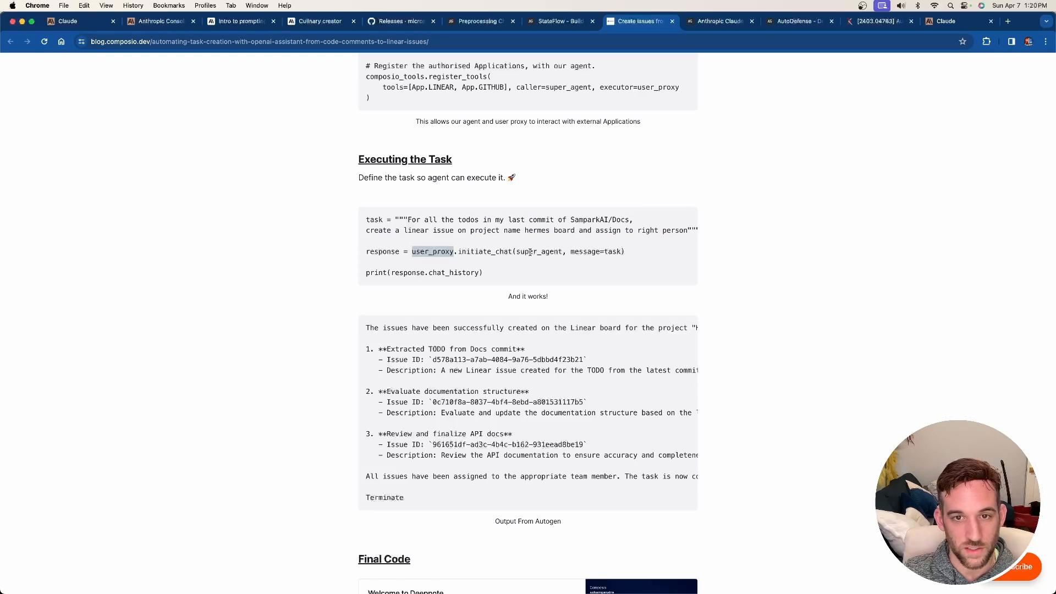
scroll("down", 3)
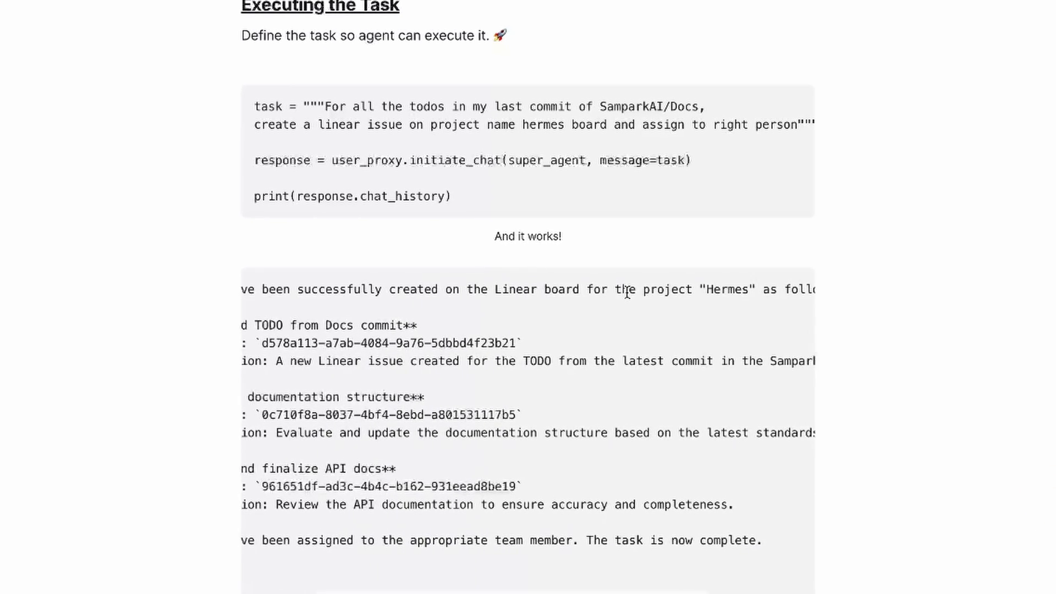
scroll("left", 3)
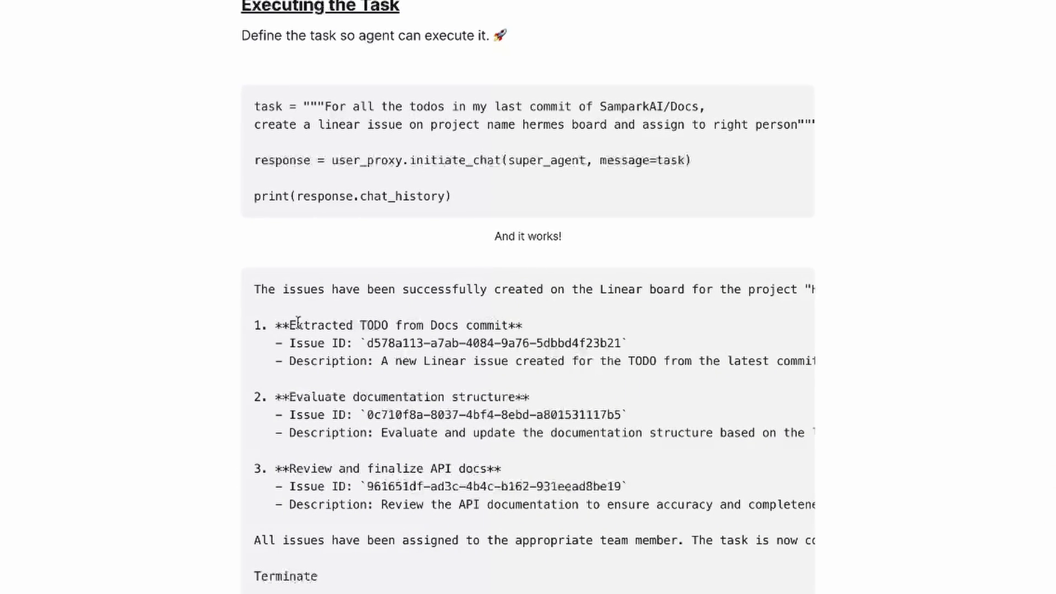